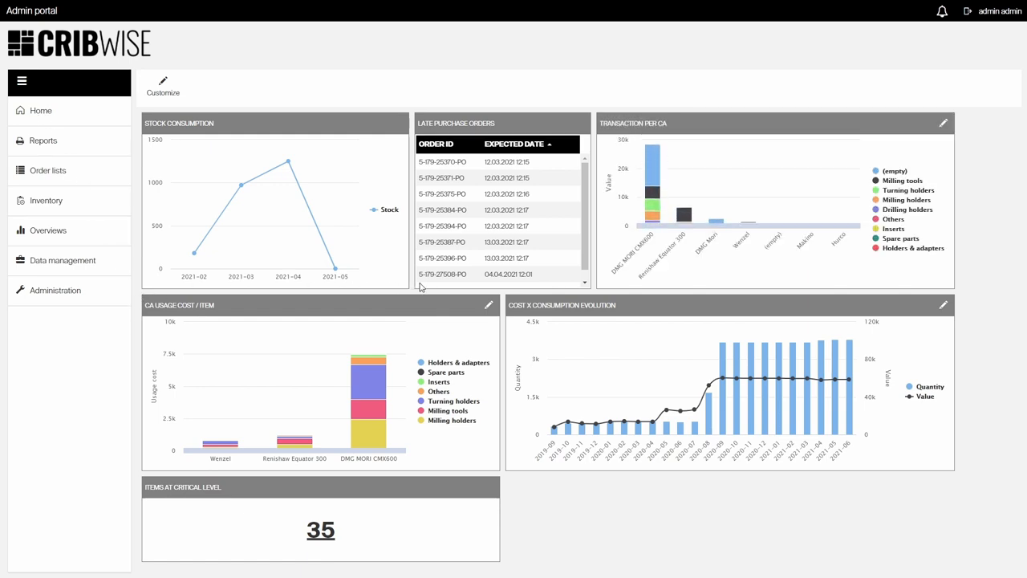
mouse_move(93, 163)
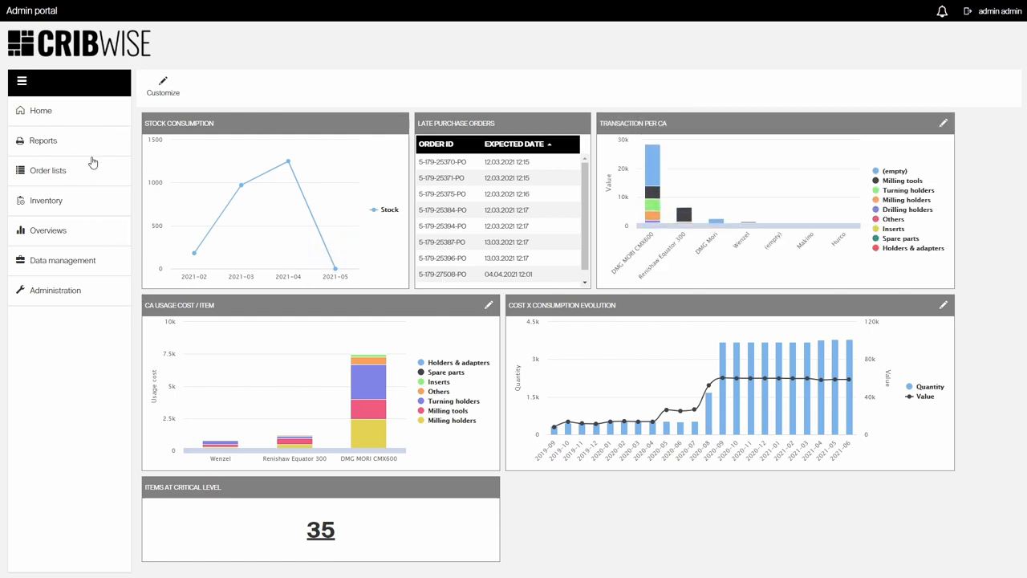
mouse_move(336, 267)
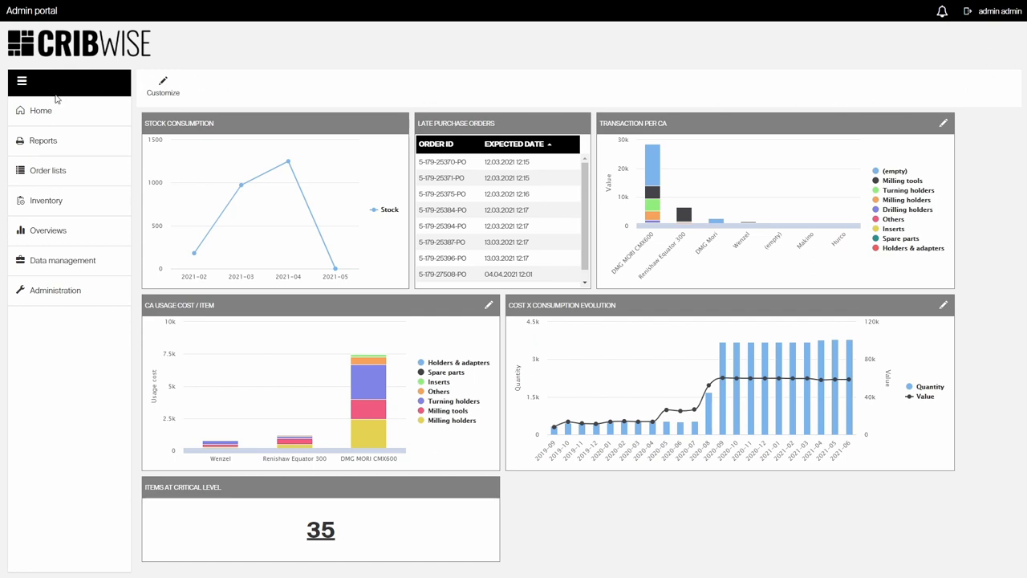
mouse_move(69, 326)
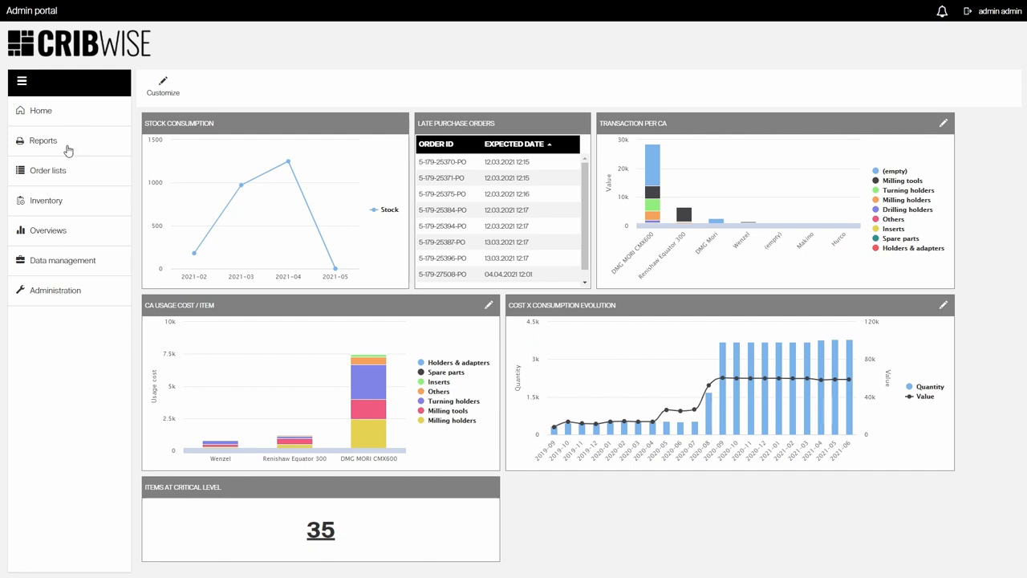
mouse_move(92, 149)
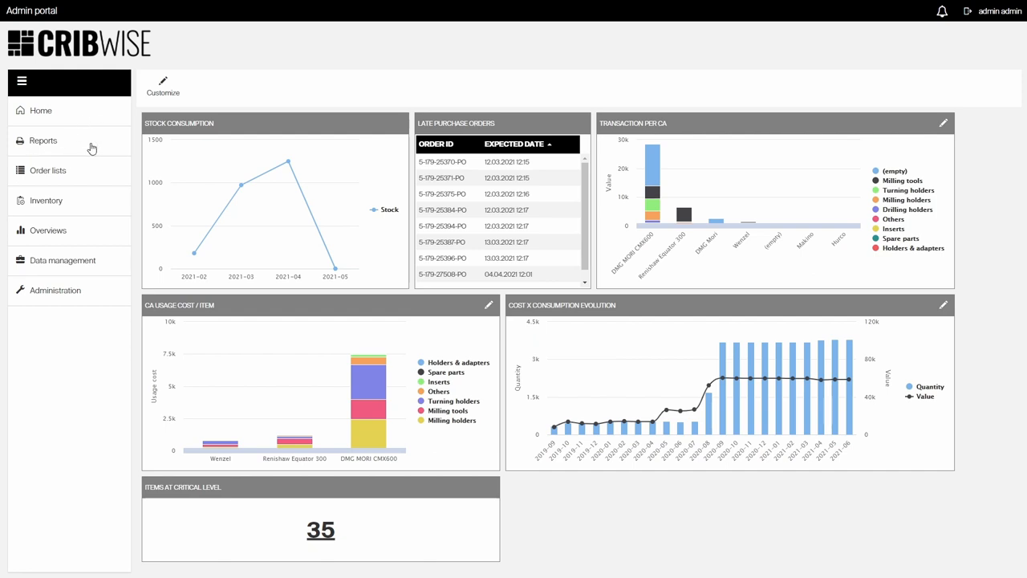
mouse_move(94, 149)
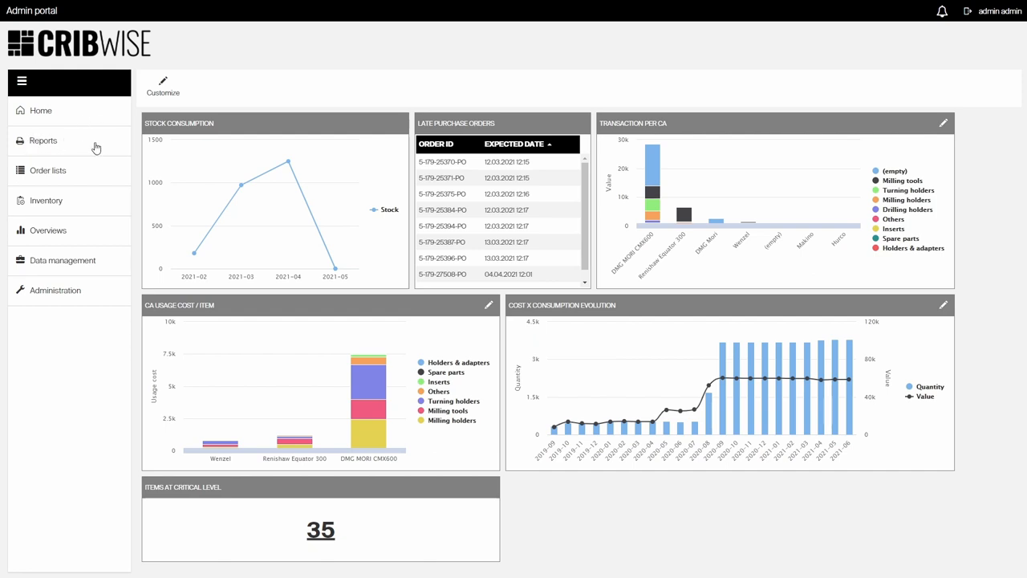
mouse_move(110, 191)
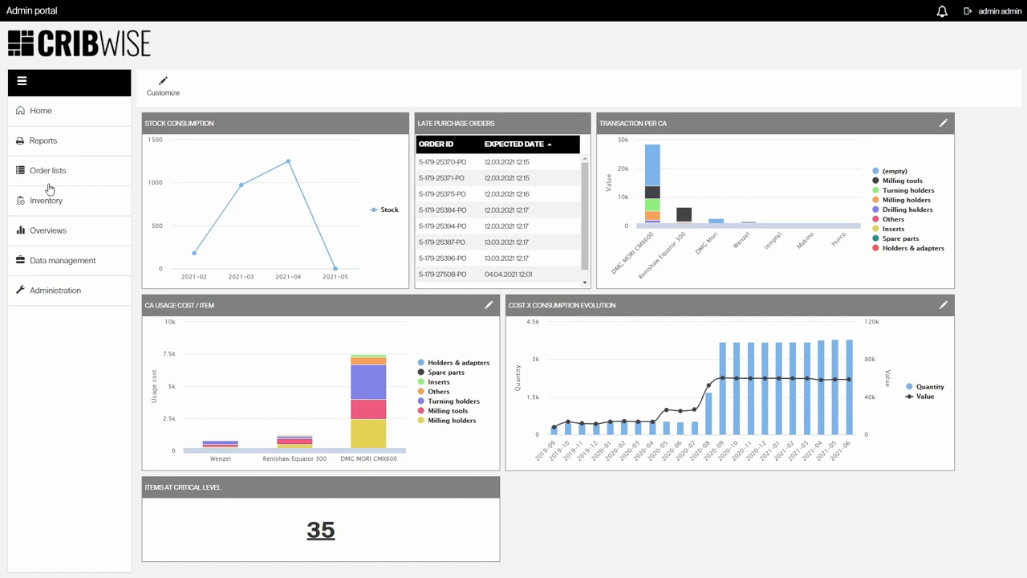
mouse_move(72, 177)
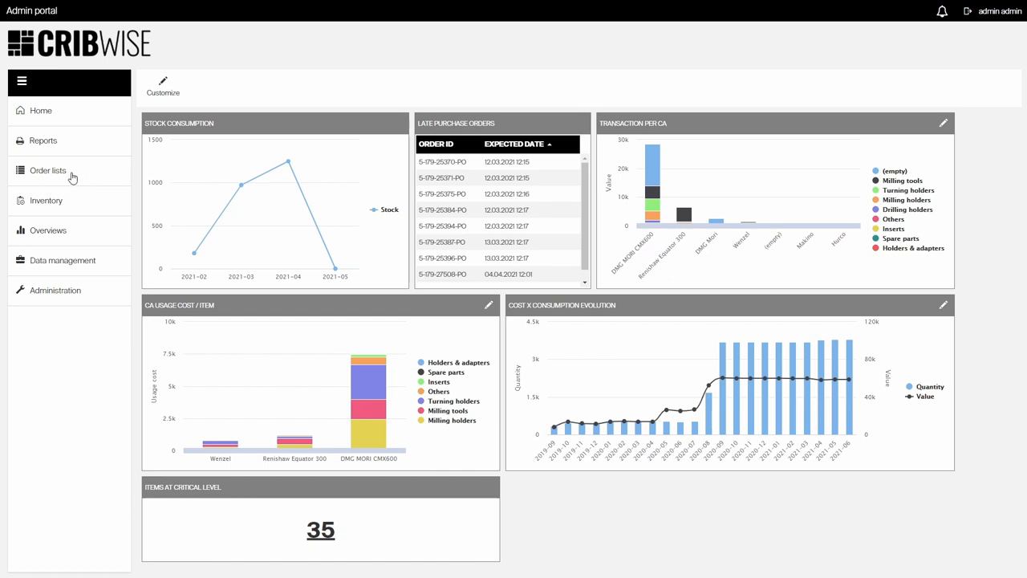
mouse_move(86, 175)
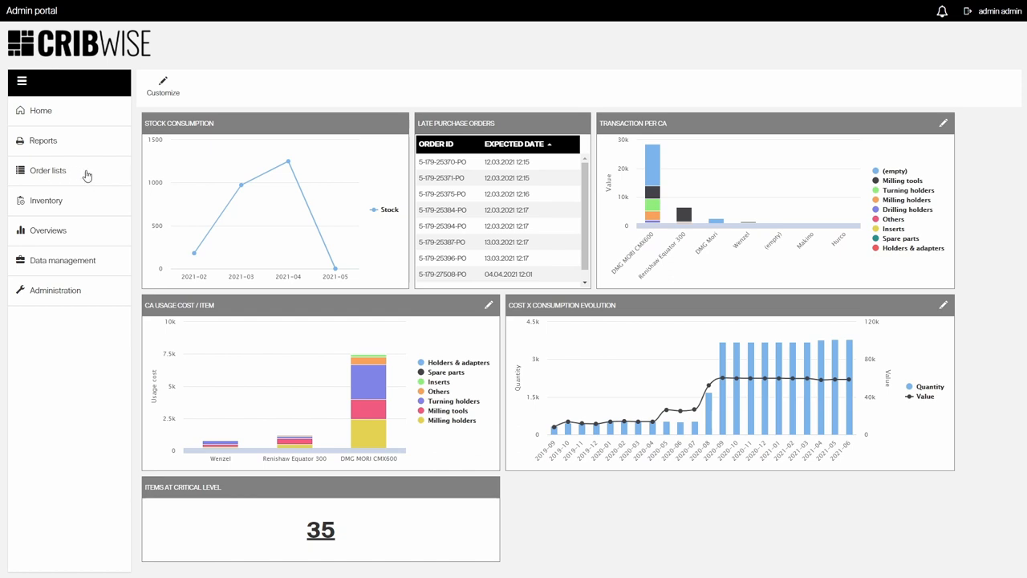
mouse_move(82, 200)
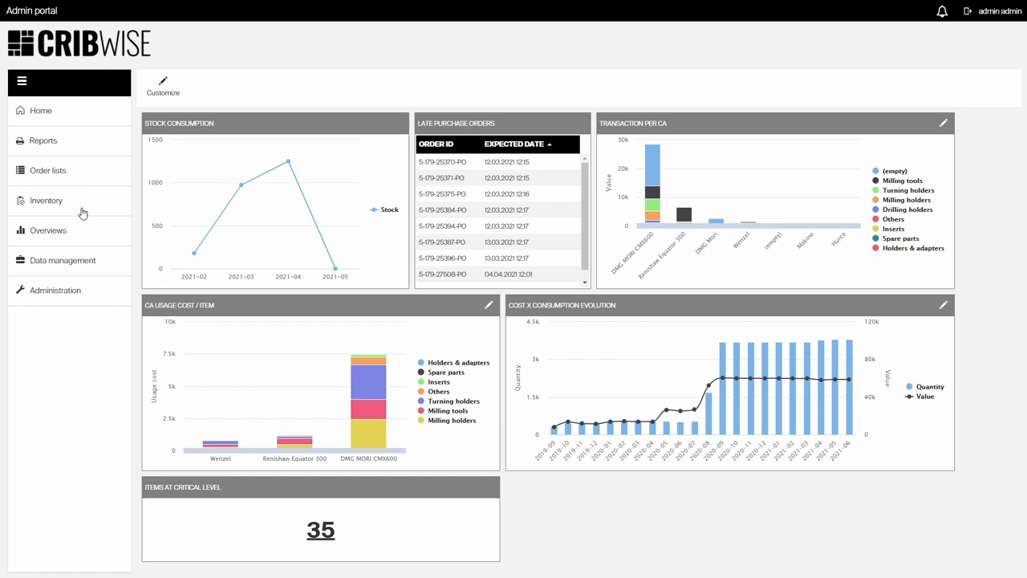
mouse_move(94, 212)
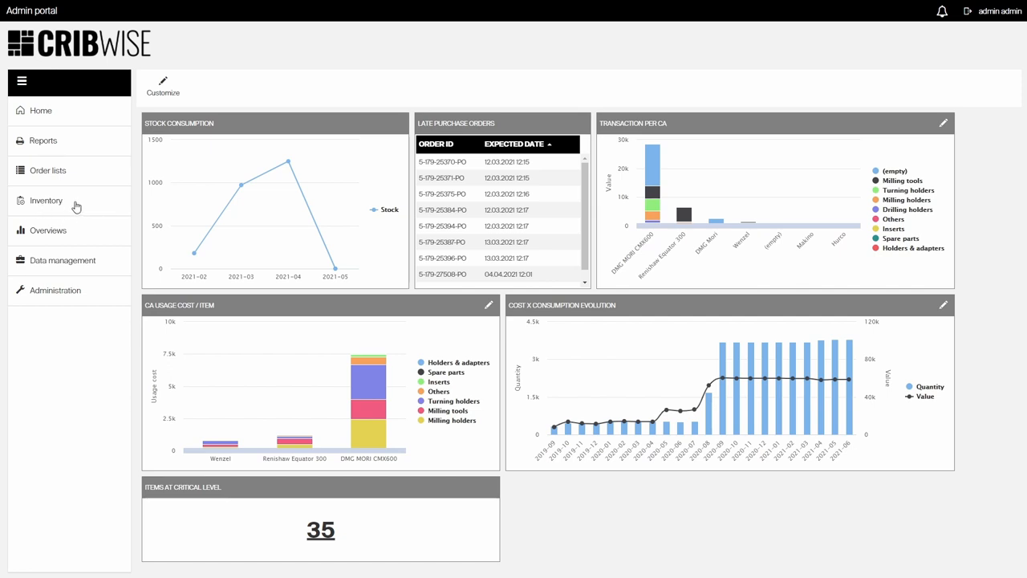
mouse_move(110, 207)
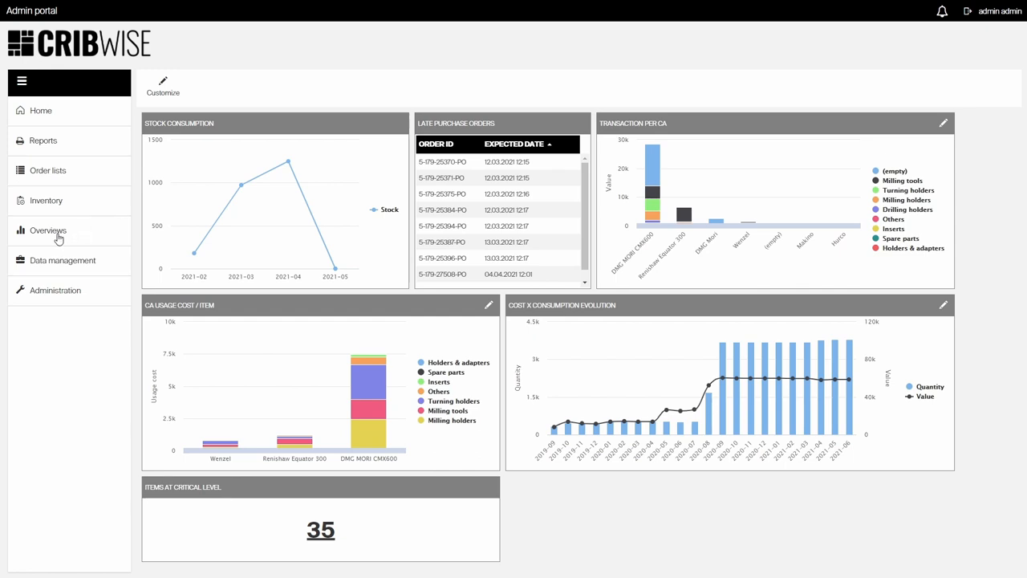
Expand and collapse the Data management menu, then return to the home dashboard.
click(48, 230)
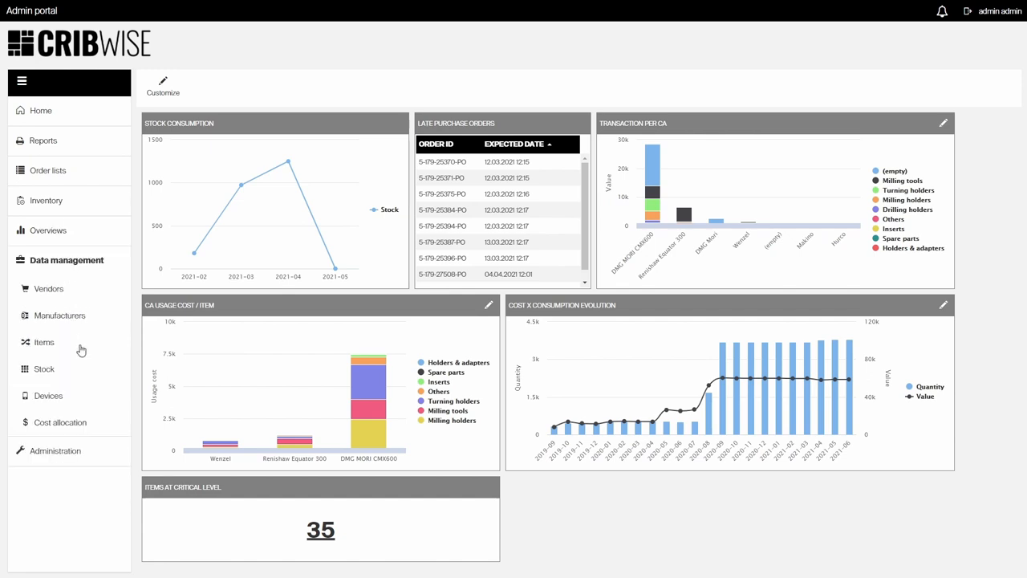
mouse_move(55, 392)
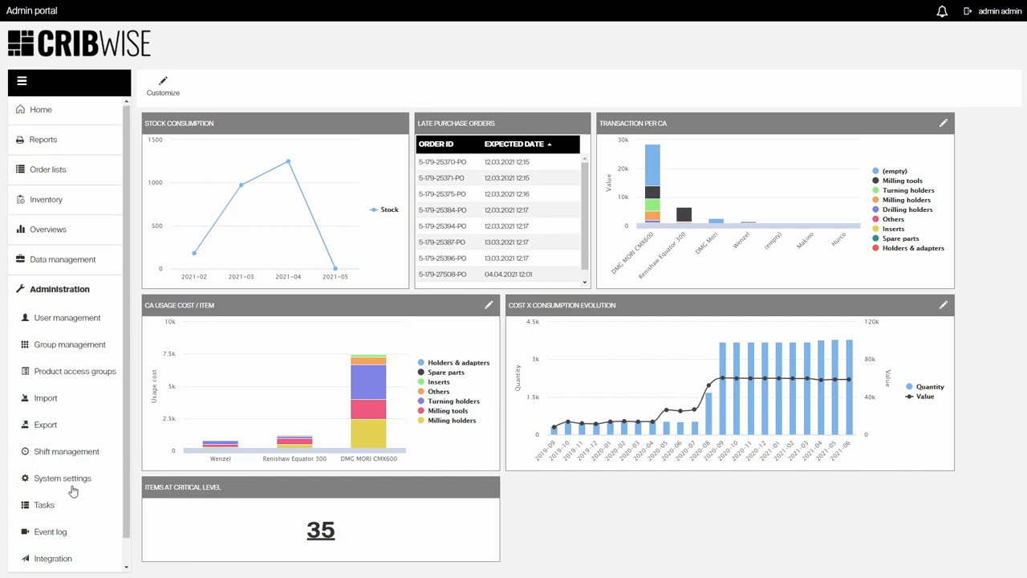
scroll(down, 3)
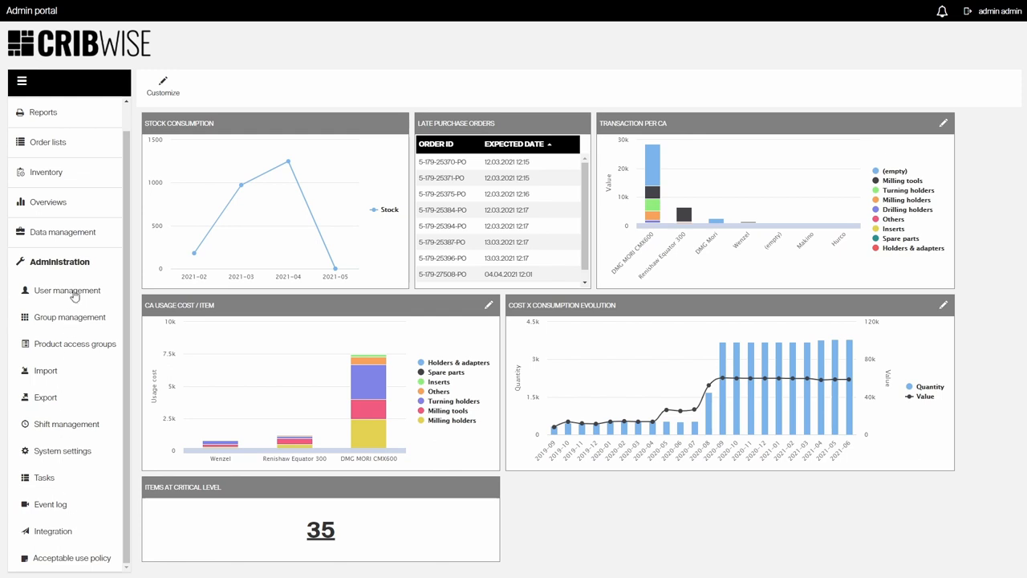
click(60, 261)
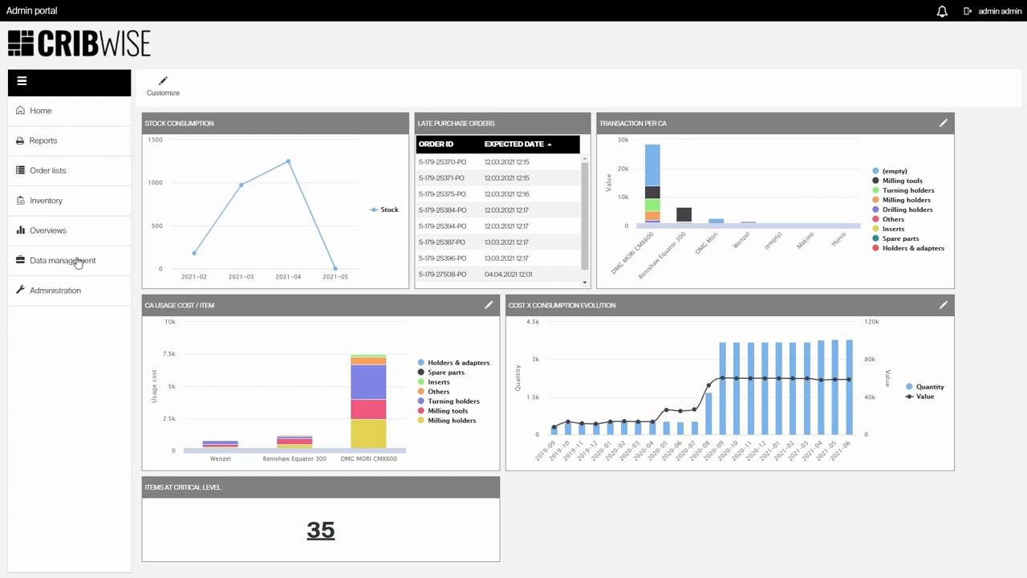
mouse_move(66, 116)
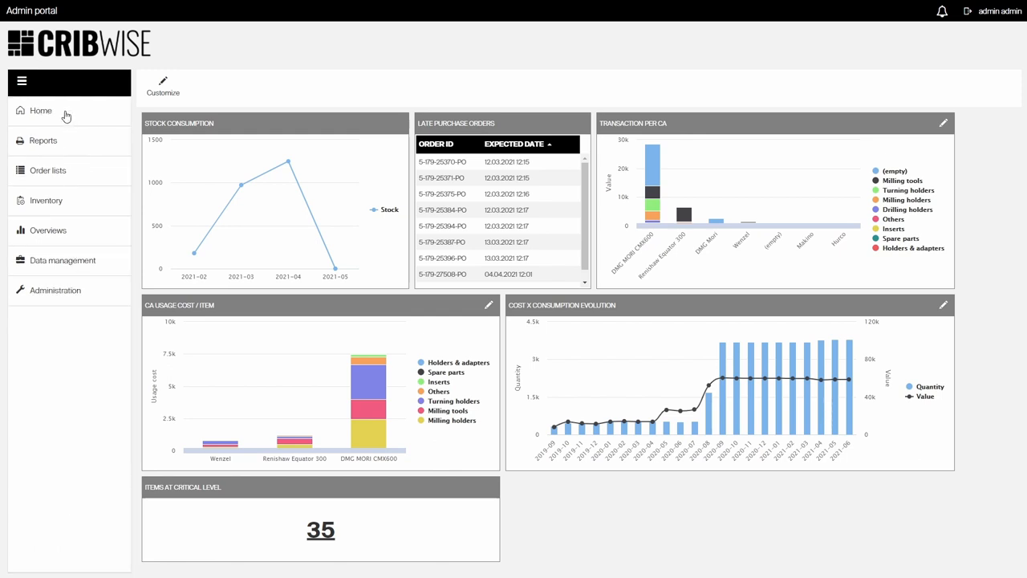
click(40, 110)
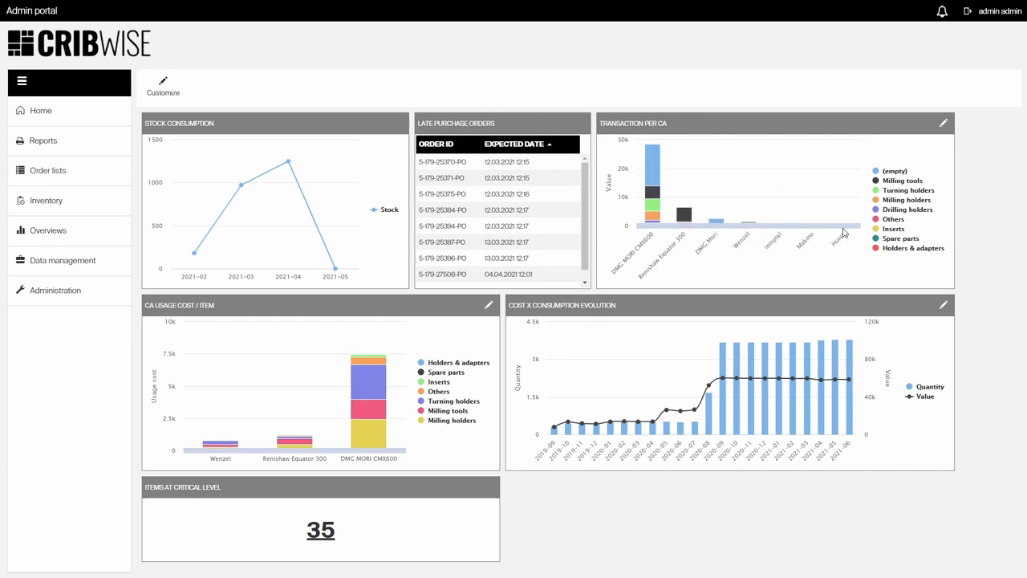
mouse_move(492, 345)
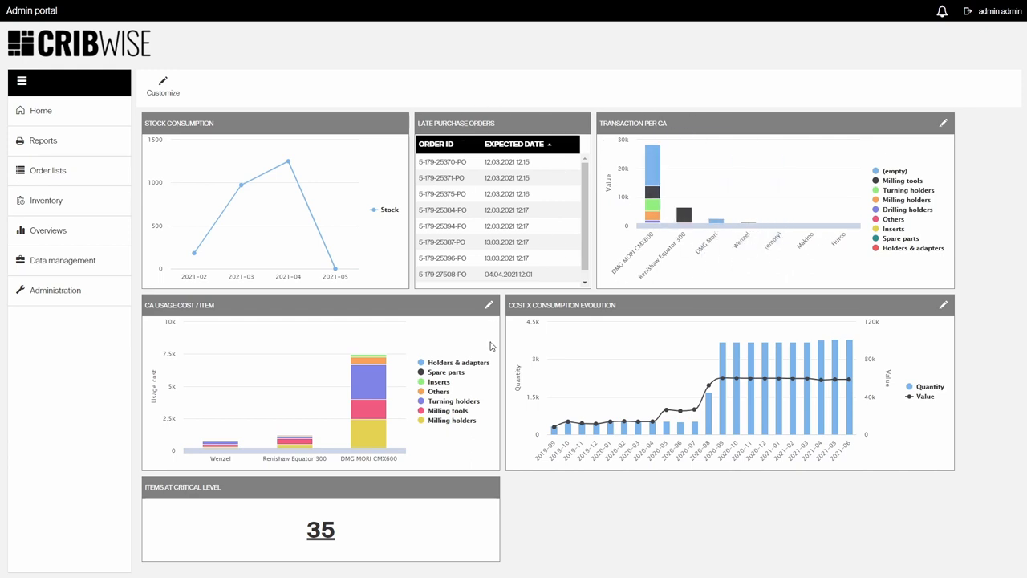
mouse_move(399, 522)
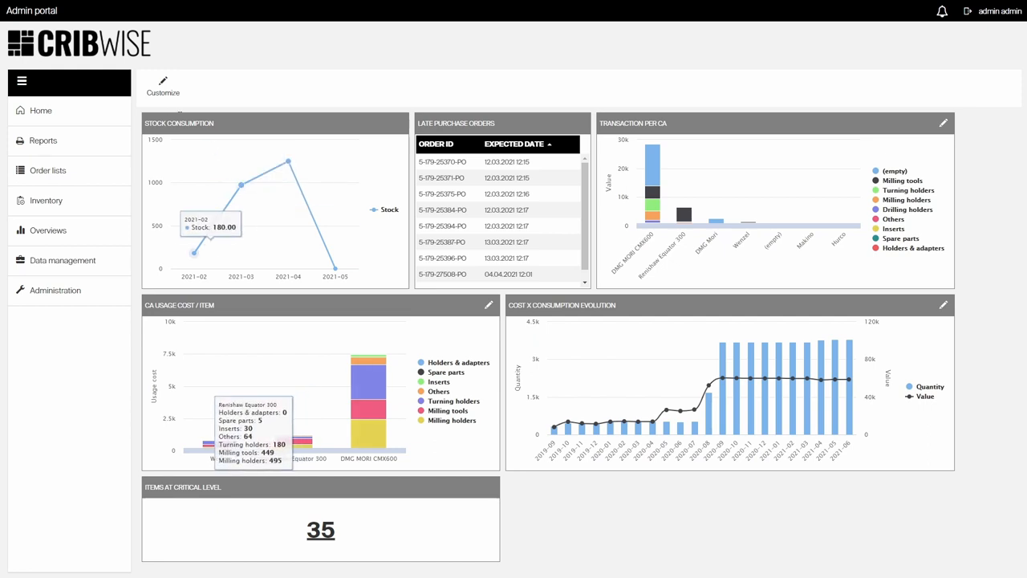
Customize the dashboard with a Device status widget and scroll down to it.
click(163, 86)
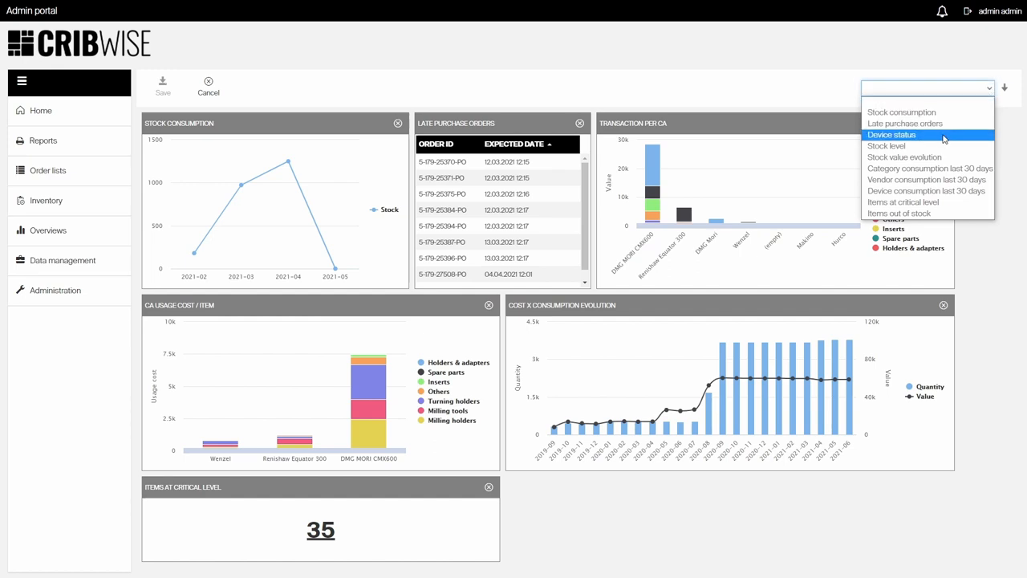
click(891, 134)
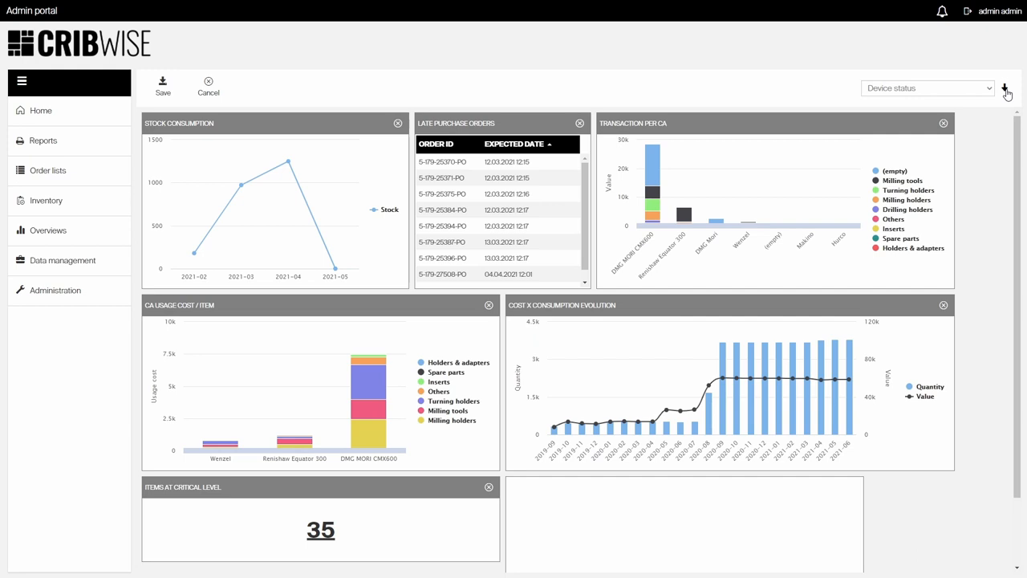
click(1005, 88)
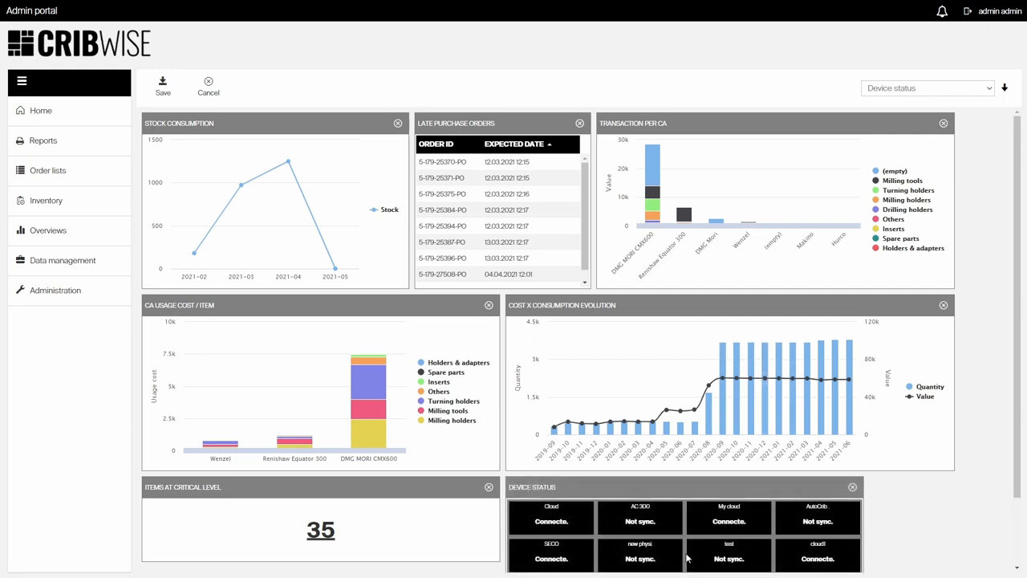
mouse_move(701, 491)
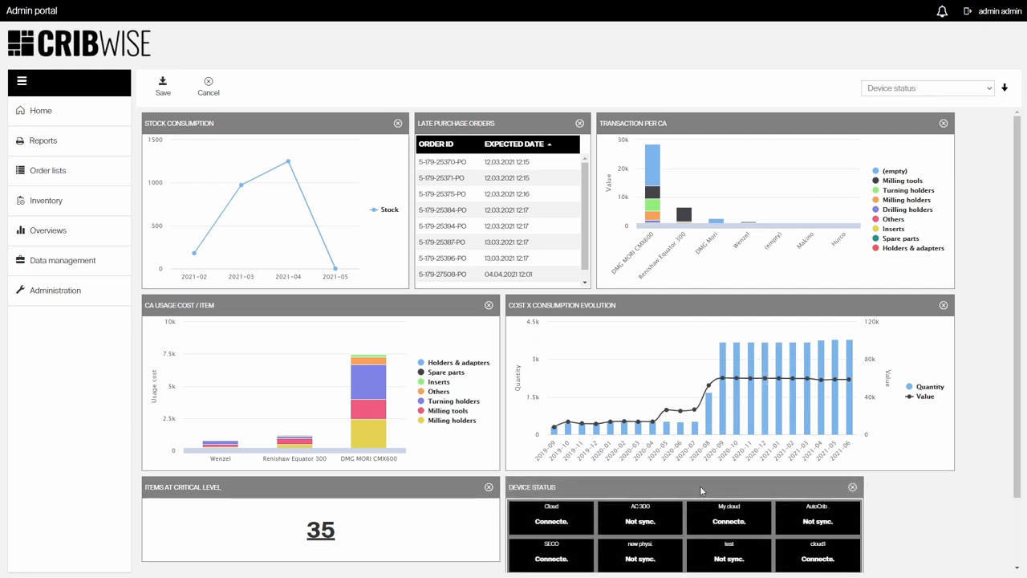
scroll(down, 3)
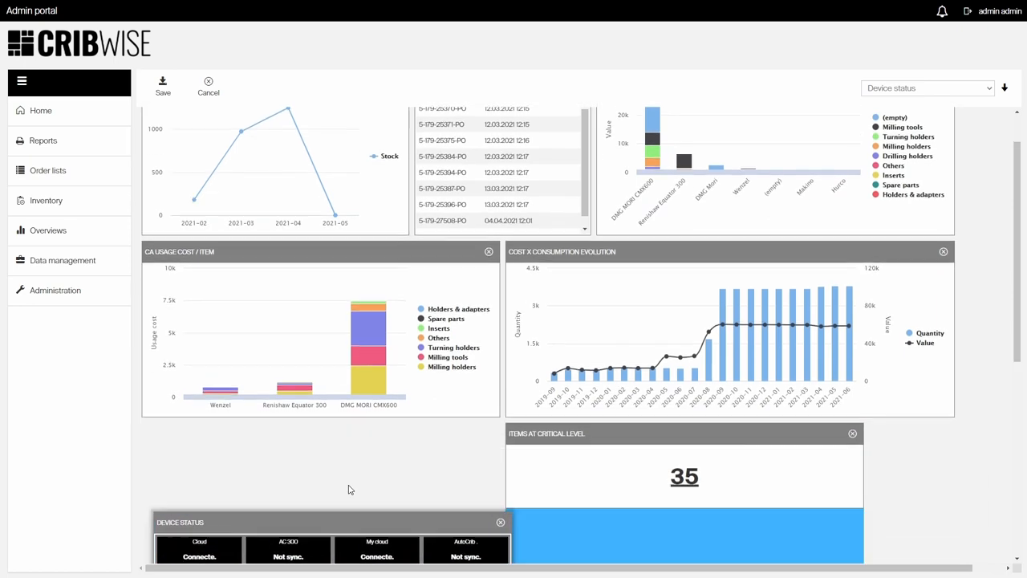
scroll(down, 3)
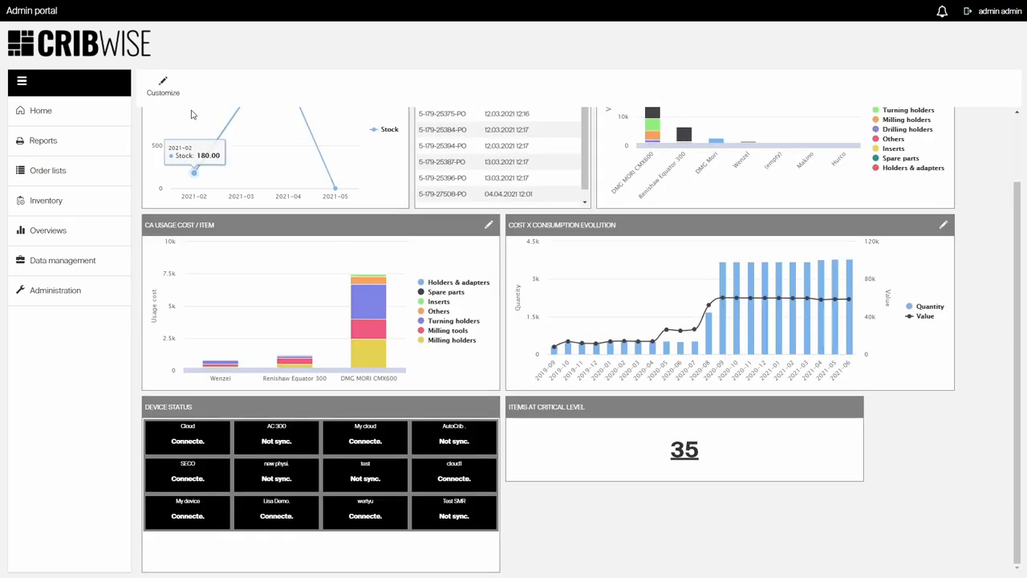
mouse_move(63, 190)
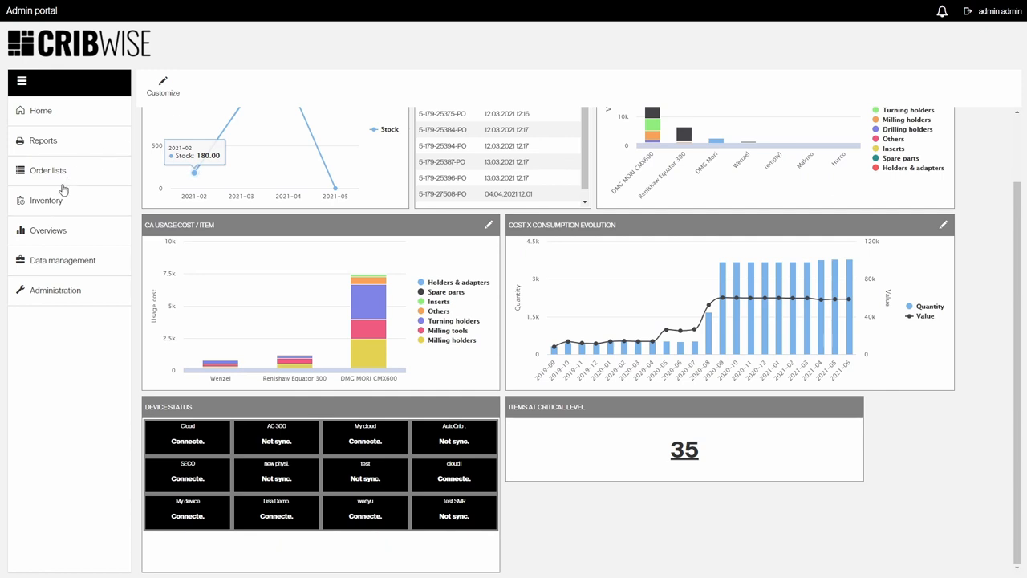
Expand the Data management section in the menu again.
click(62, 260)
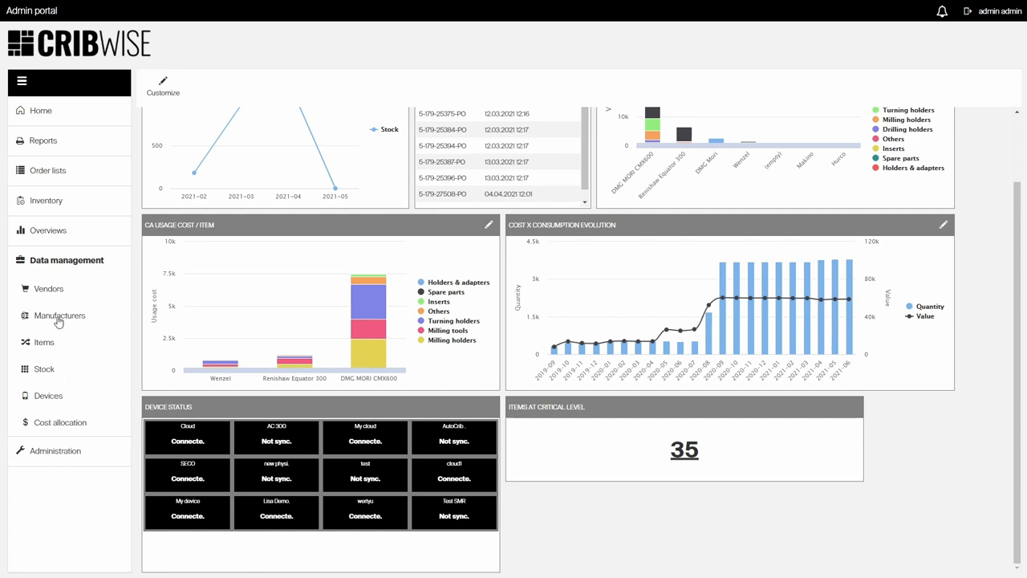
mouse_move(50, 346)
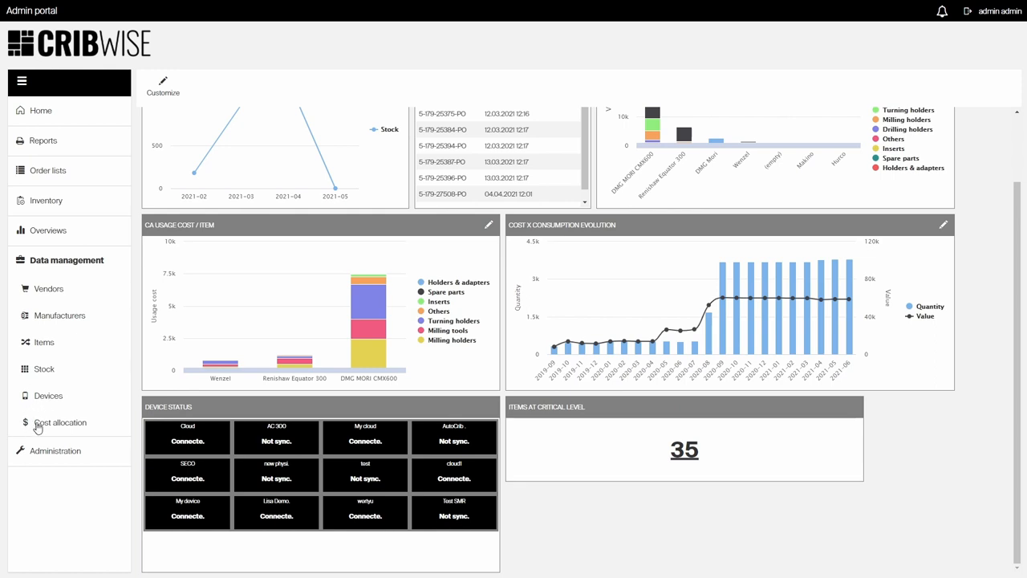
mouse_move(59, 427)
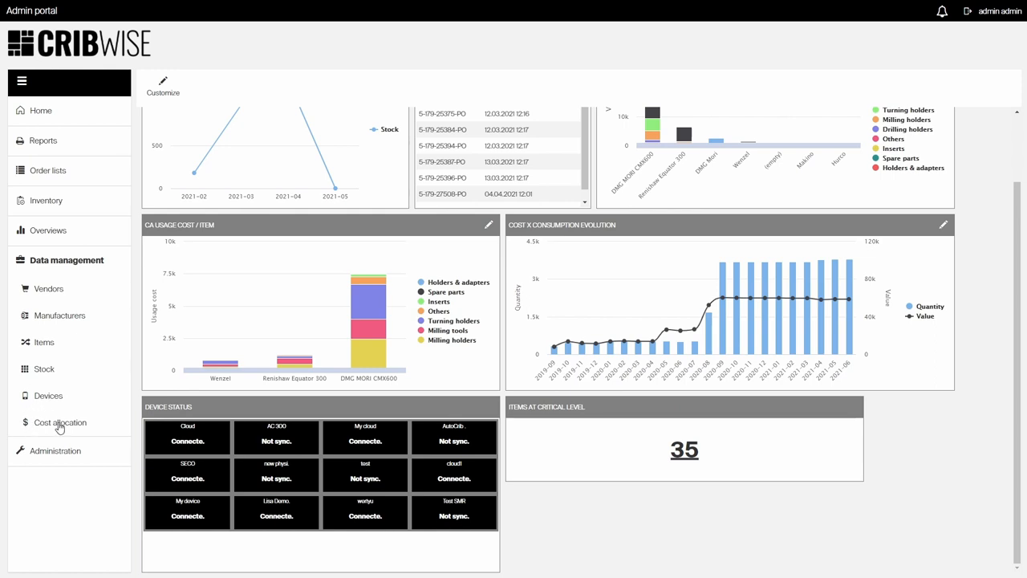
Open Data management > Vendors and select DPA at the bottom of the list.
click(48, 288)
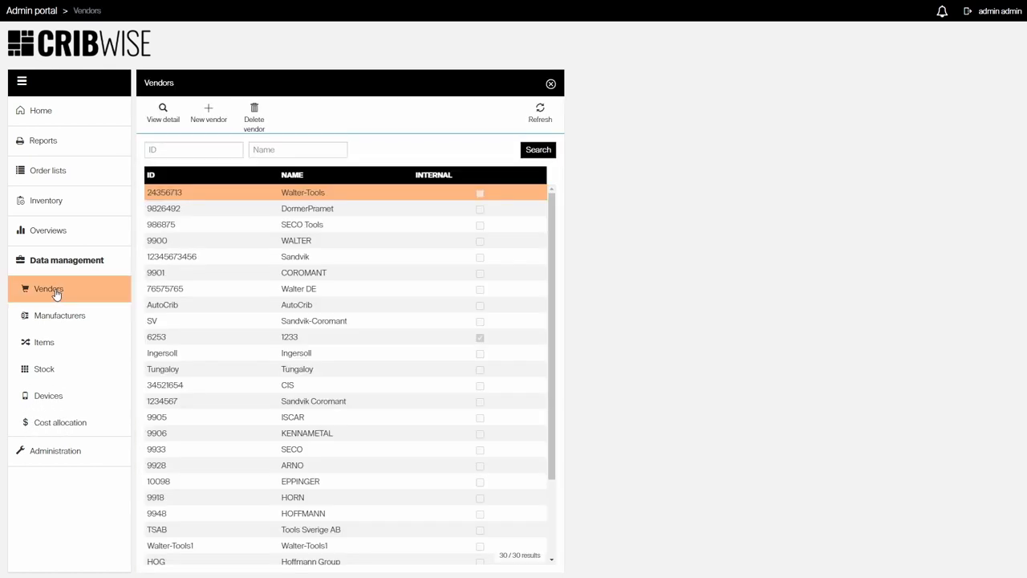
scroll(down, 3)
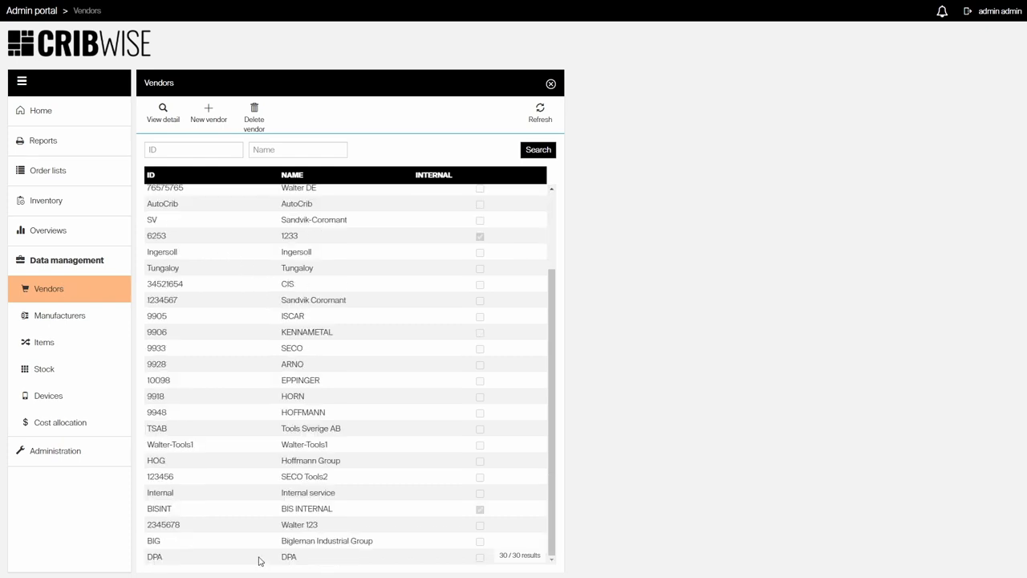
click(154, 556)
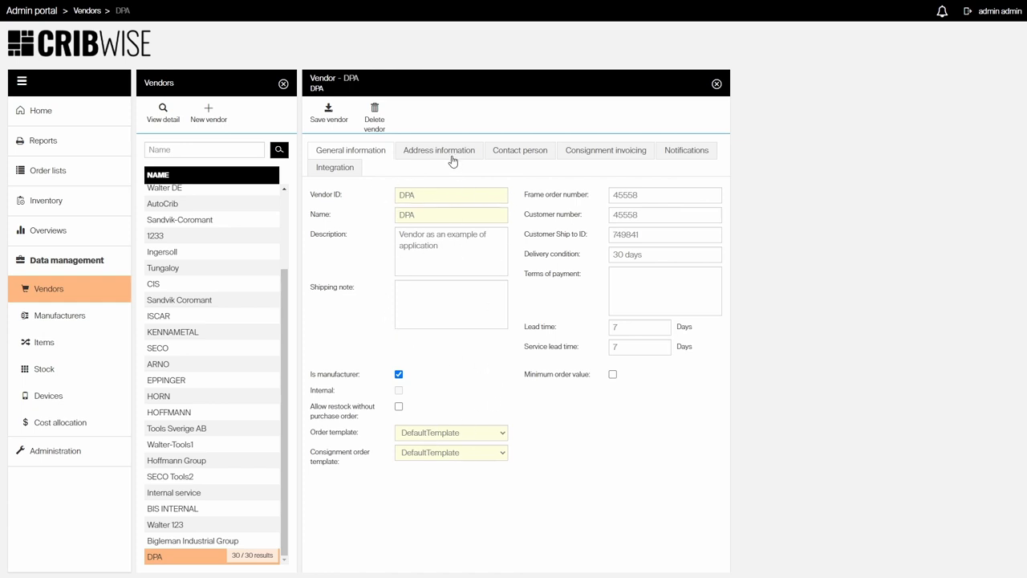
mouse_move(581, 153)
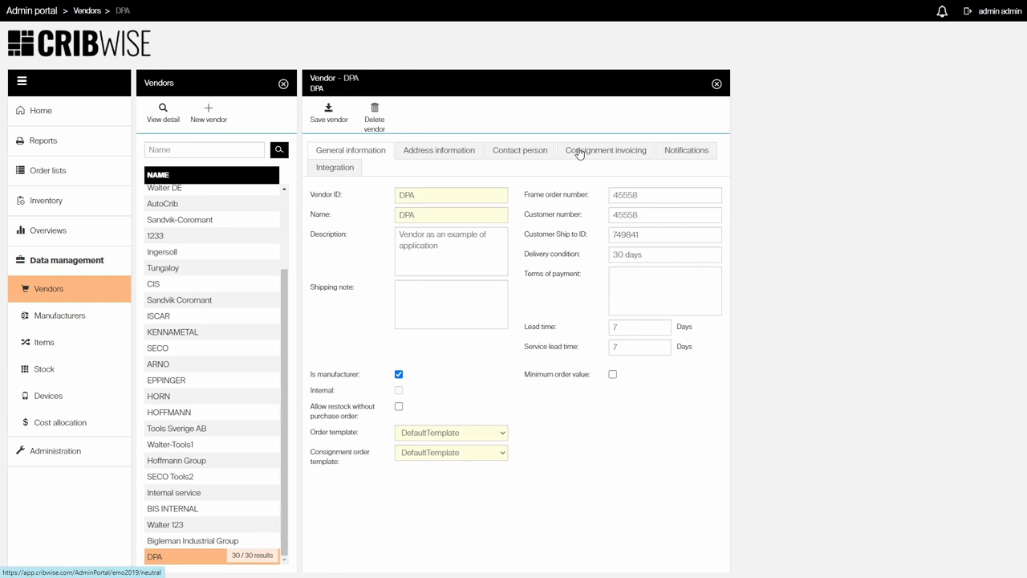
mouse_move(322, 178)
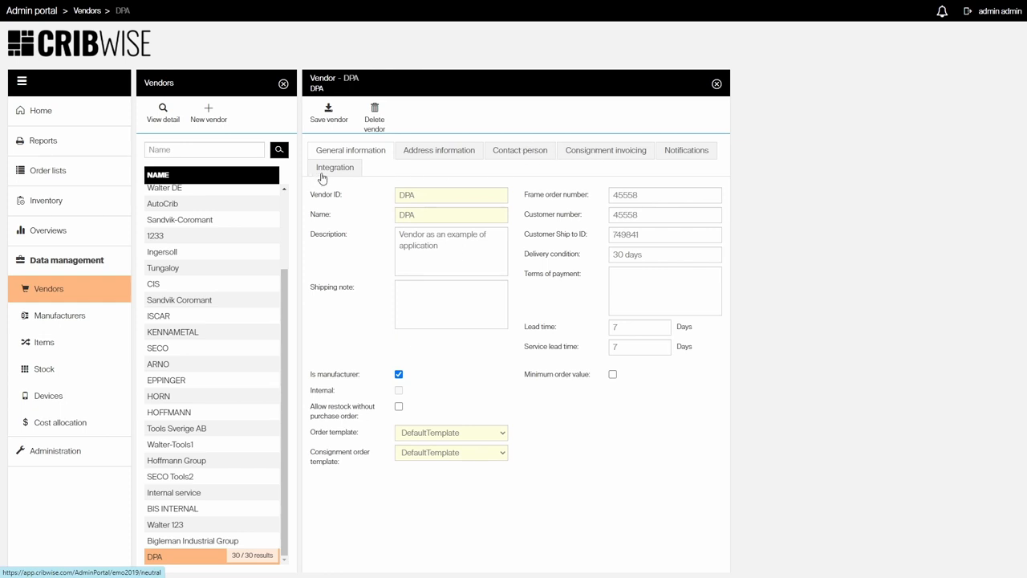
View DPA's B2B, FTP and e-mail integration settings, then go to Stock.
click(335, 167)
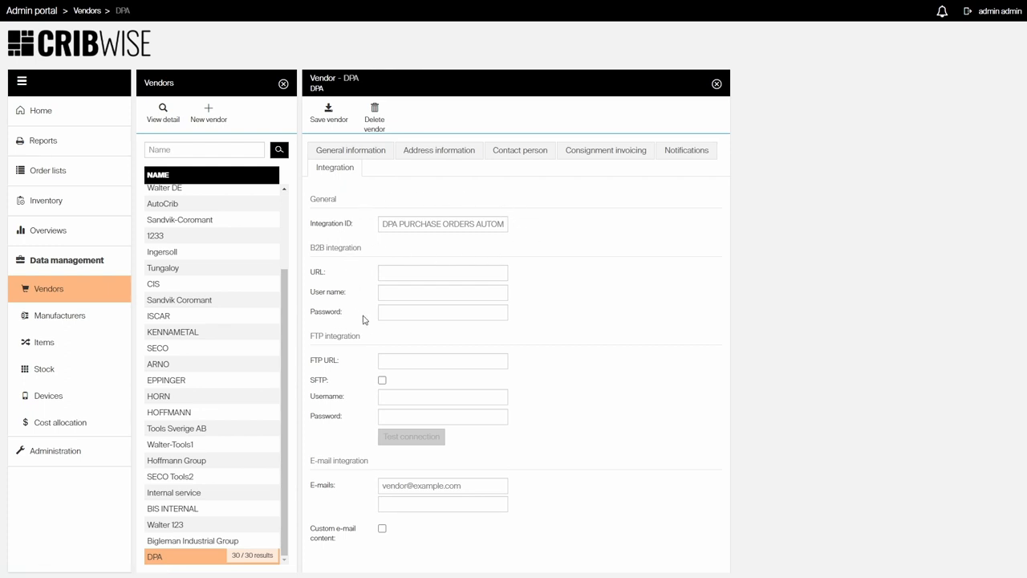
mouse_move(521, 491)
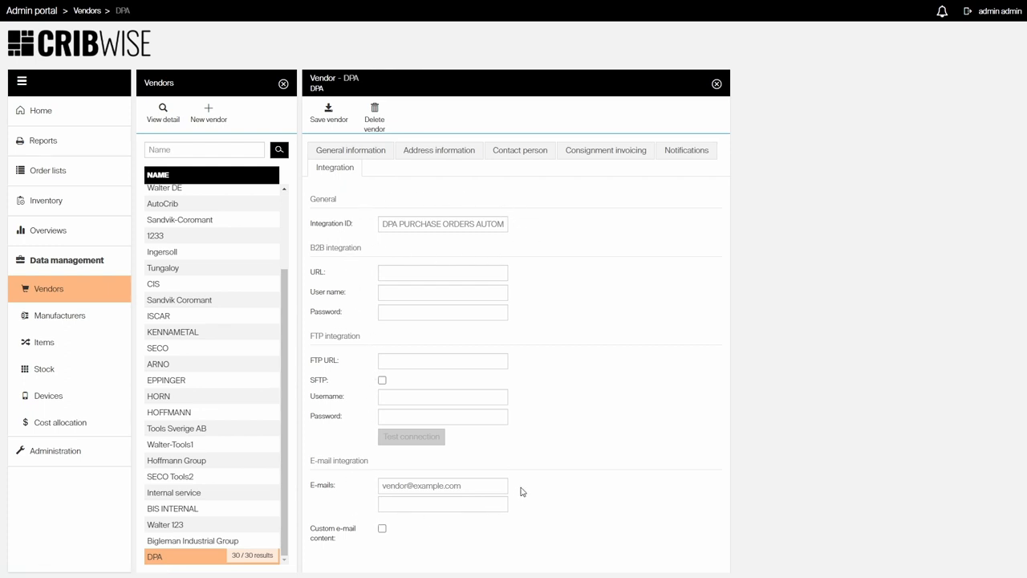
mouse_move(327, 299)
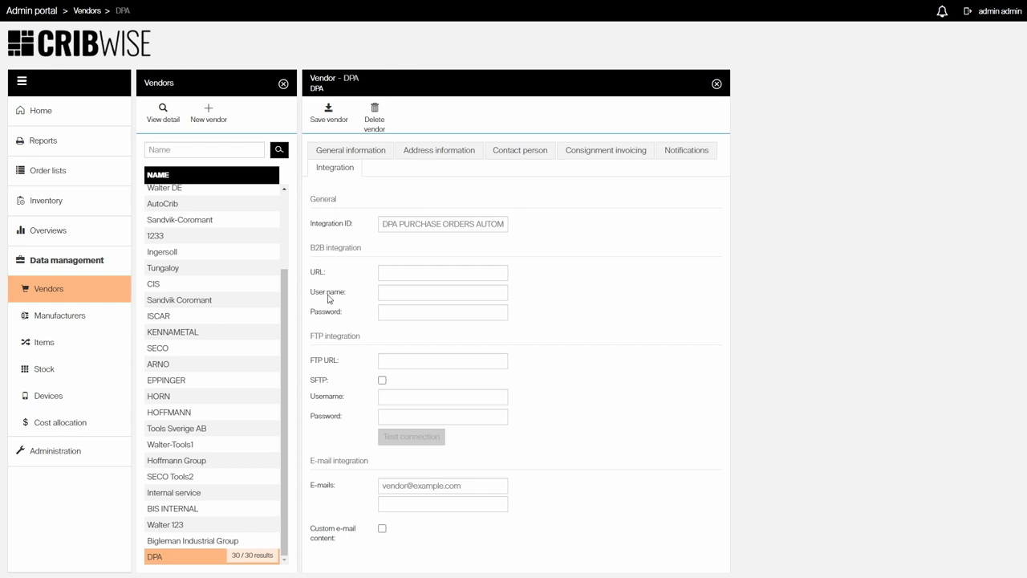
mouse_move(516, 265)
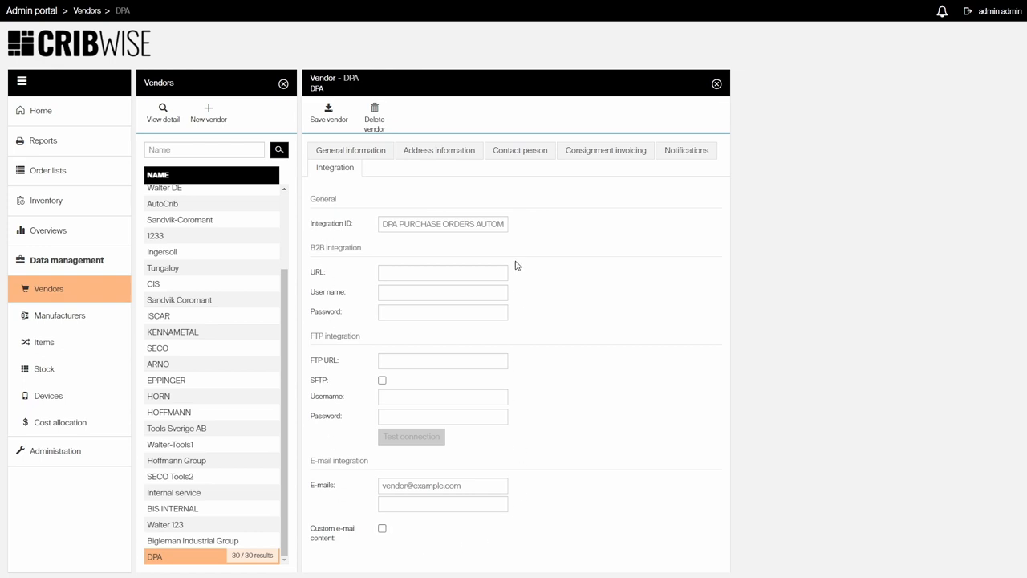
mouse_move(353, 197)
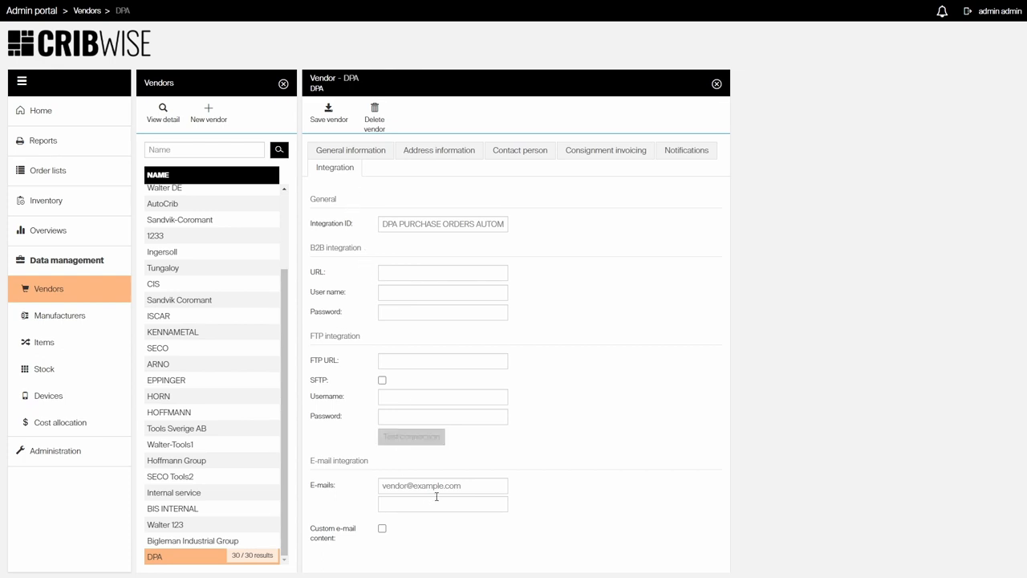
click(44, 368)
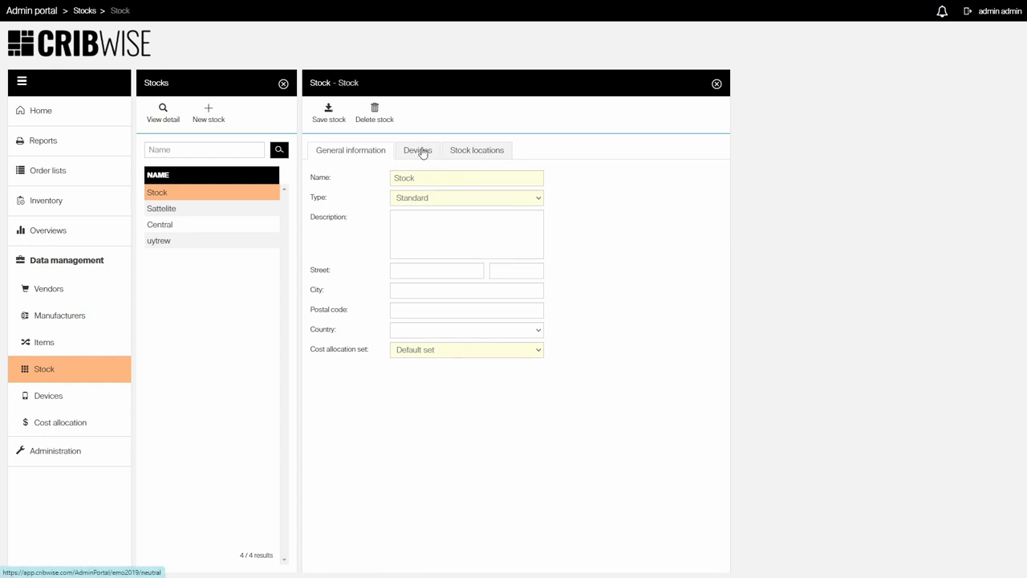
Review the Stock record's assigned devices, then its stock locations table.
click(417, 150)
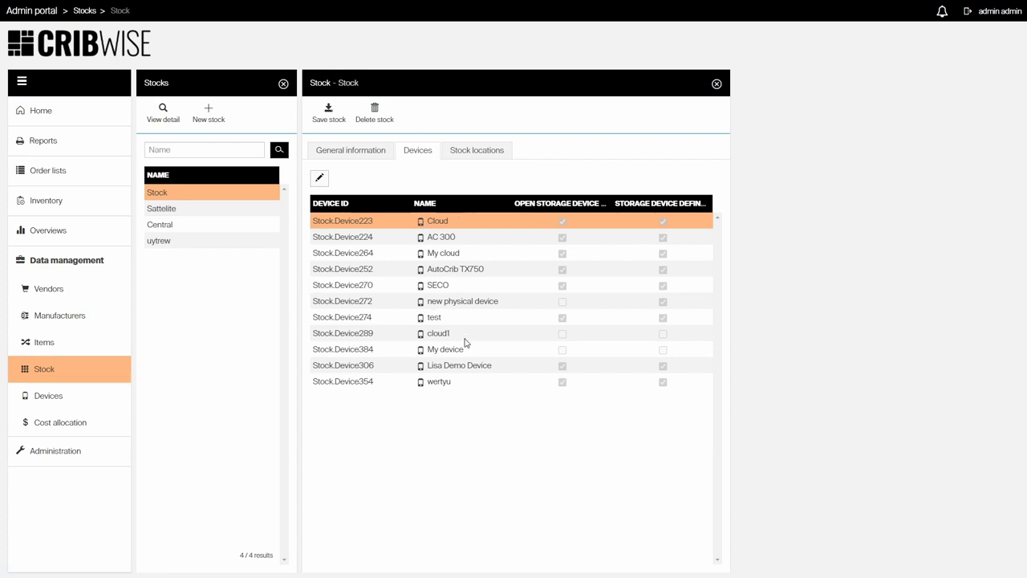
mouse_move(473, 237)
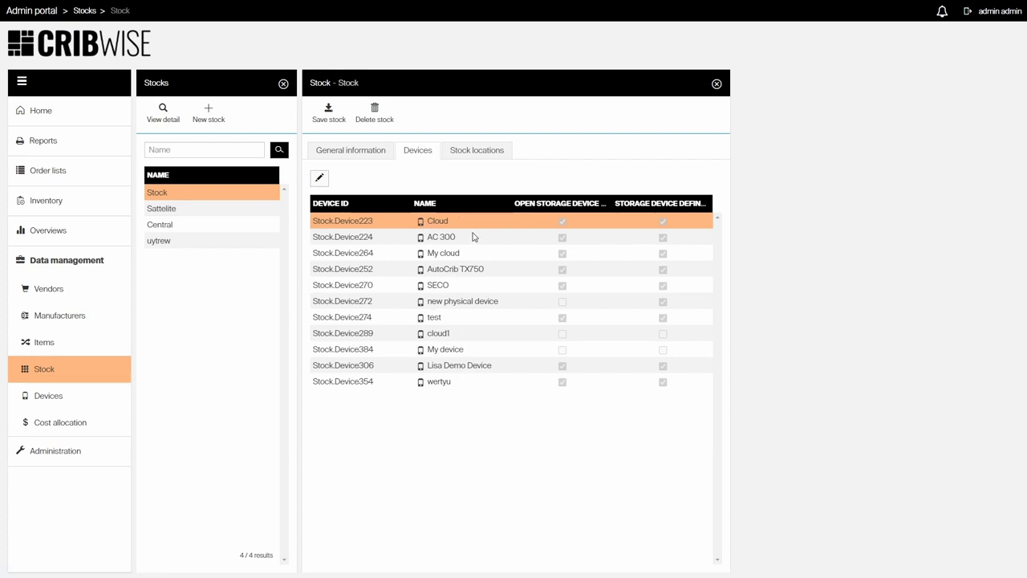
mouse_move(518, 298)
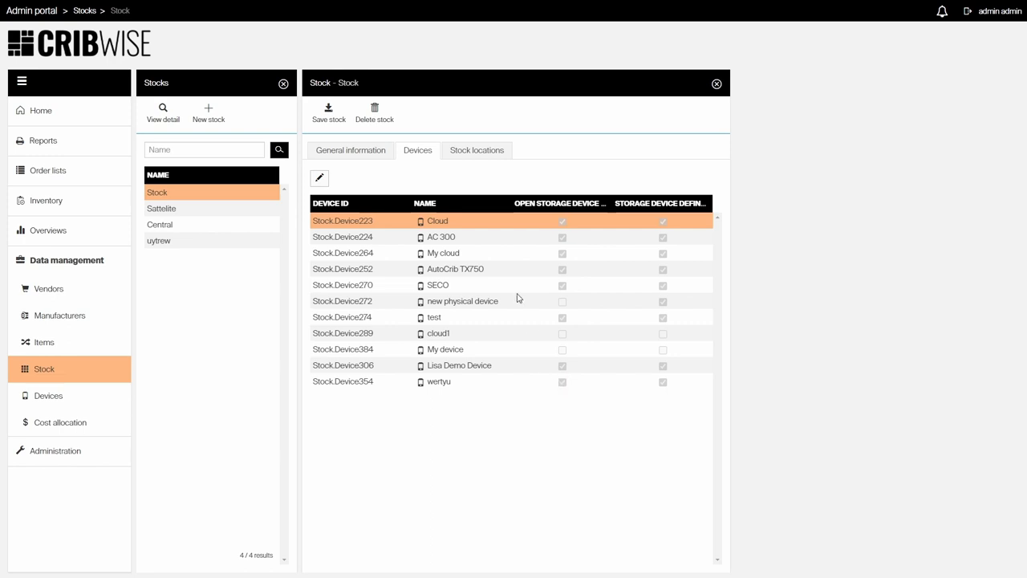
mouse_move(463, 175)
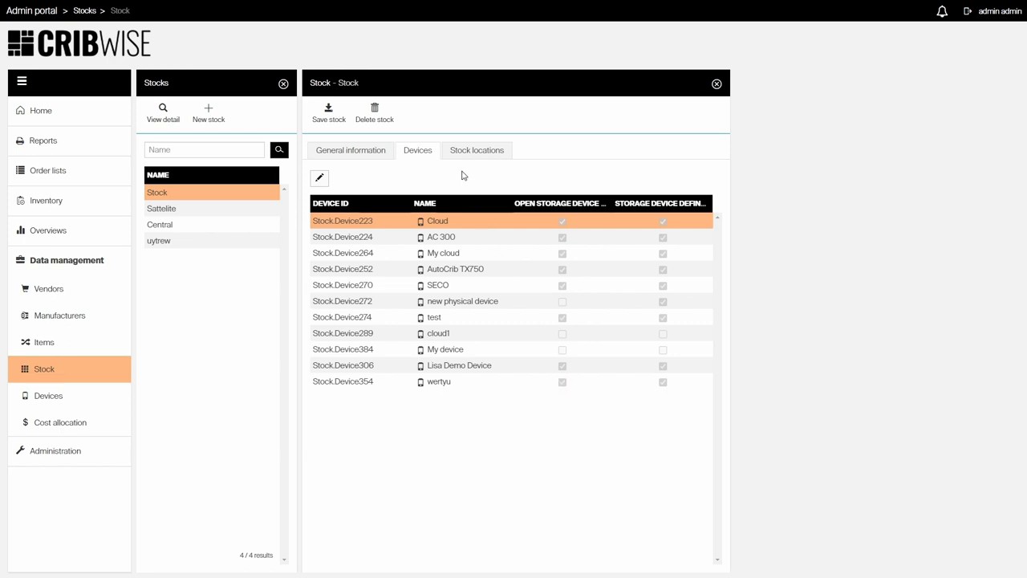
mouse_move(433, 162)
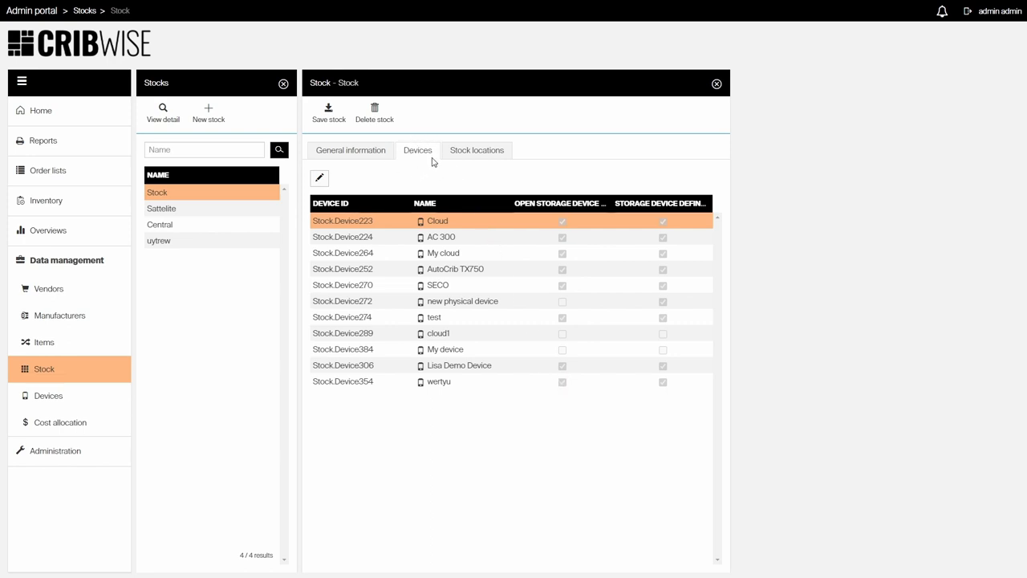
click(477, 150)
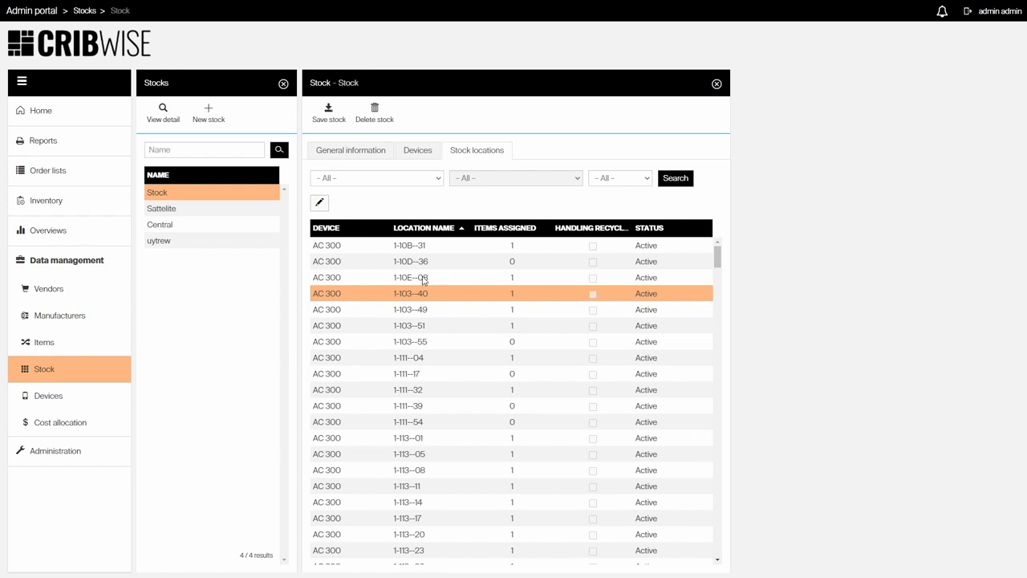
Open location 1-10E--08 holding TheSandvikLoop, then go to the Devices page.
click(411, 277)
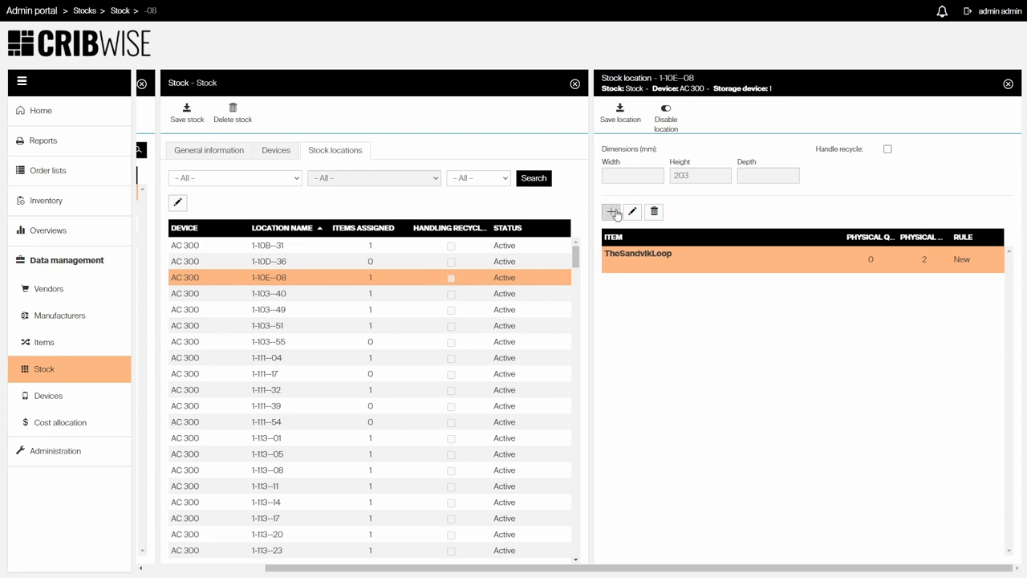
mouse_move(612, 212)
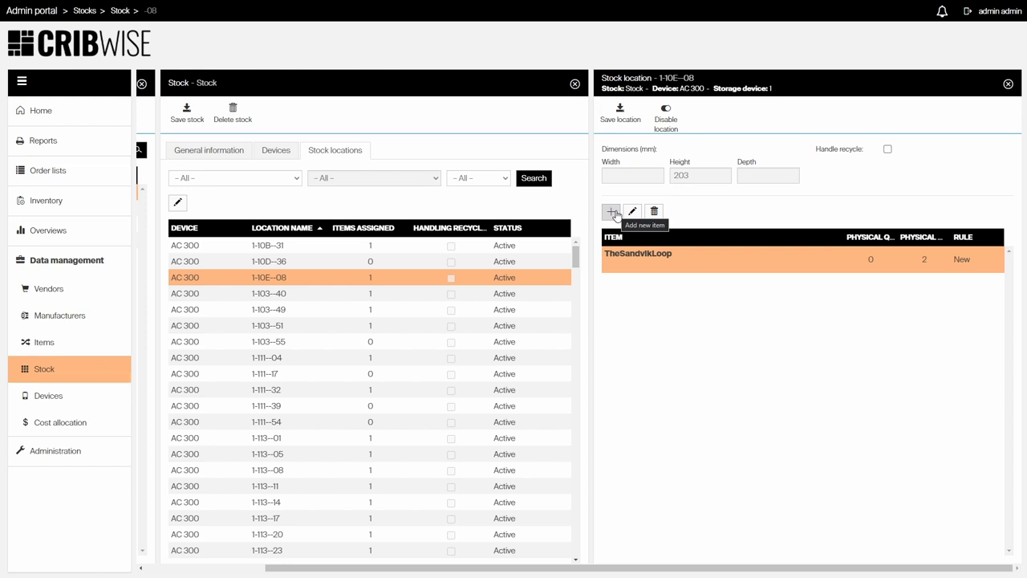
click(48, 395)
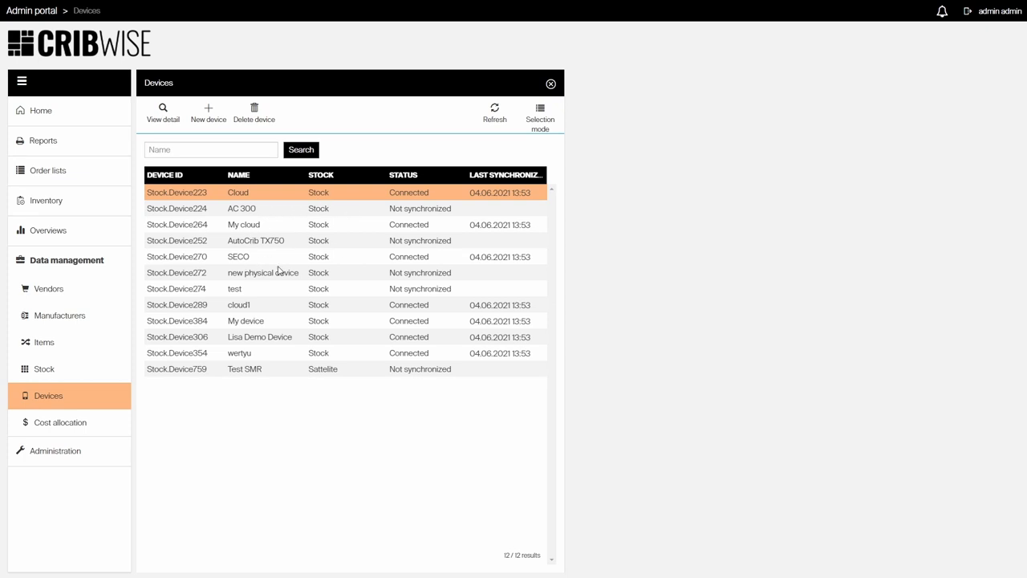
mouse_move(304, 282)
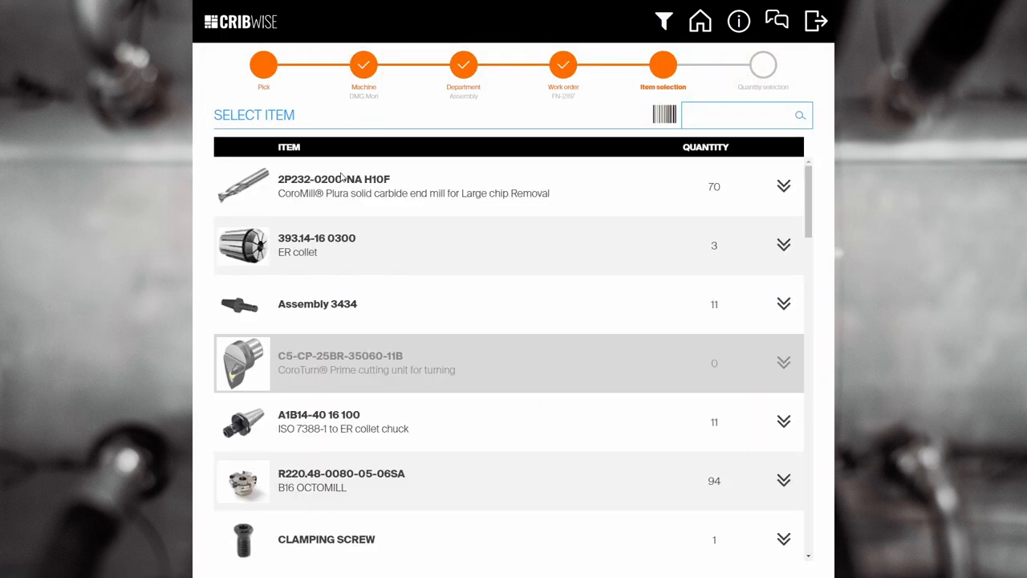
Pick 3 of end mill 2P232-0200-NA H10F, finish picking and log out.
click(334, 186)
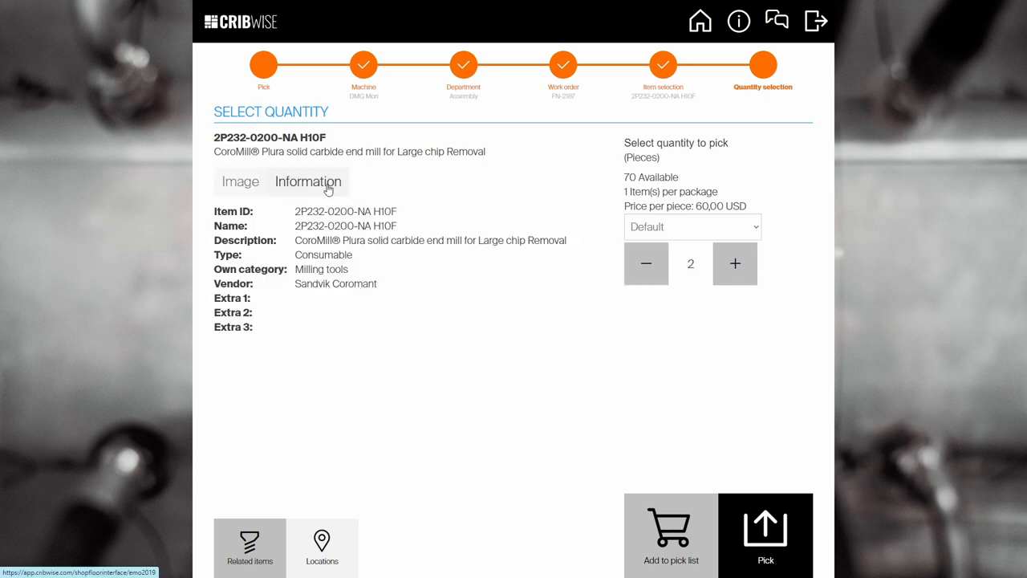
click(734, 264)
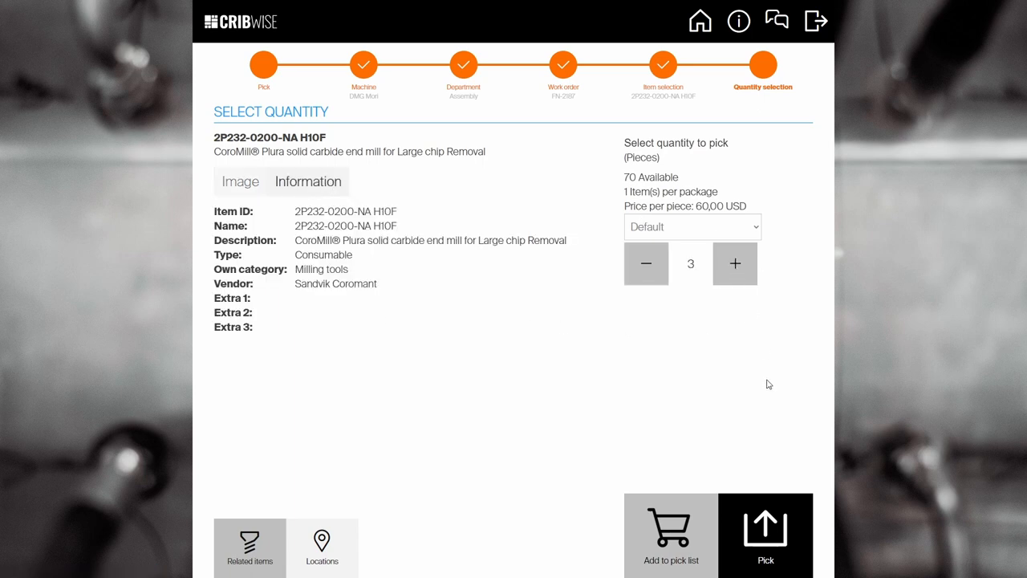
click(765, 534)
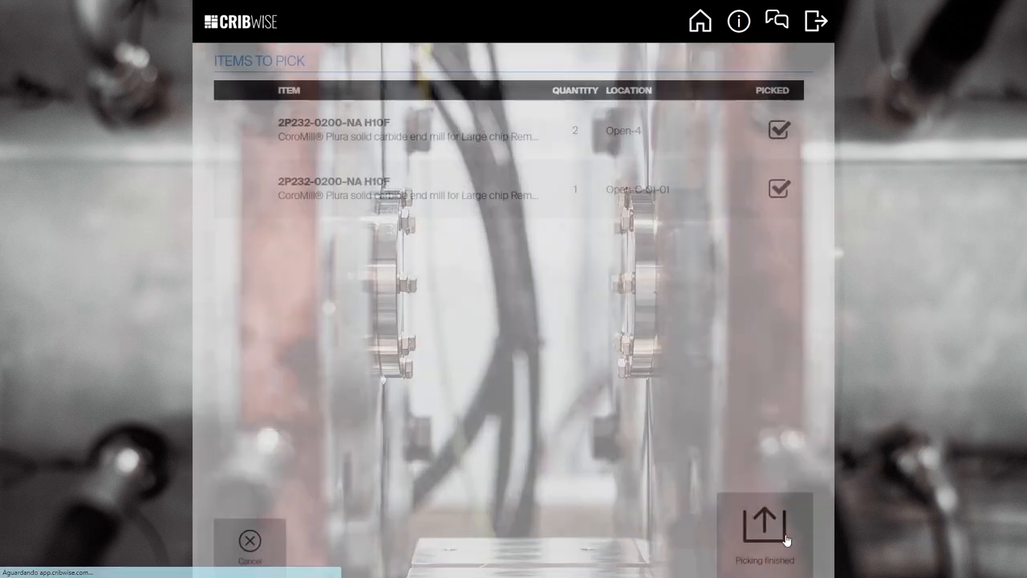
click(764, 534)
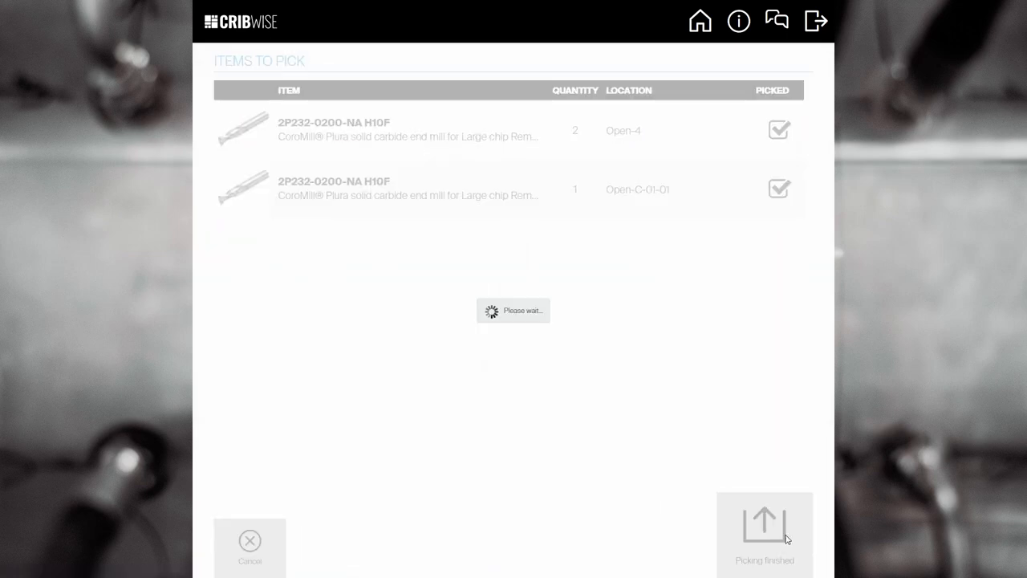
click(764, 534)
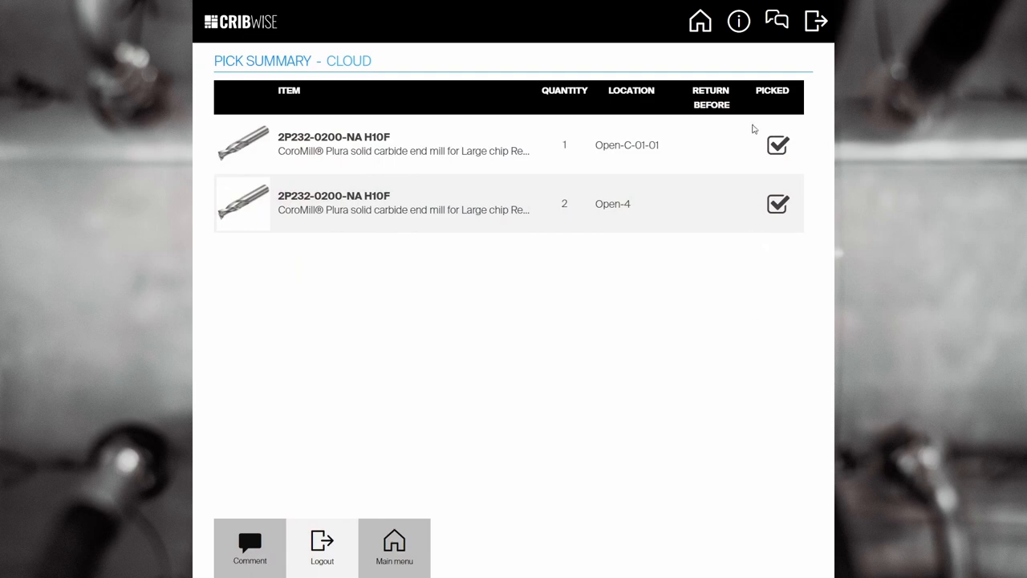
mouse_move(788, 218)
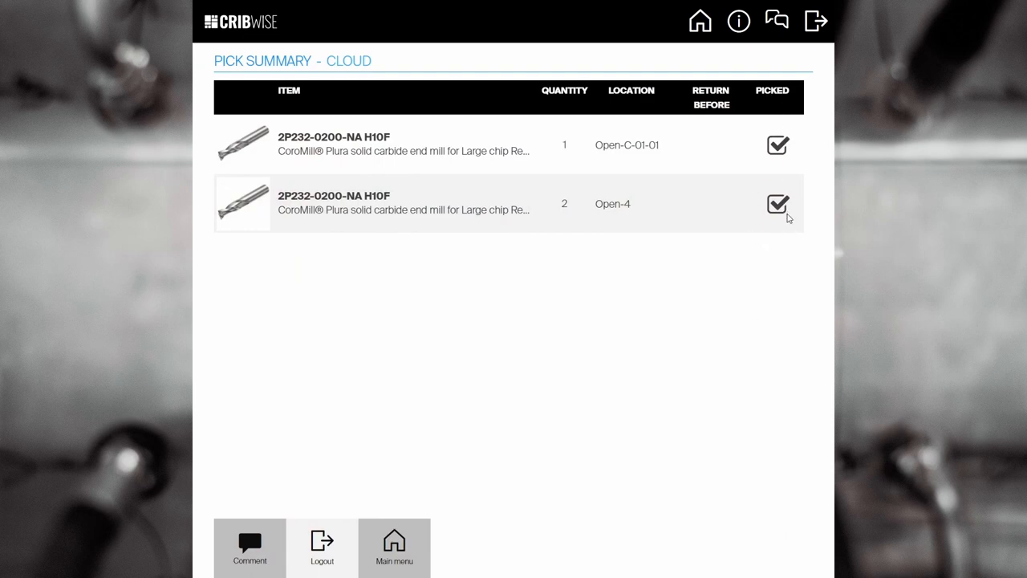
mouse_move(511, 117)
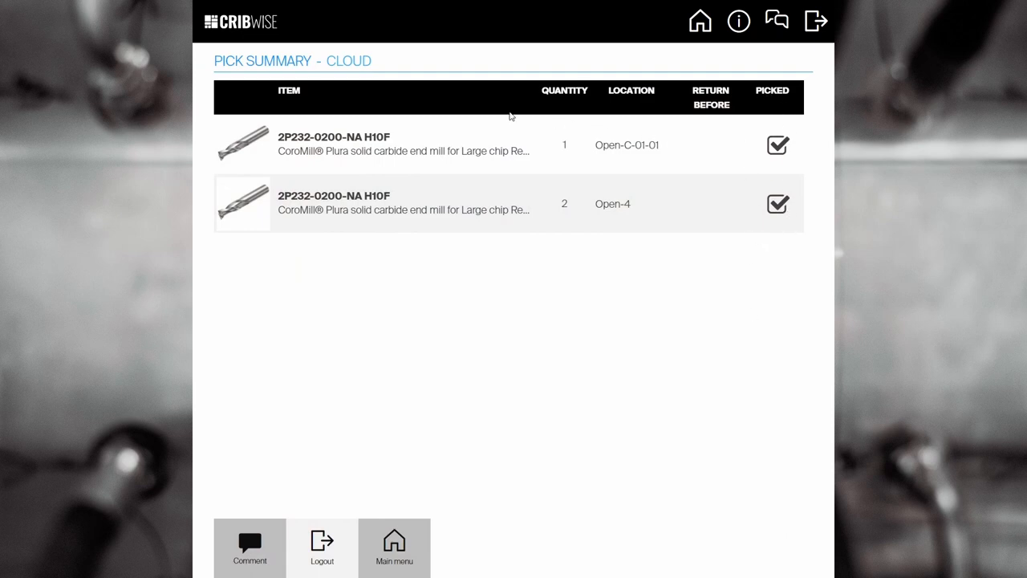
mouse_move(491, 496)
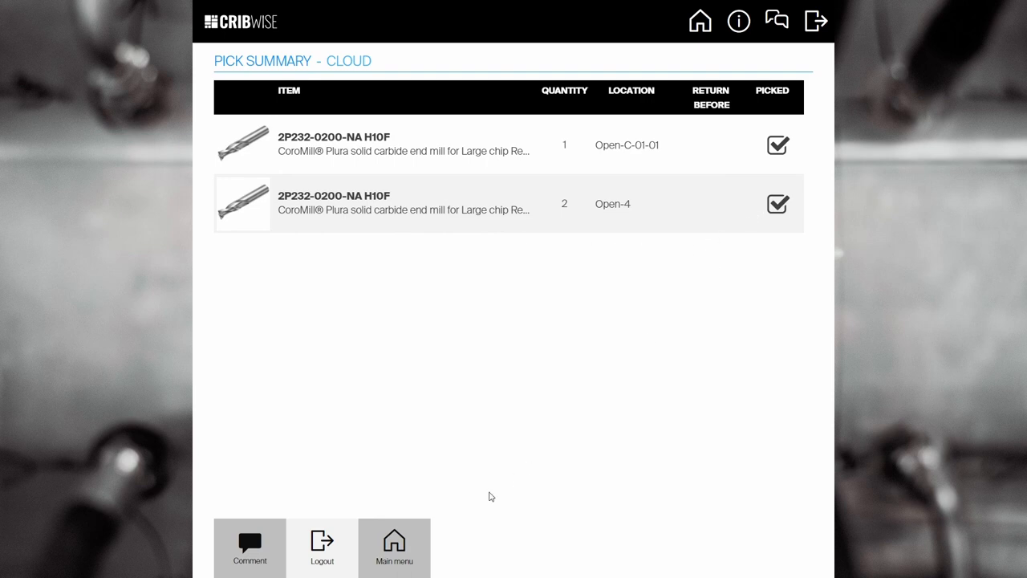
click(394, 548)
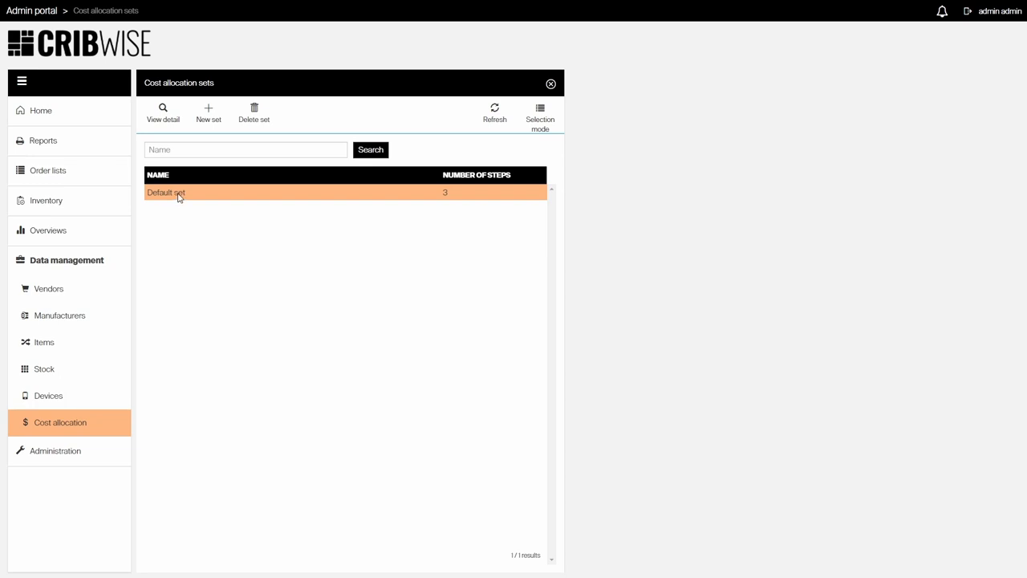
mouse_move(225, 206)
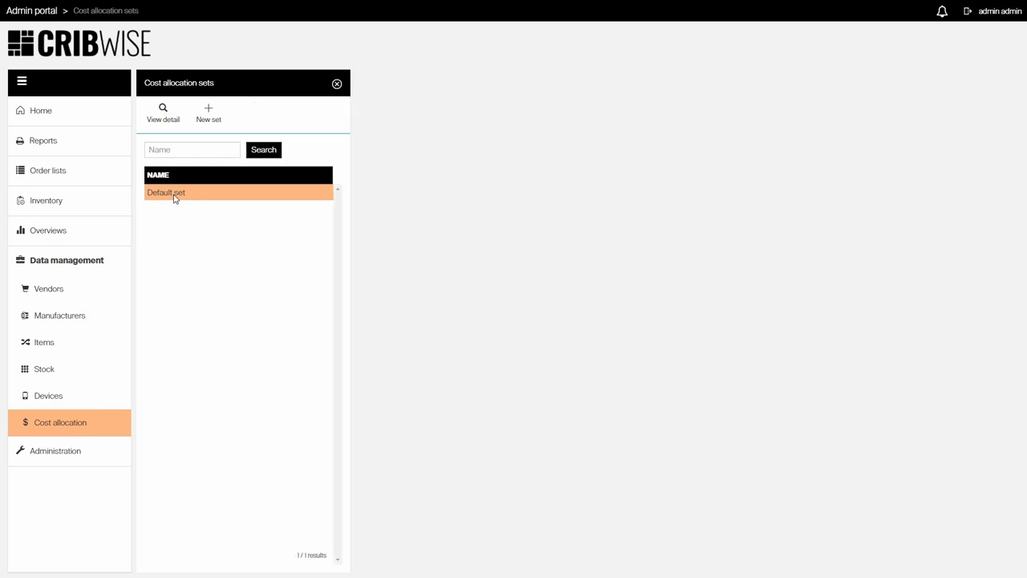
Open Default set's machine, department and work order values, then go to Items.
click(166, 191)
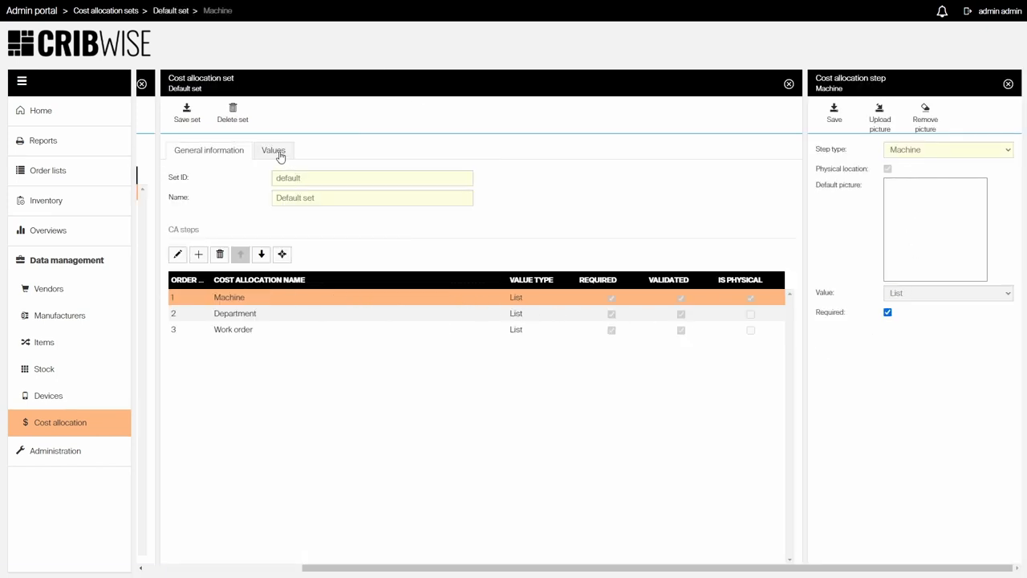
click(273, 150)
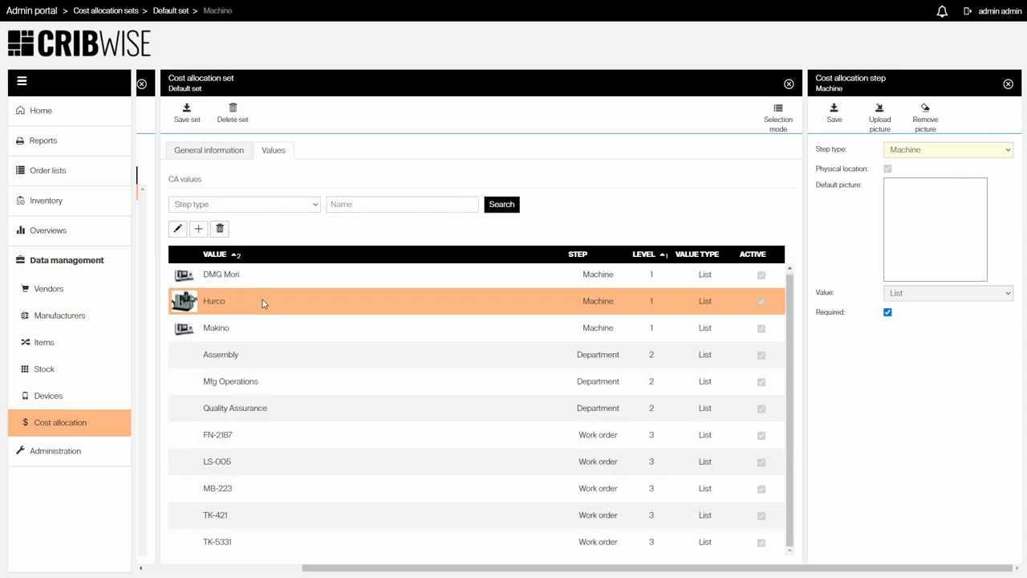
mouse_move(145, 422)
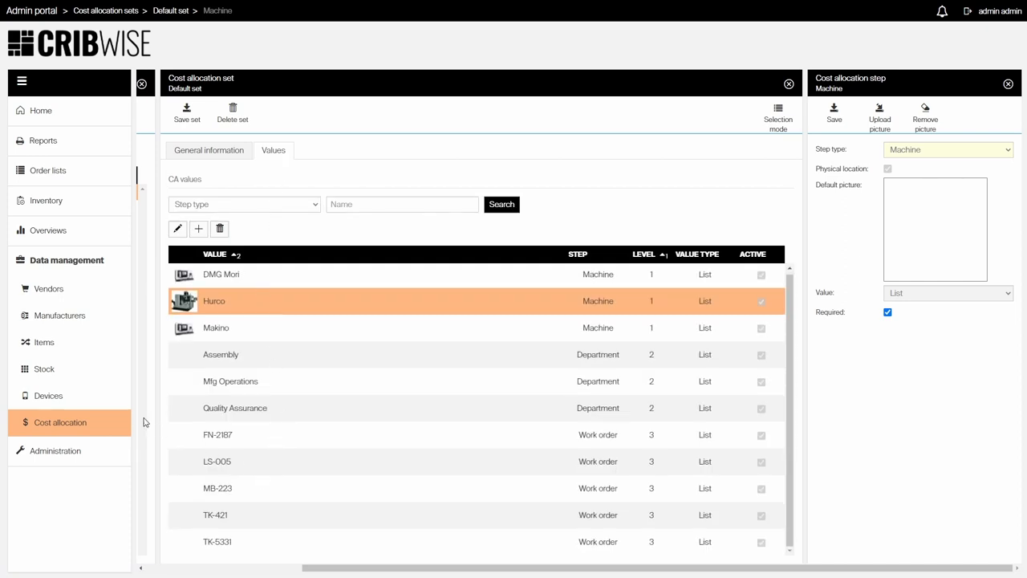
click(45, 342)
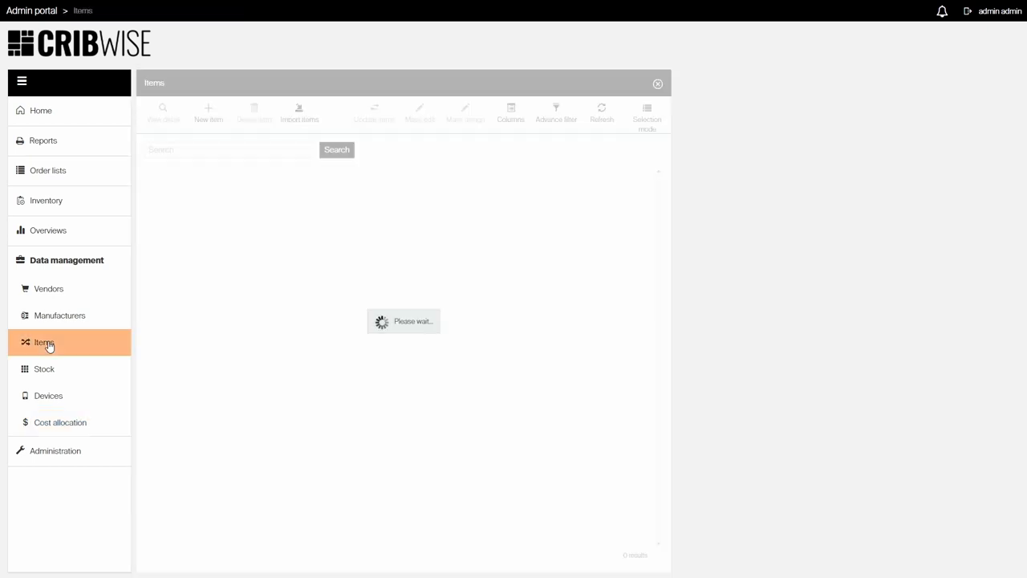
click(44, 342)
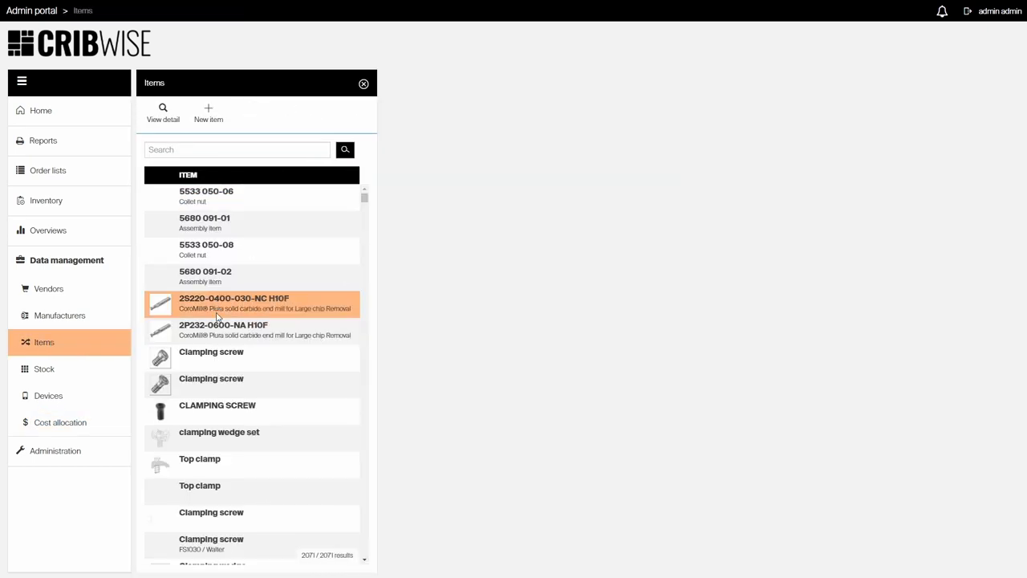
click(234, 303)
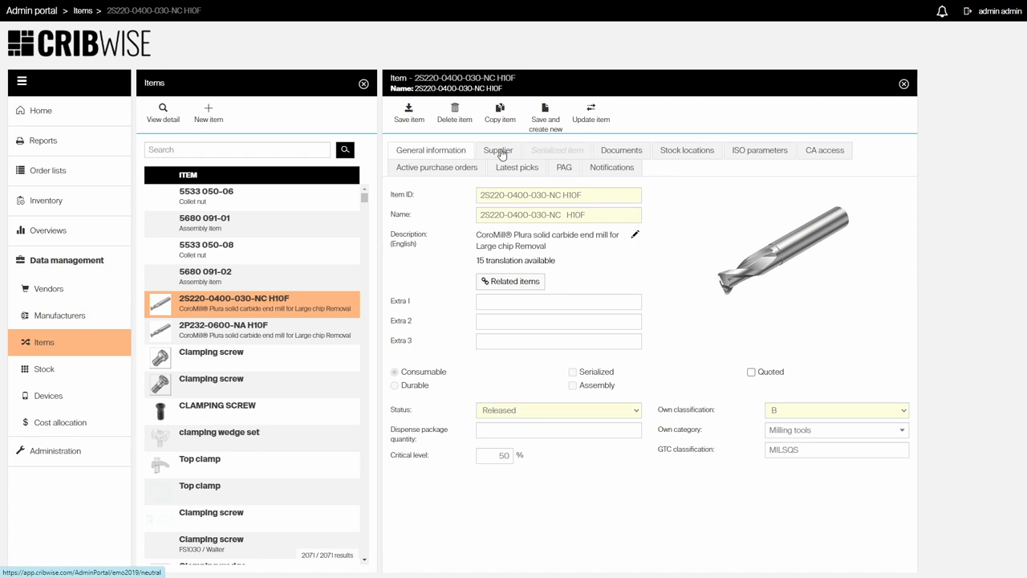
click(498, 150)
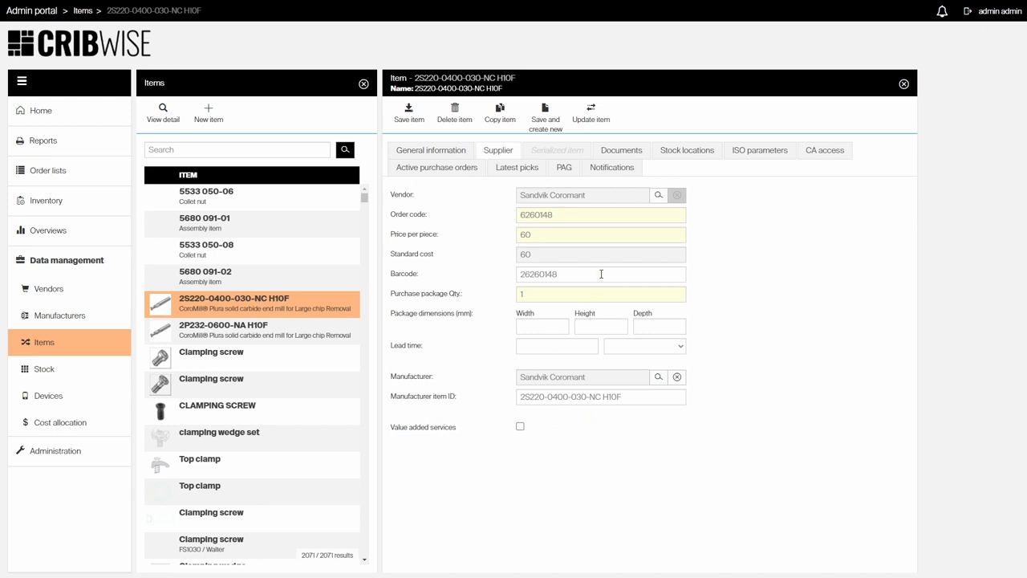
mouse_move(621, 150)
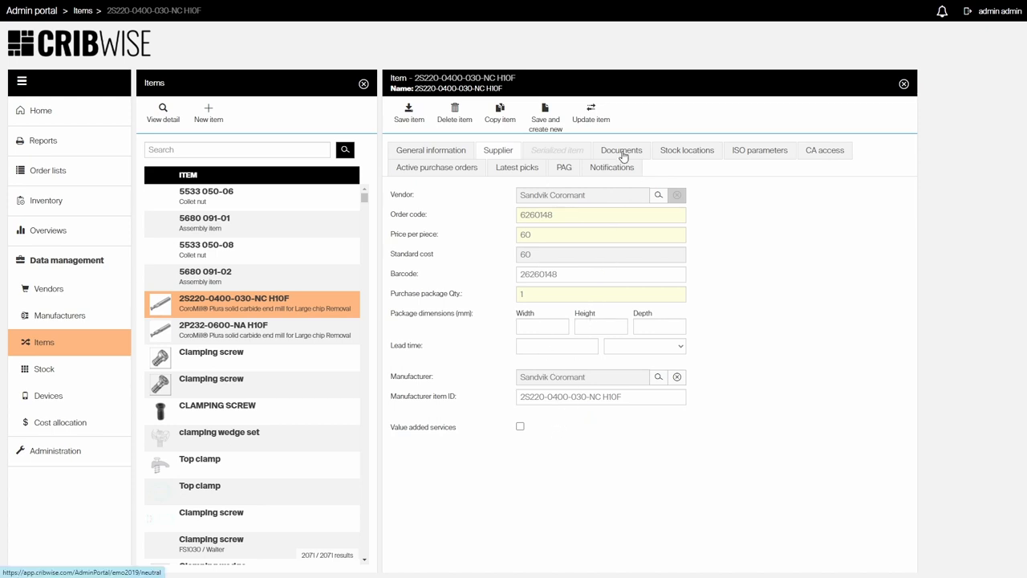
click(621, 150)
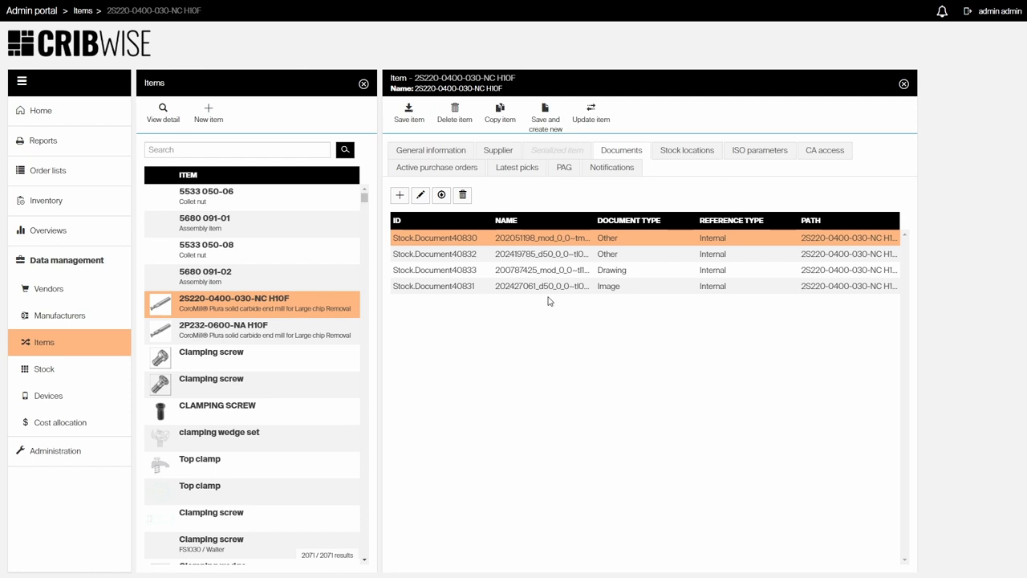
mouse_move(589, 271)
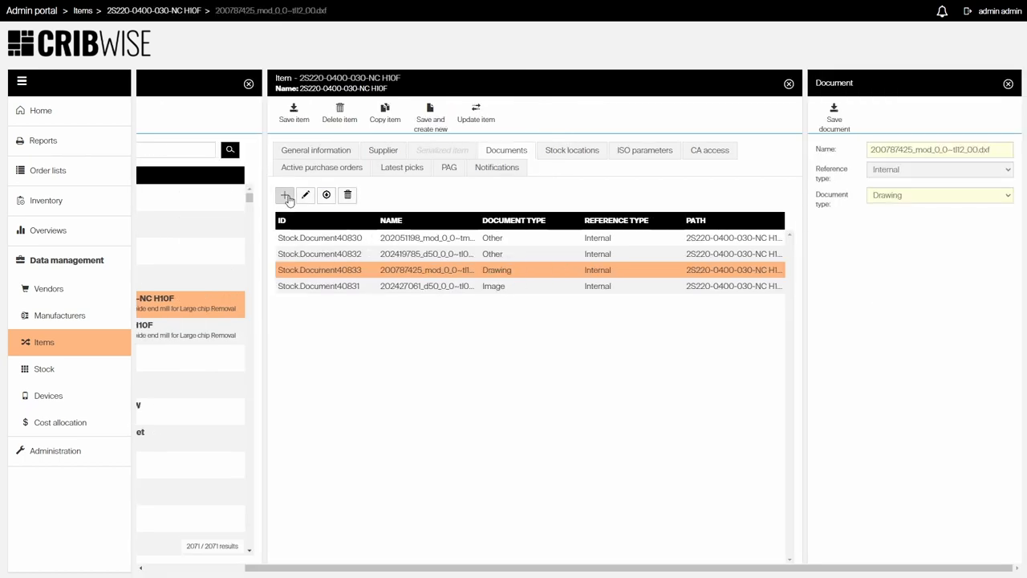
mouse_move(453, 272)
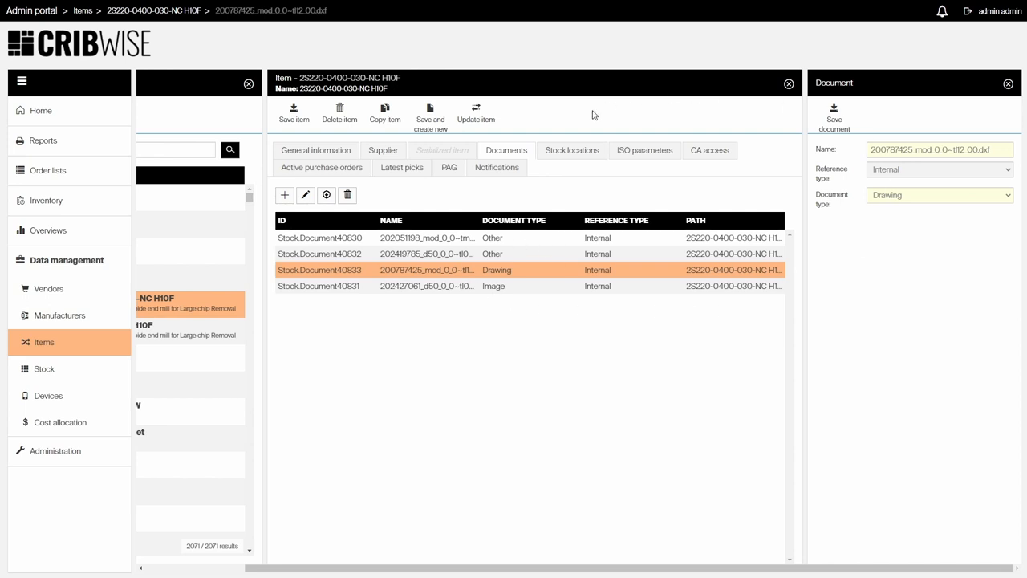
Show the item's stock locations with three device and four location assignments.
click(571, 150)
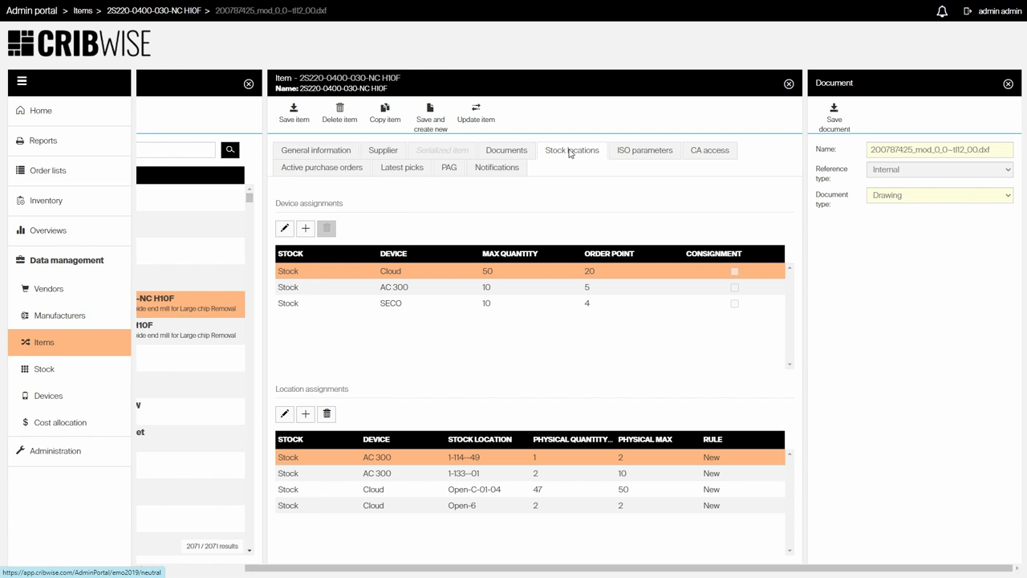
mouse_move(380, 429)
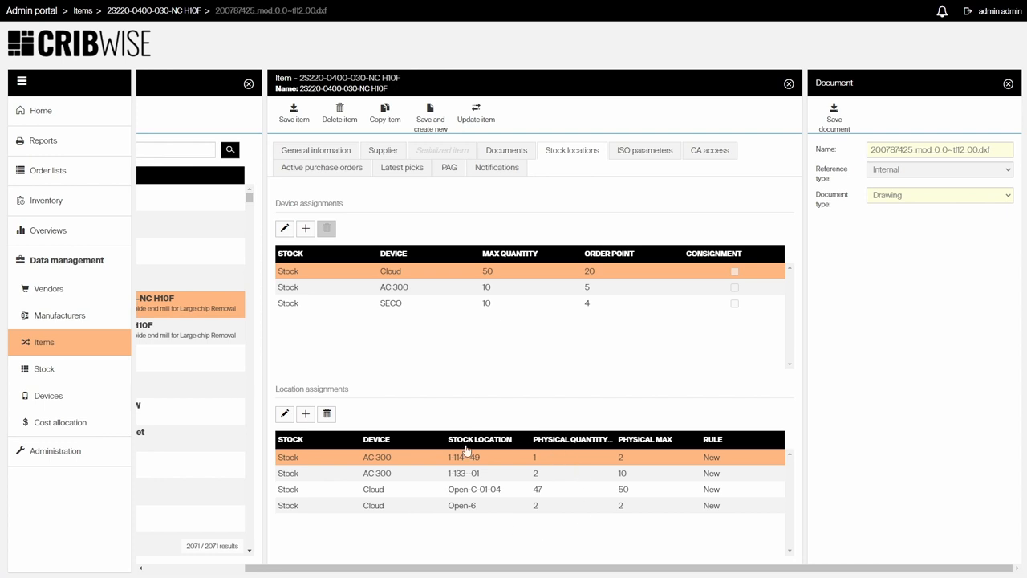
mouse_move(575, 516)
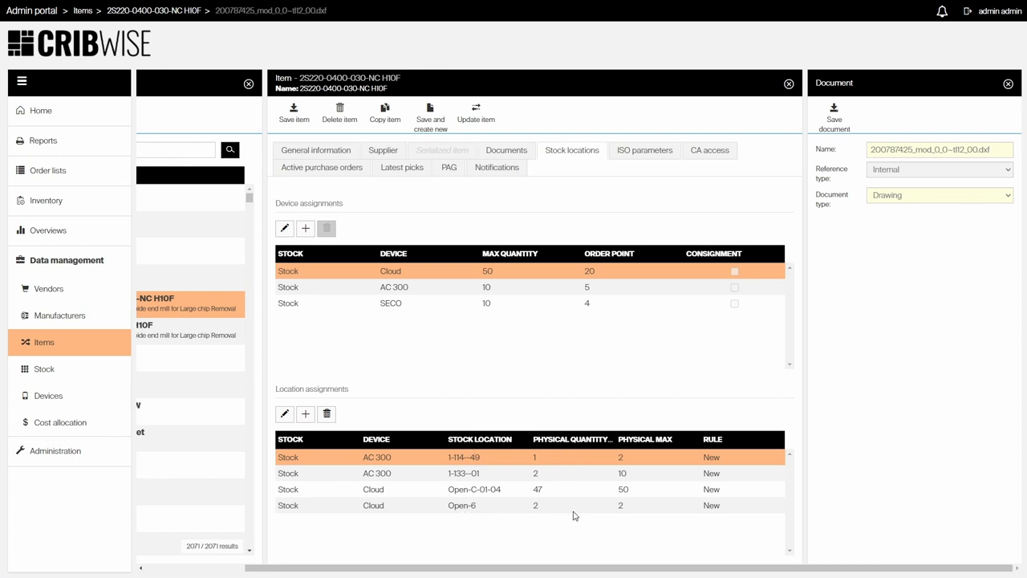
mouse_move(536, 310)
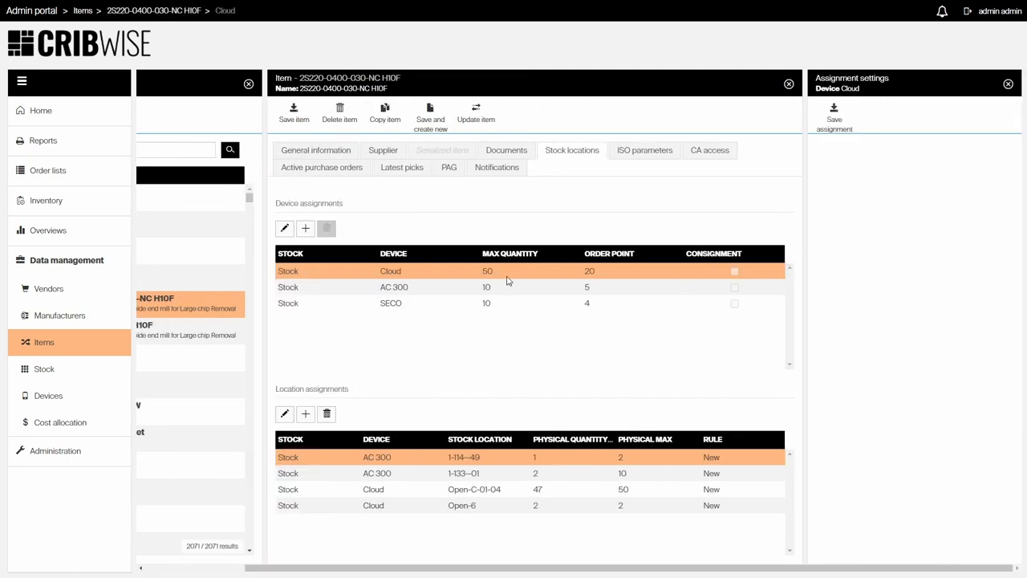
Check the Cloud and AC 300 device quantities and Open-C-01-04's settings (max 50, order point 20).
click(391, 270)
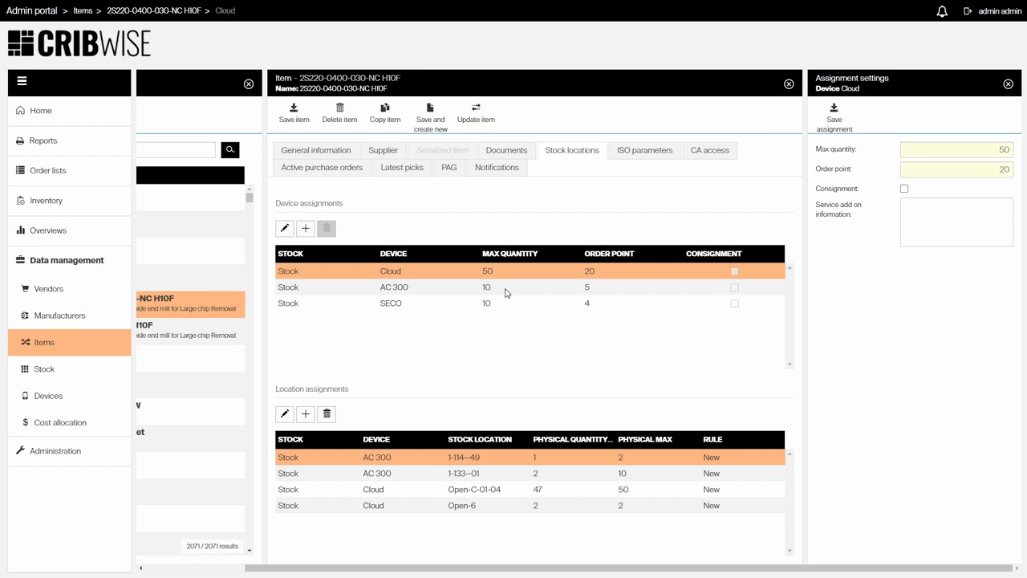
click(394, 287)
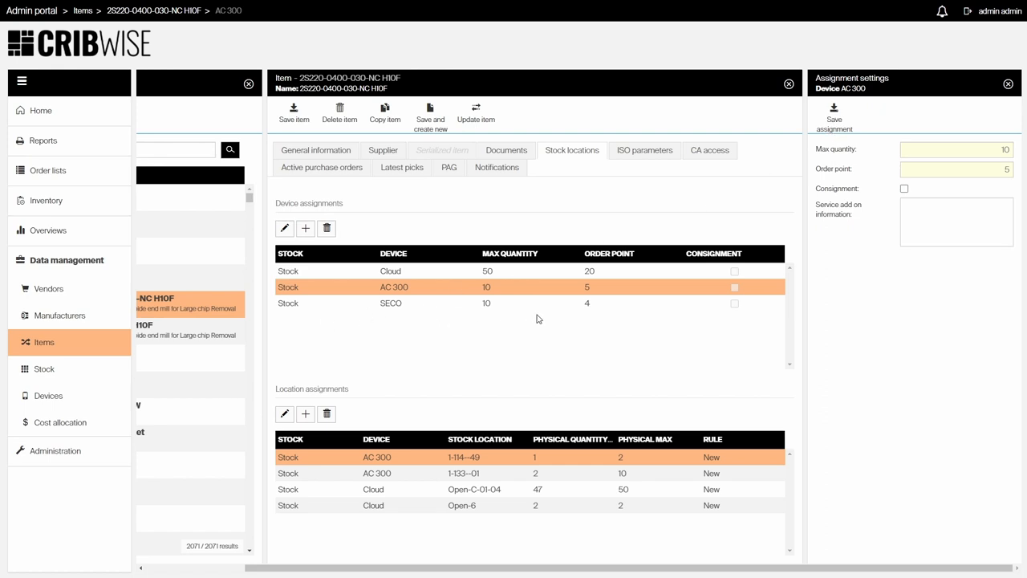
mouse_move(544, 318)
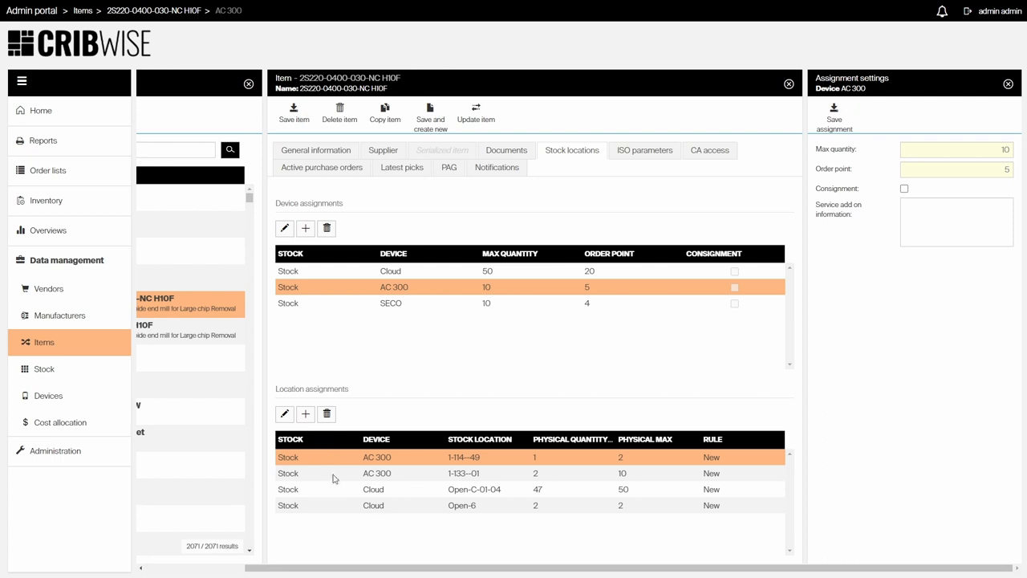
click(485, 489)
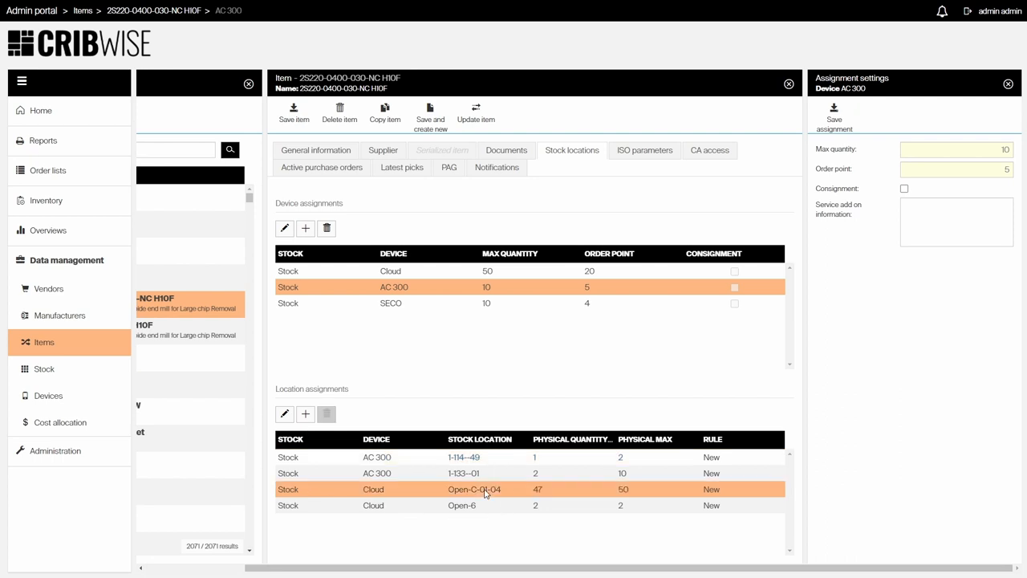
click(474, 488)
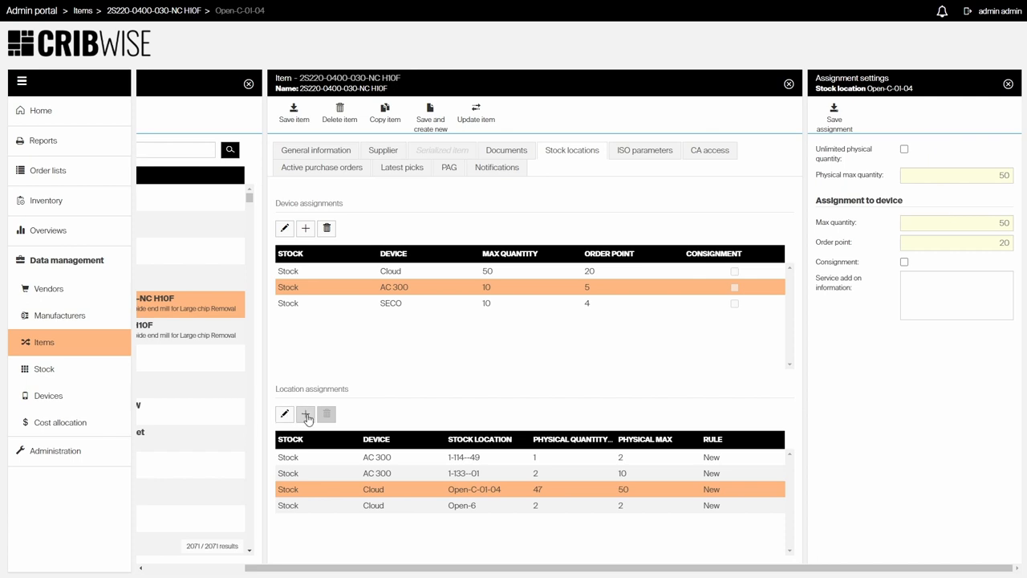
mouse_move(305, 414)
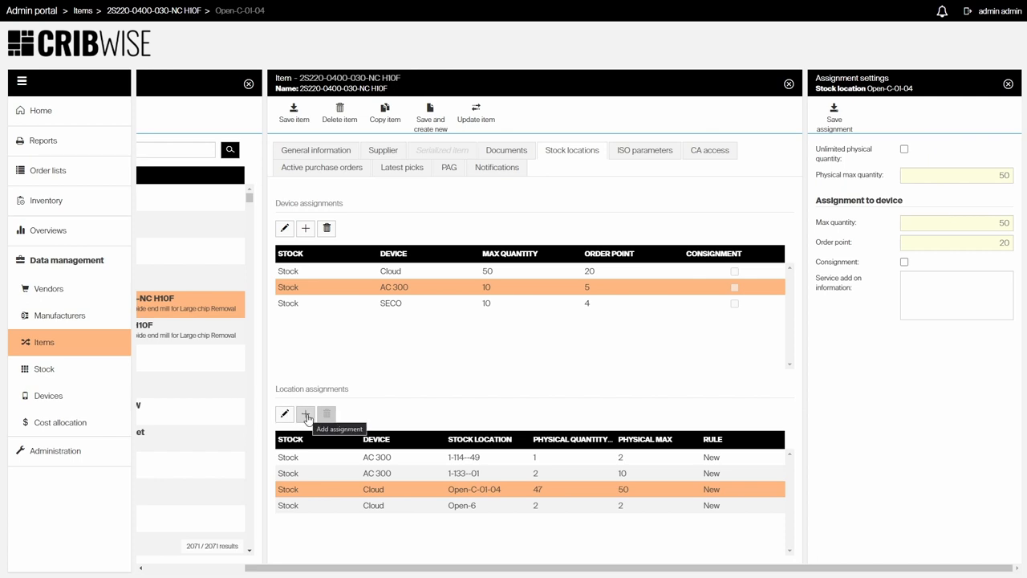
mouse_move(1019, 198)
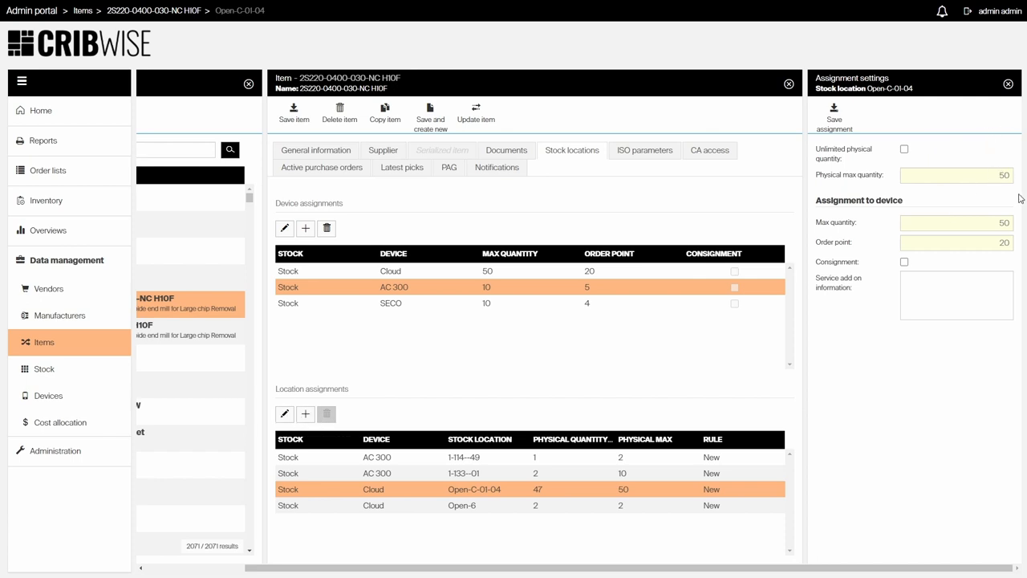
mouse_move(913, 150)
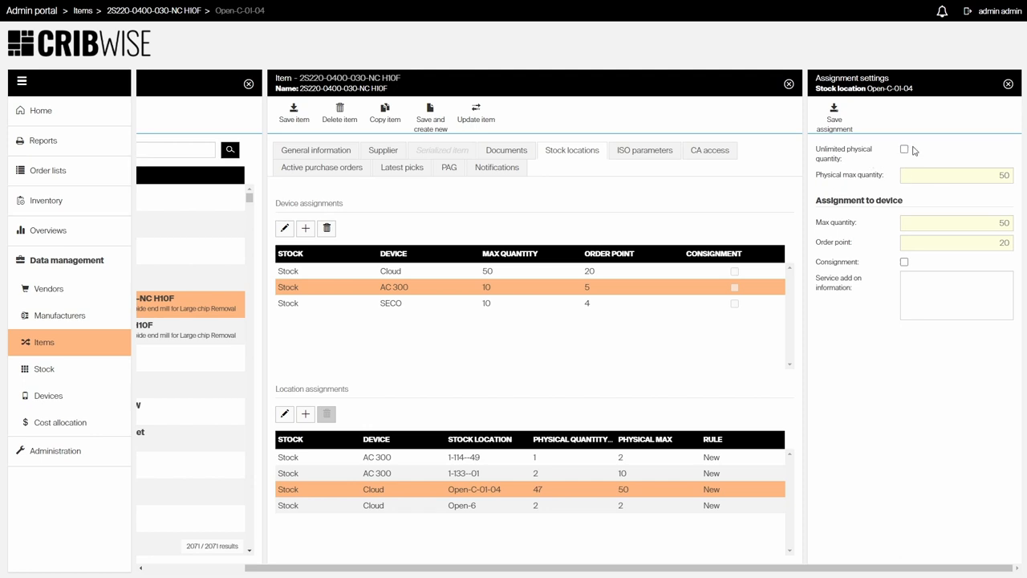
mouse_move(391, 425)
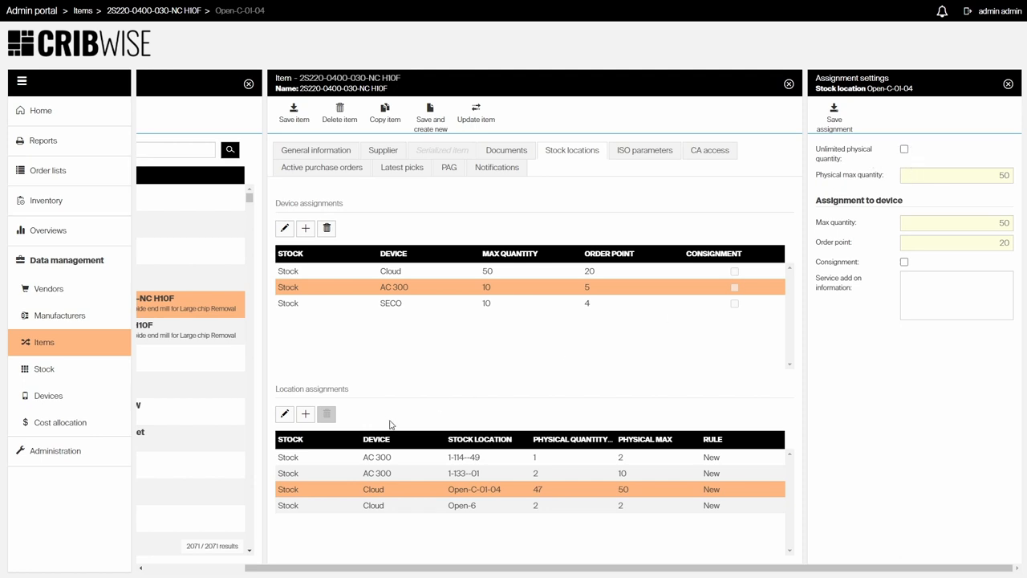
mouse_move(529, 209)
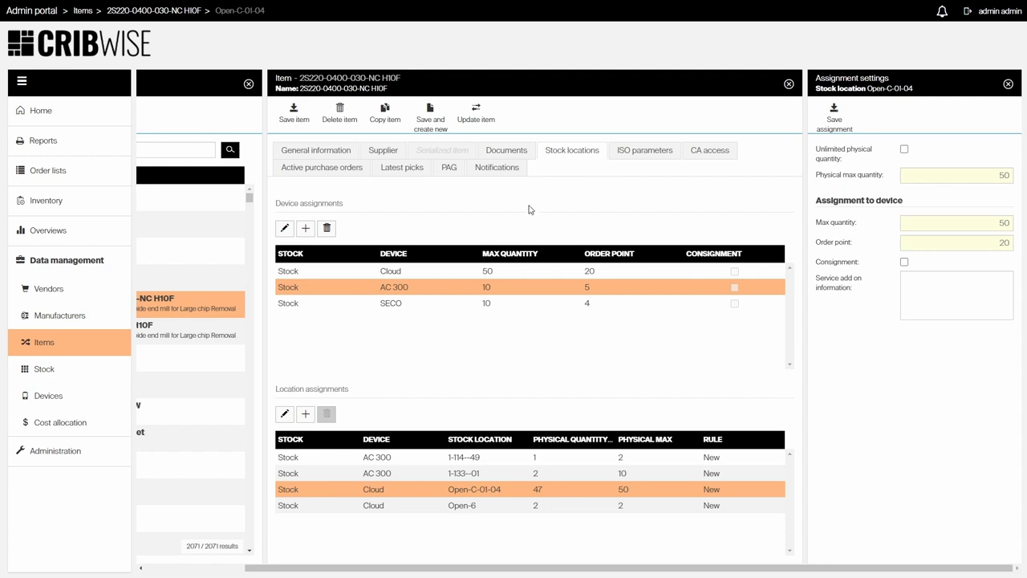
Browse the ISO parameters and the two active purchase orders (AC 300, SECO), then request latest picks.
click(644, 150)
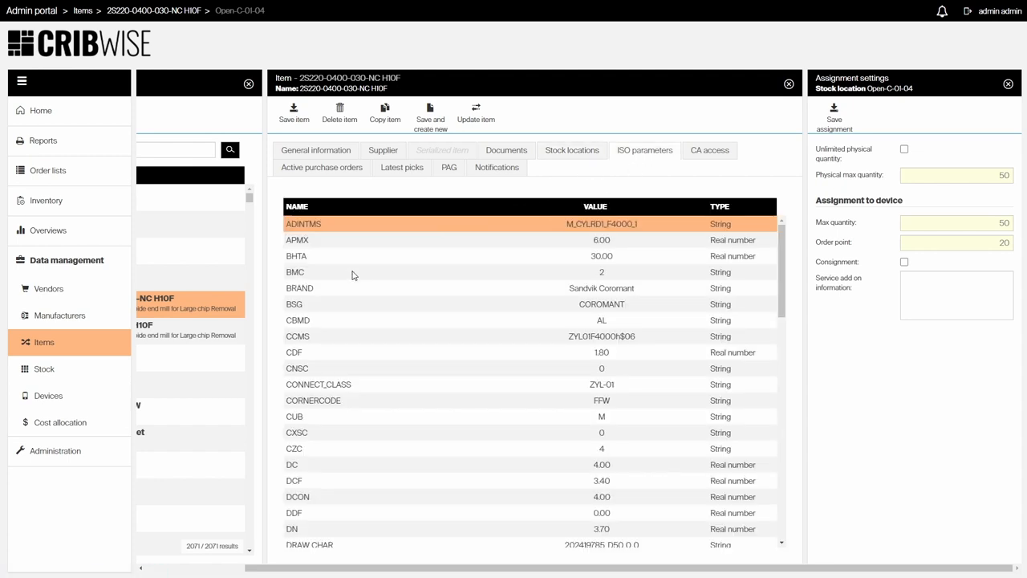
mouse_move(572, 458)
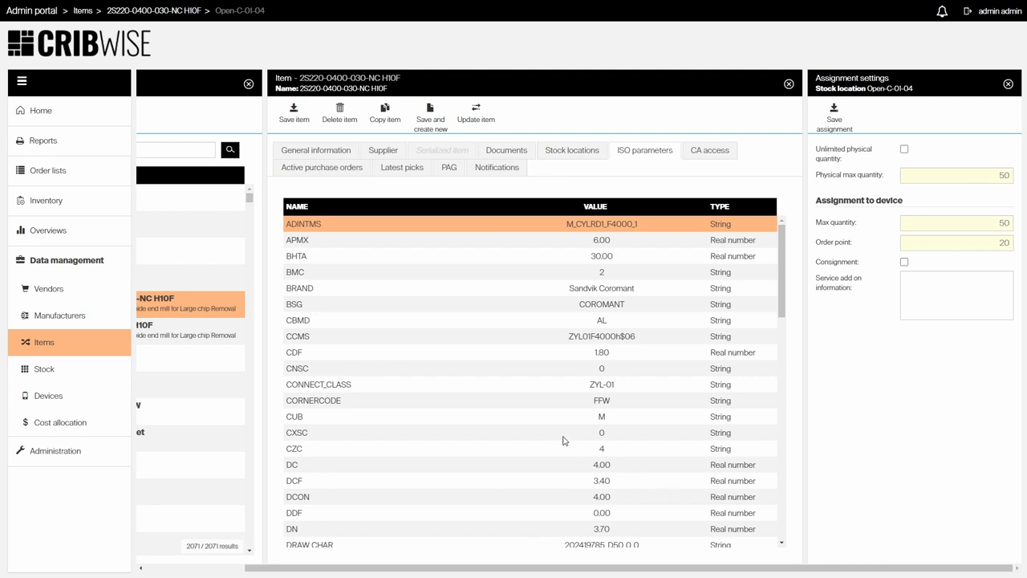
scroll(down, 3)
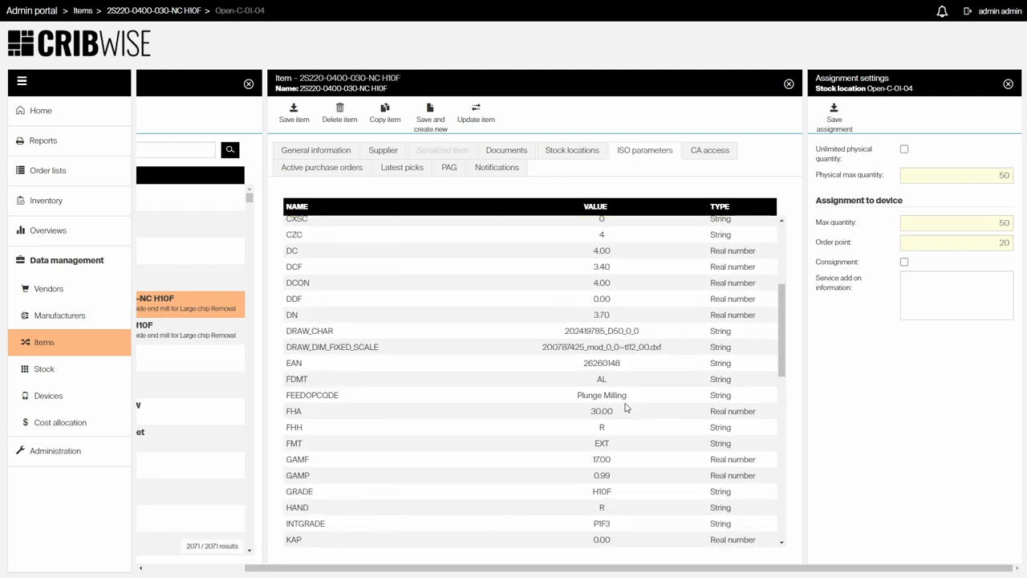
mouse_move(342, 173)
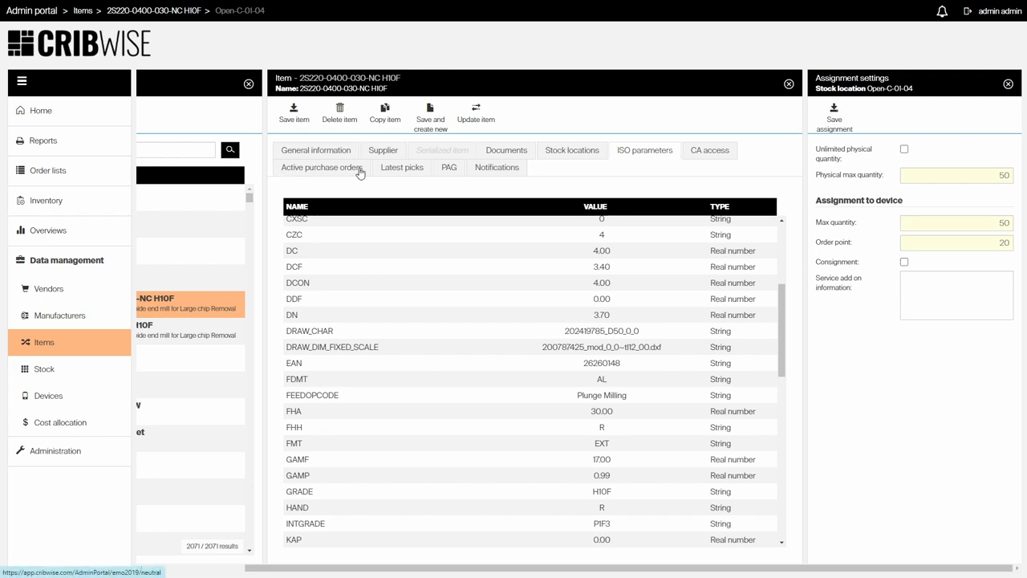
click(322, 167)
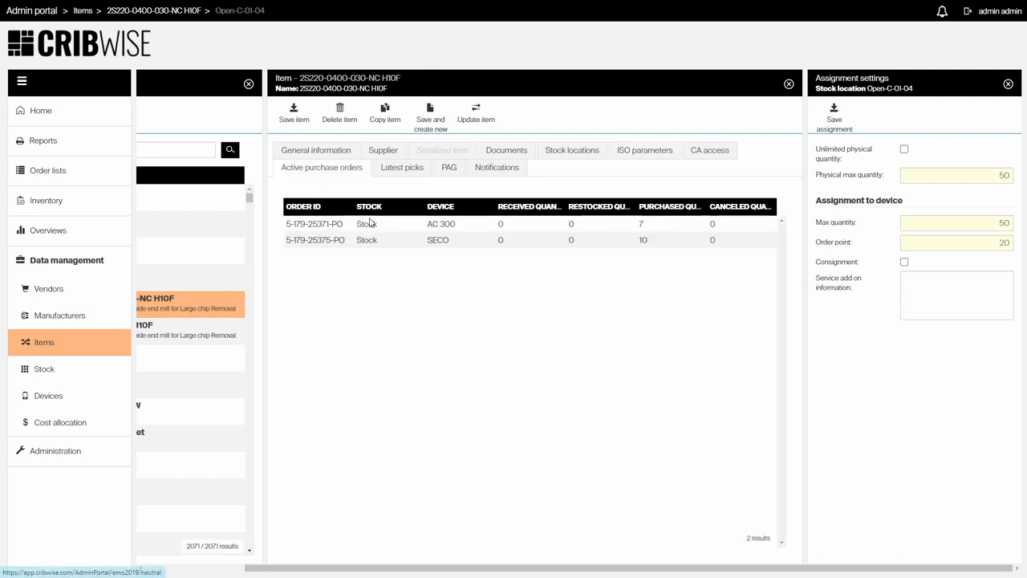
mouse_move(446, 256)
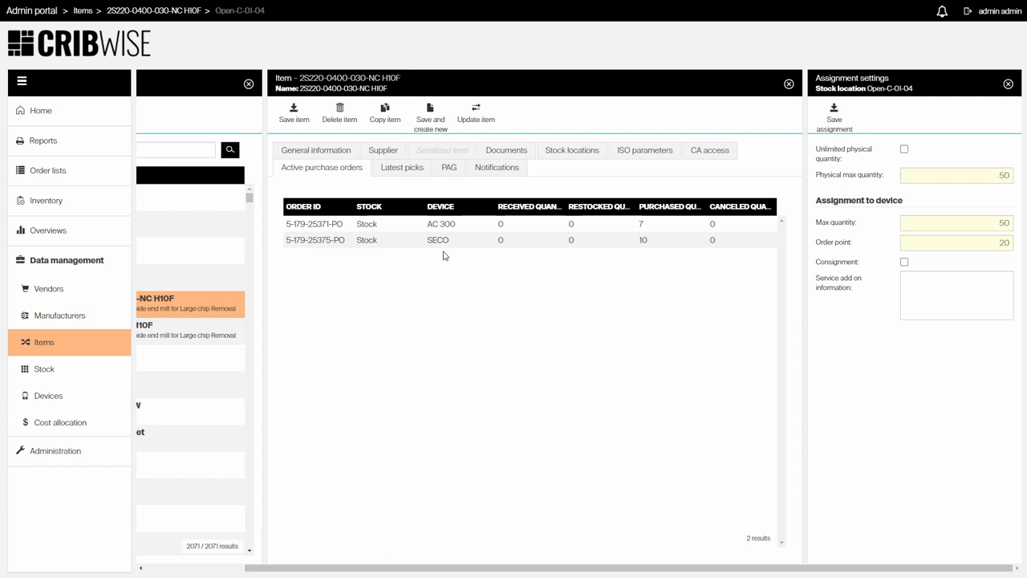
mouse_move(590, 272)
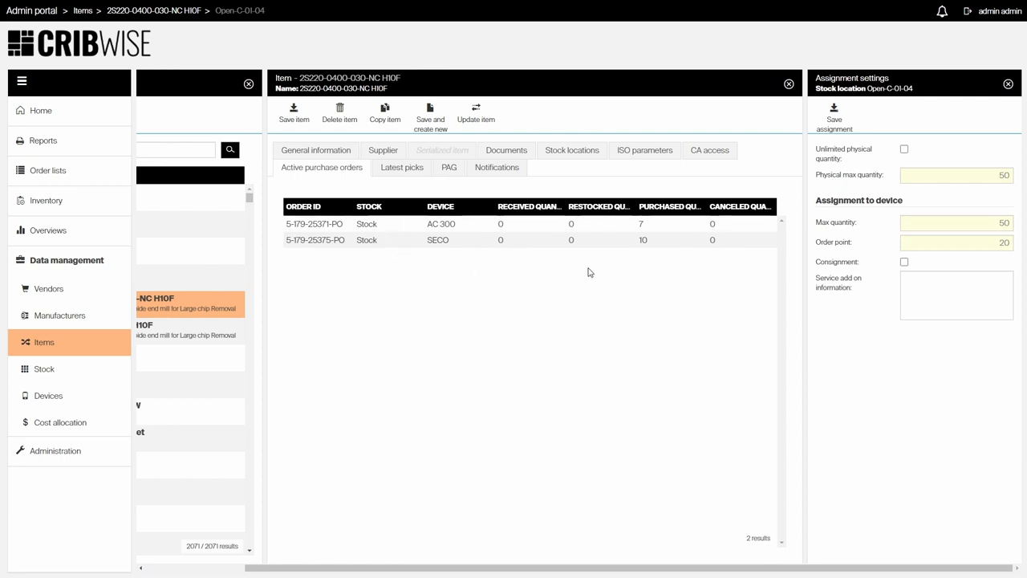
click(402, 167)
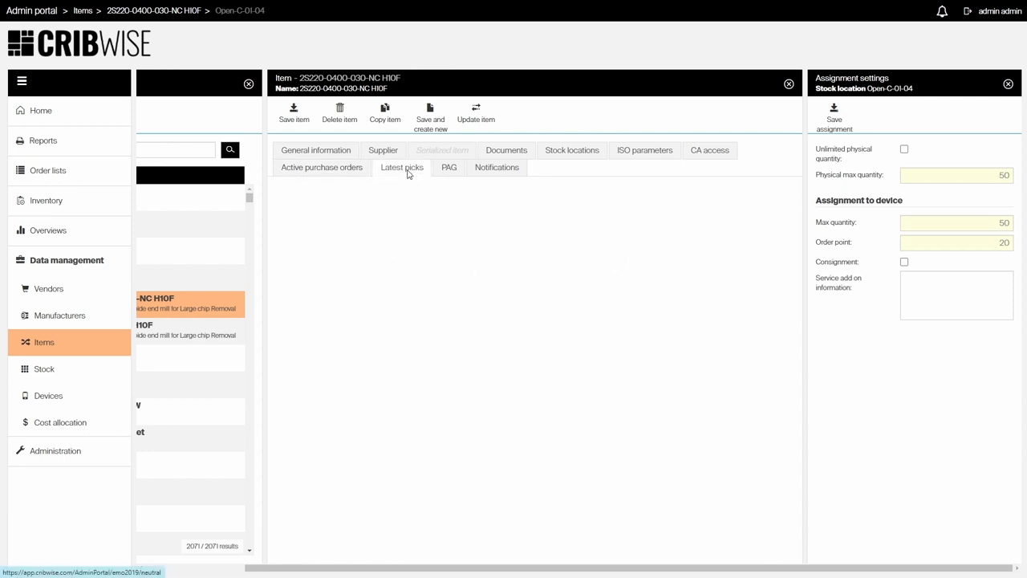
Review the item's ten latest picks, then bring up its e-mail and on-screen notification settings.
click(401, 167)
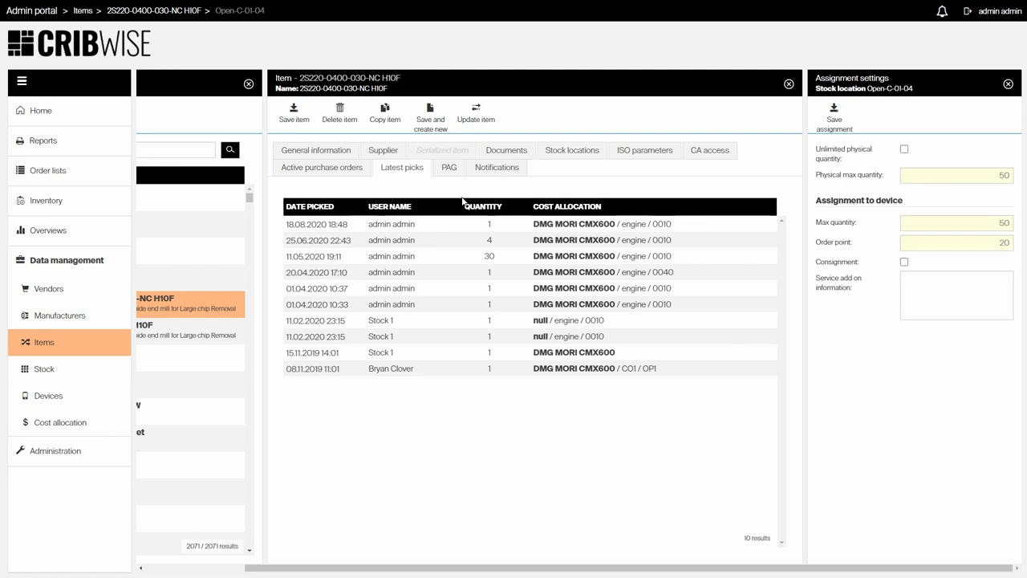
mouse_move(496, 171)
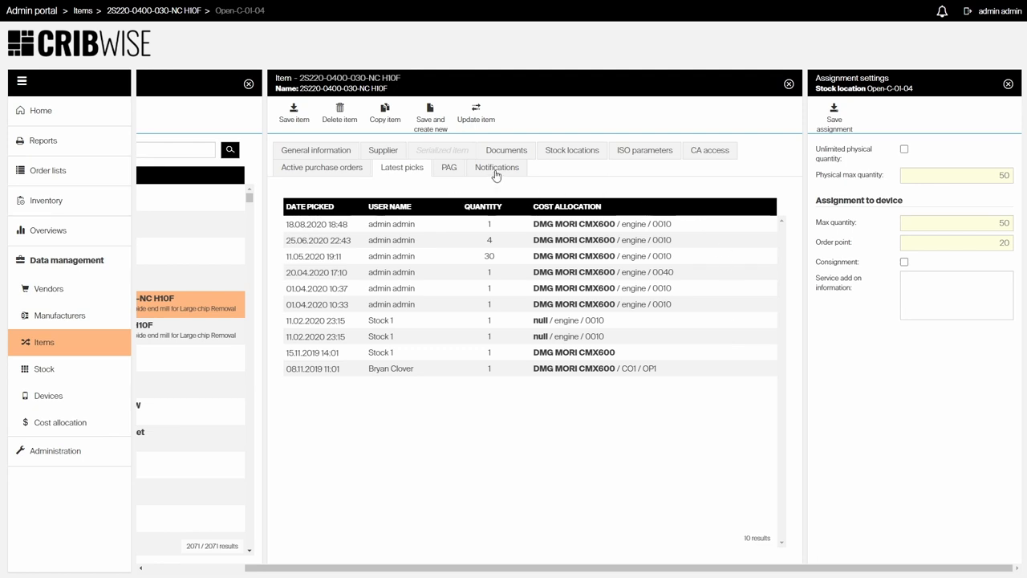
click(496, 167)
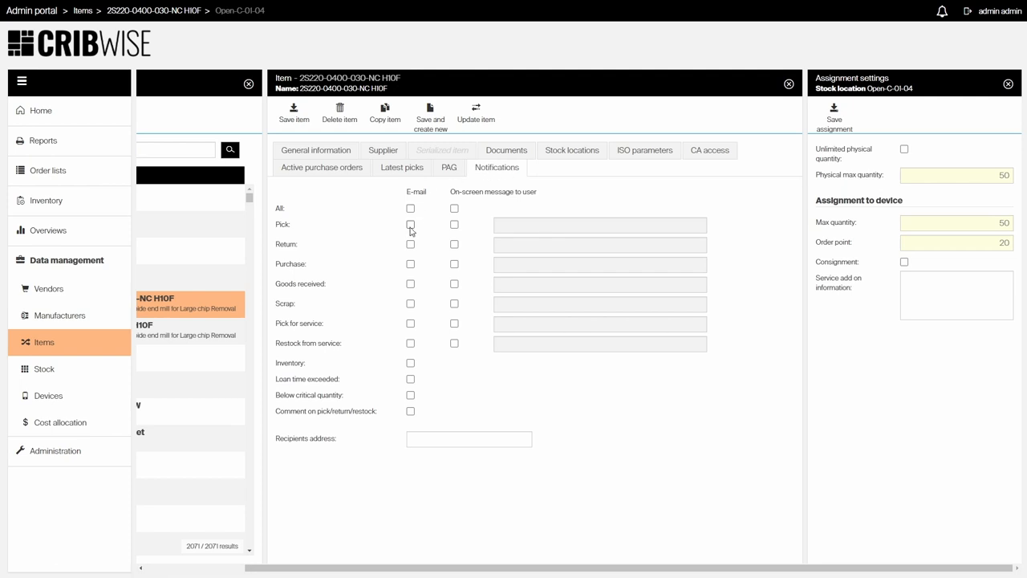
Enable e-mail and on-screen notifications for Pick and Return, with return message 'clean the item'.
click(410, 224)
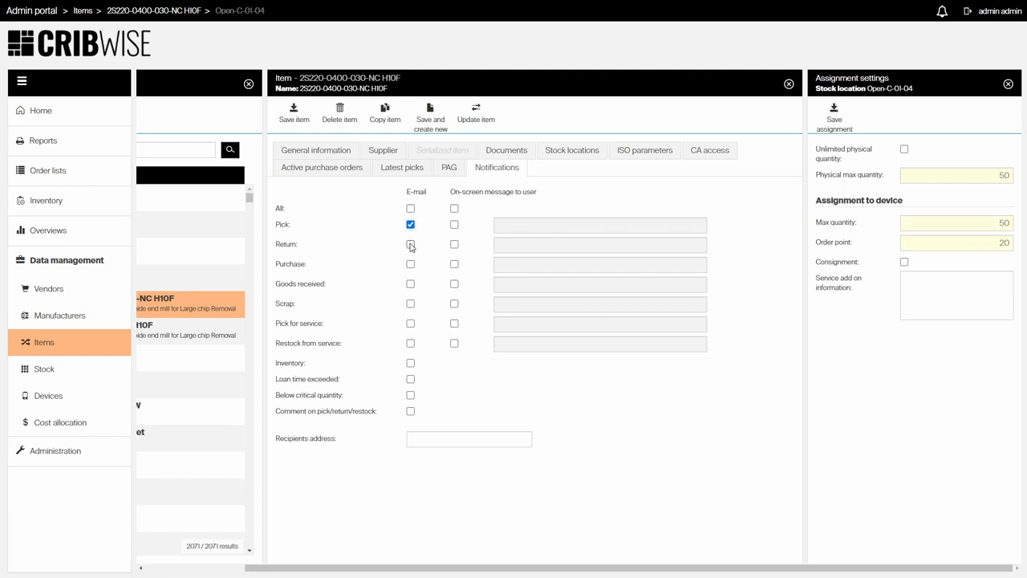
click(410, 244)
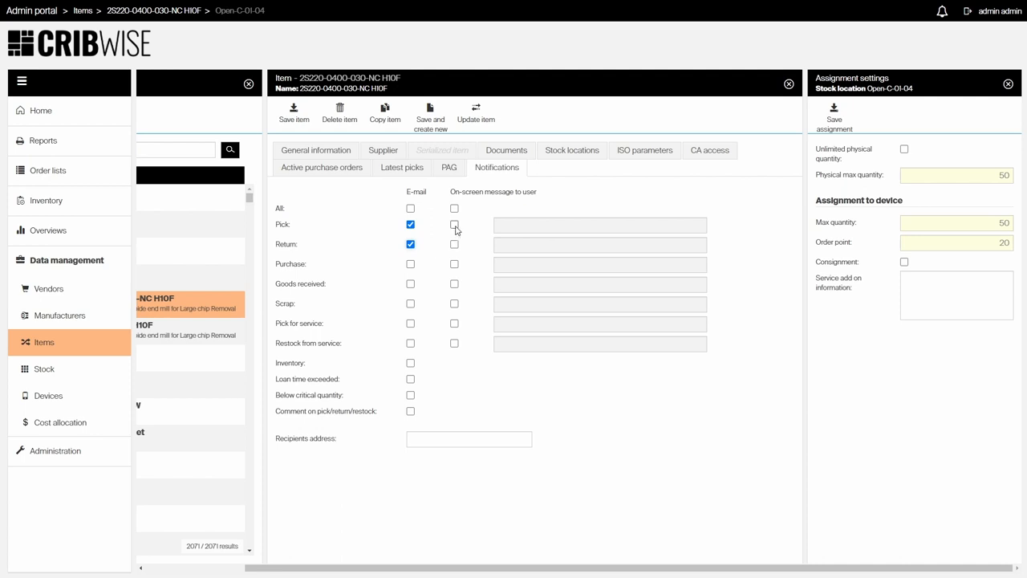
click(454, 225)
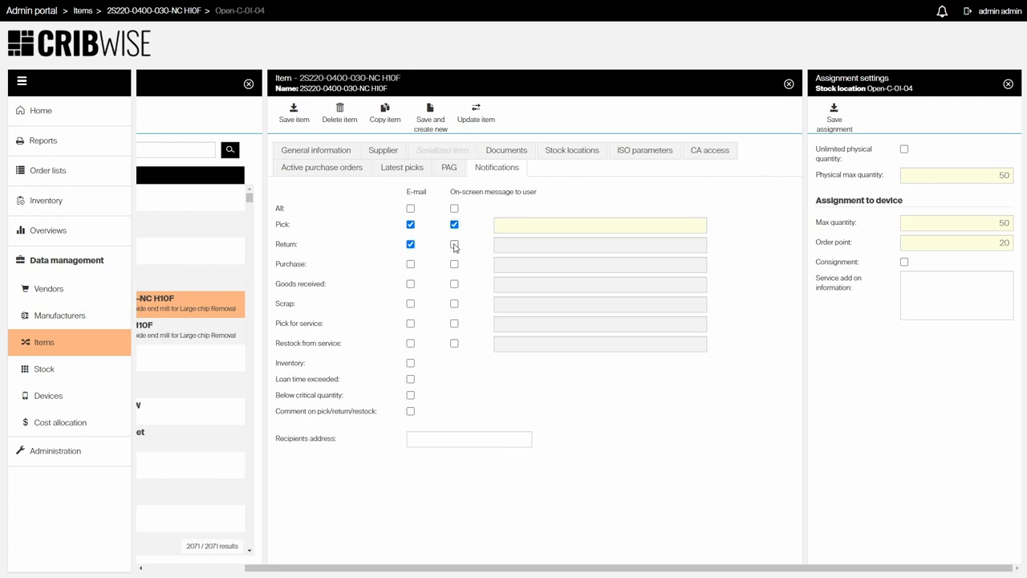
click(454, 245)
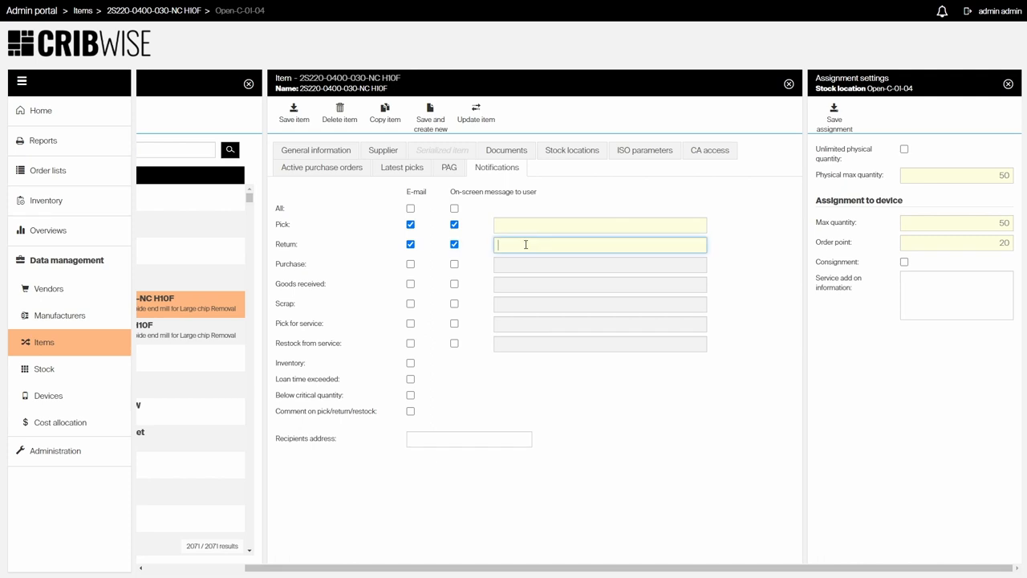
text(clean)
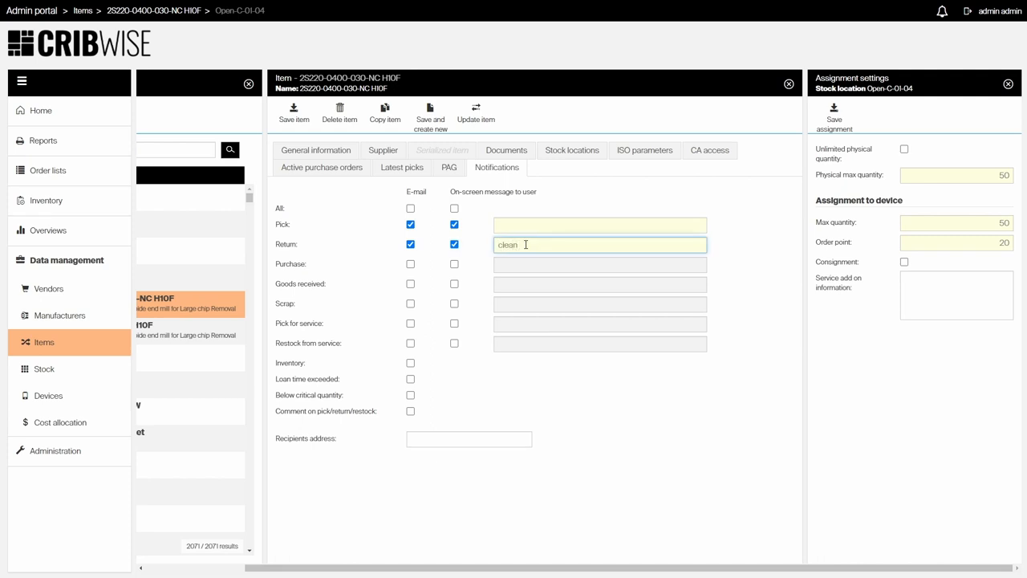
text(the item)
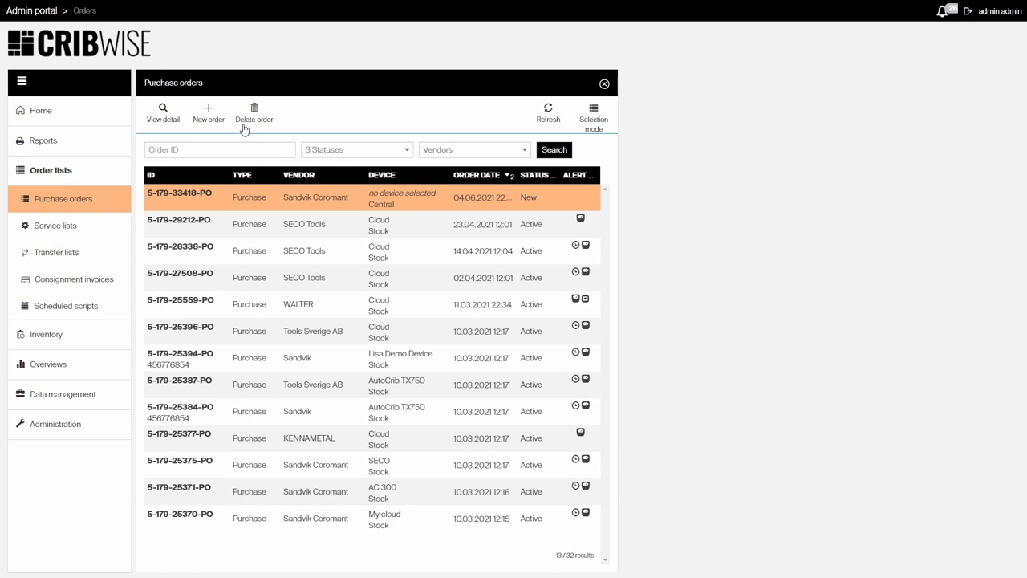
mouse_move(102, 314)
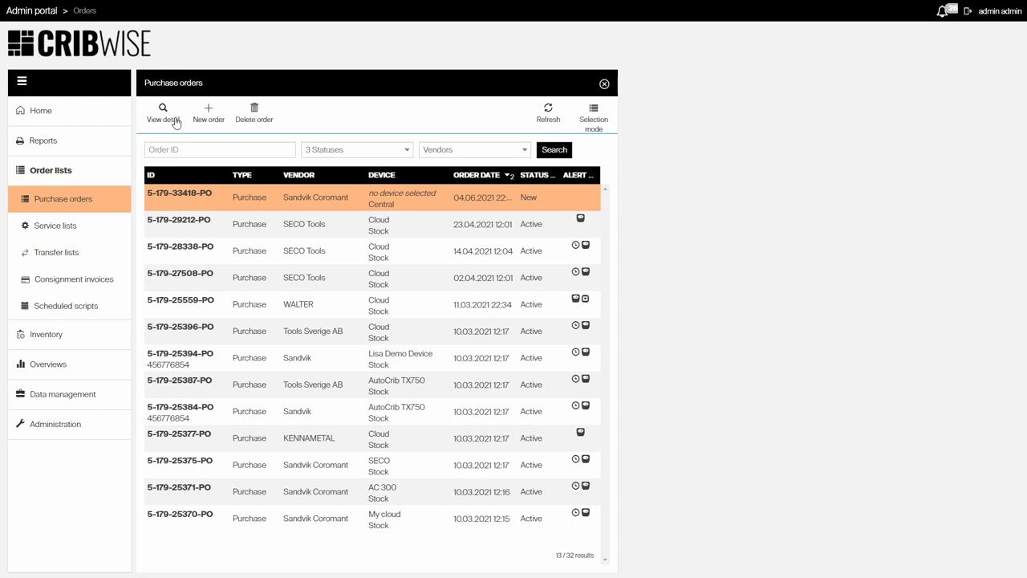
mouse_move(84, 311)
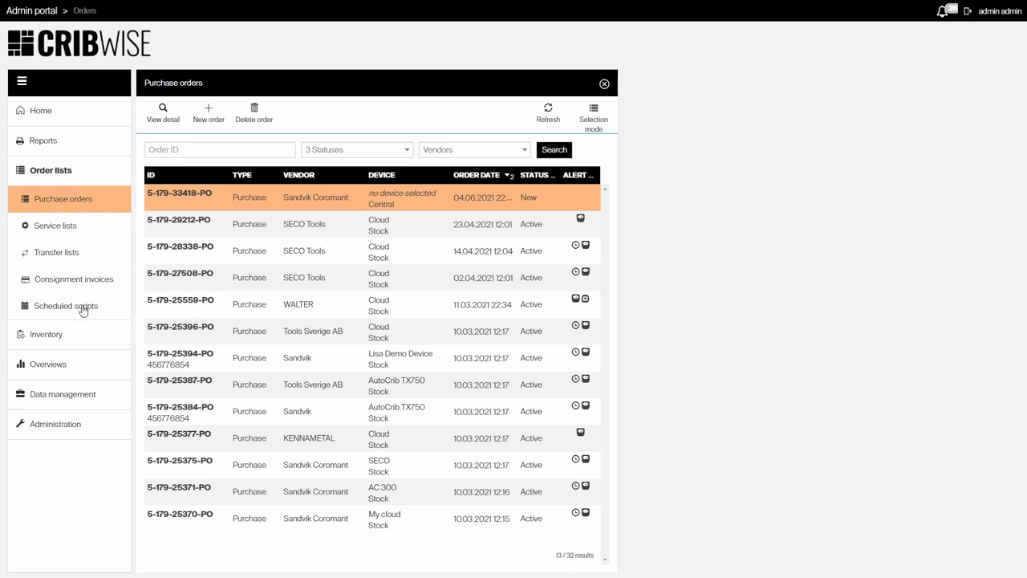
Switch to the Scheduled scripts list showing fifteen purchase order and service scripts.
click(66, 306)
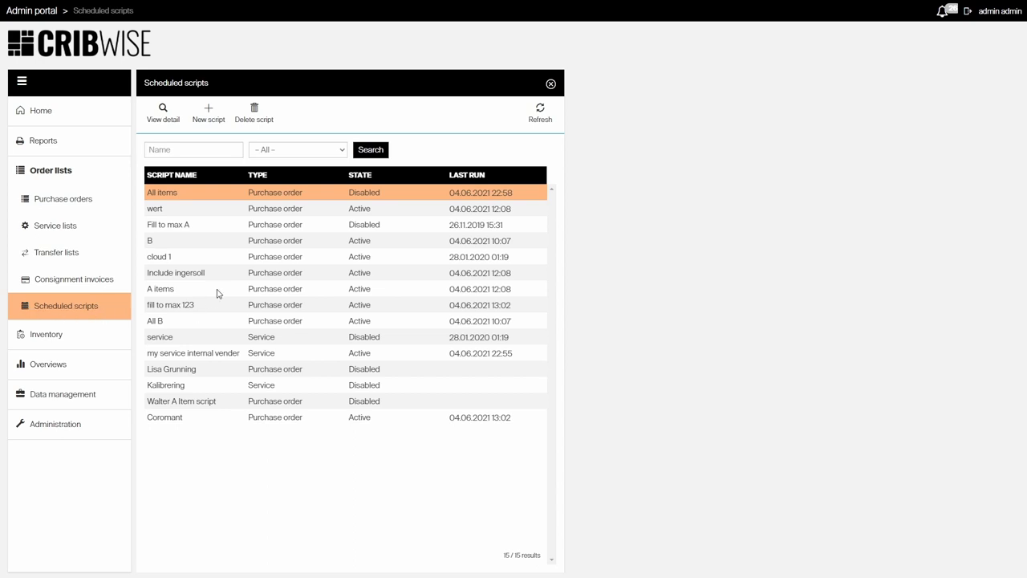
mouse_move(272, 197)
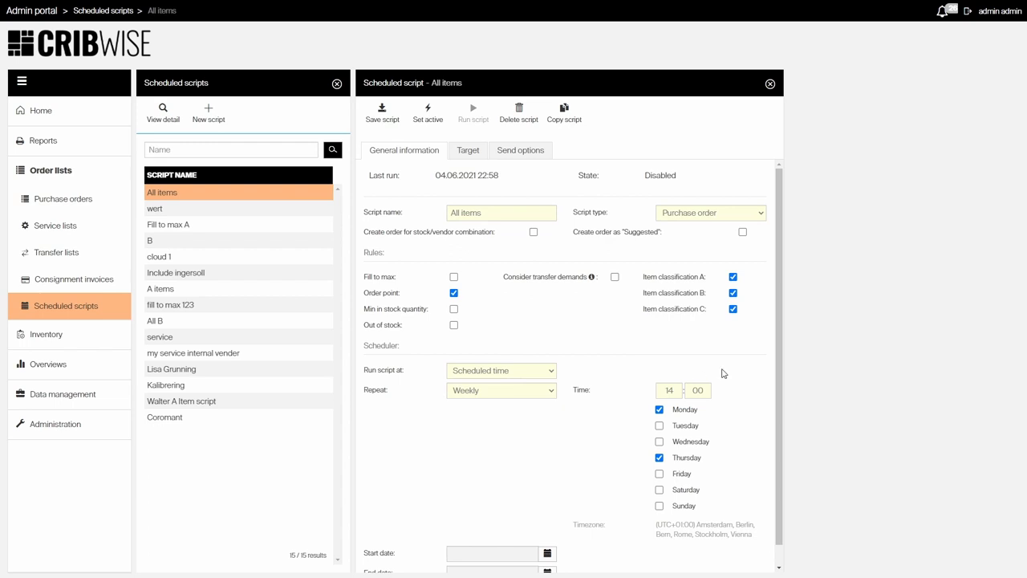
mouse_move(439, 354)
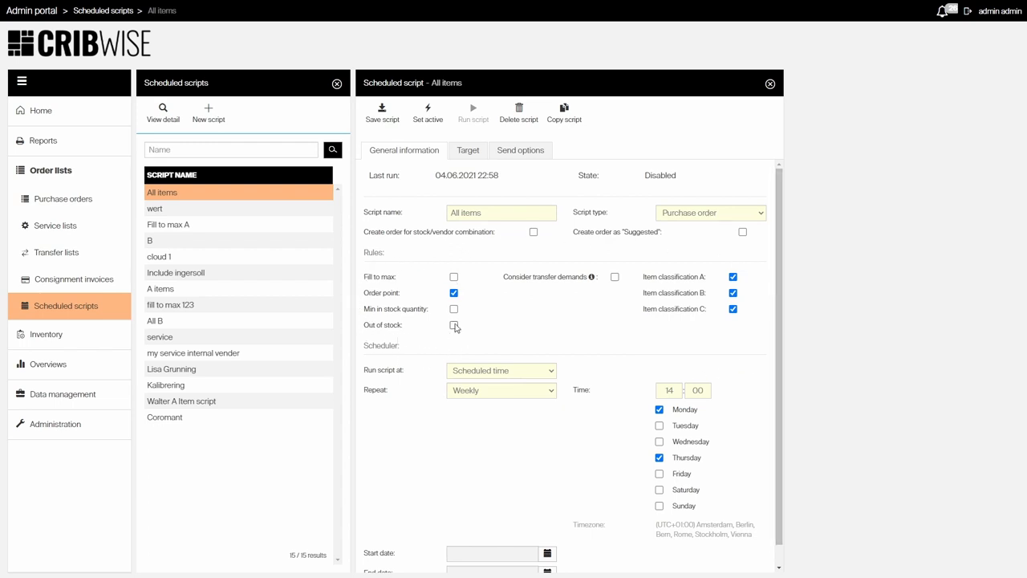
Enable the All items fill-to-max rule and set it to run at a scheduled time.
click(454, 277)
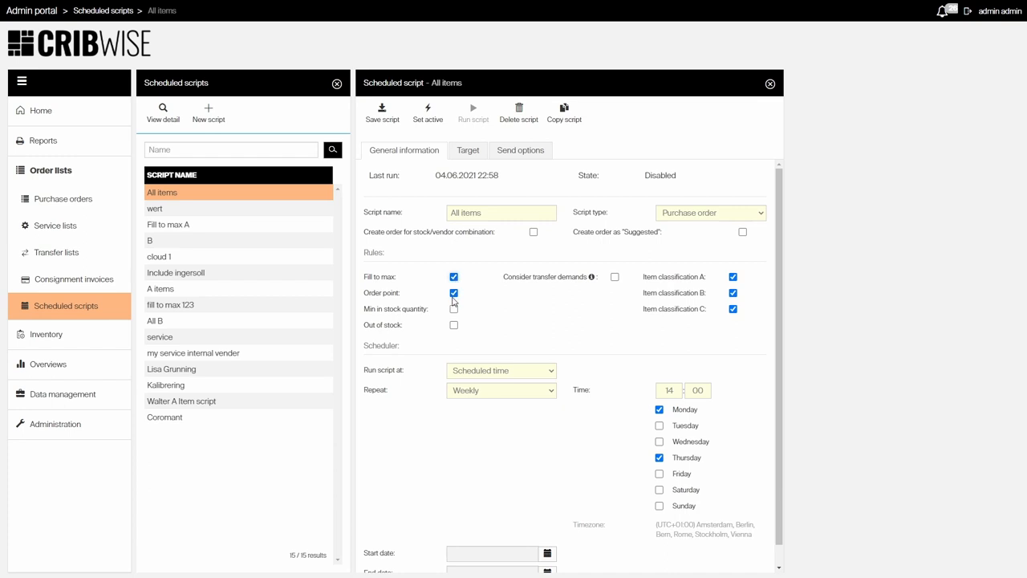
click(454, 309)
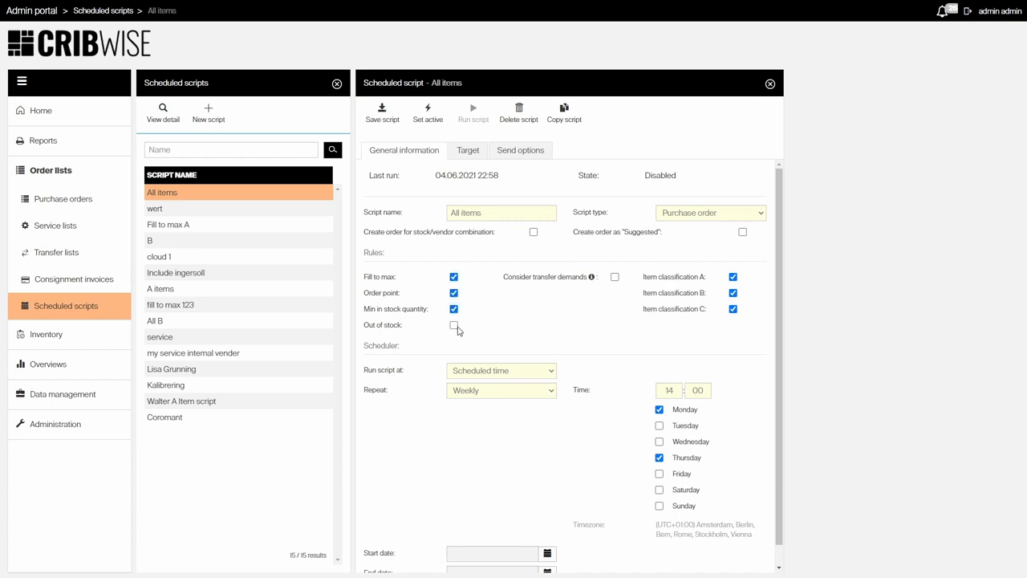
click(453, 325)
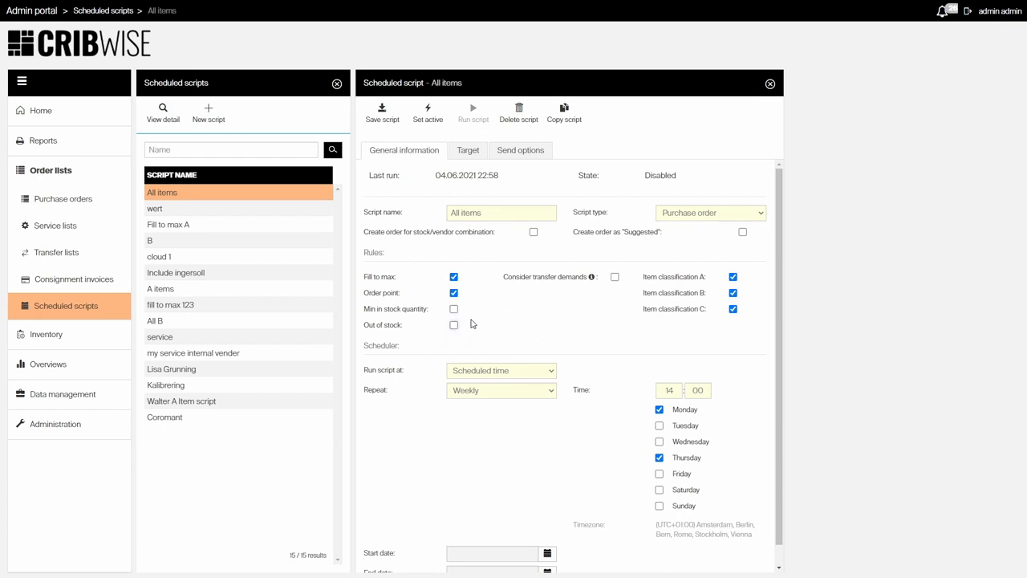
mouse_move(449, 375)
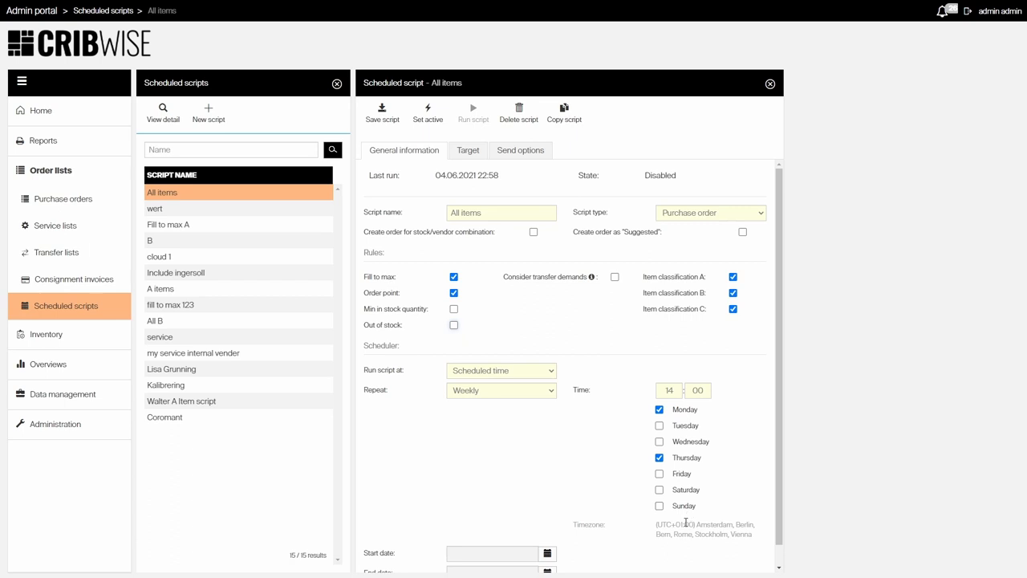
mouse_move(684, 380)
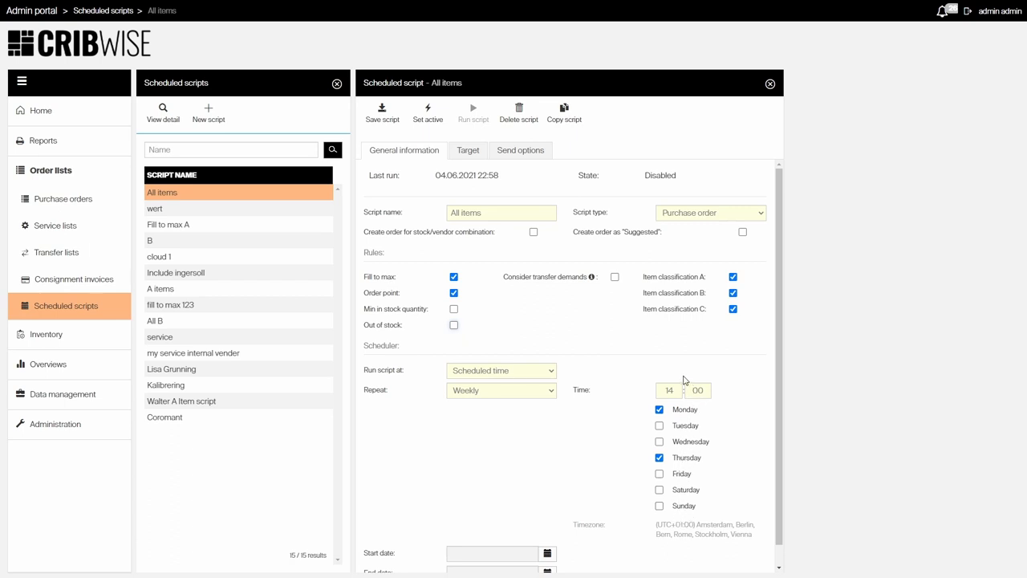
click(501, 370)
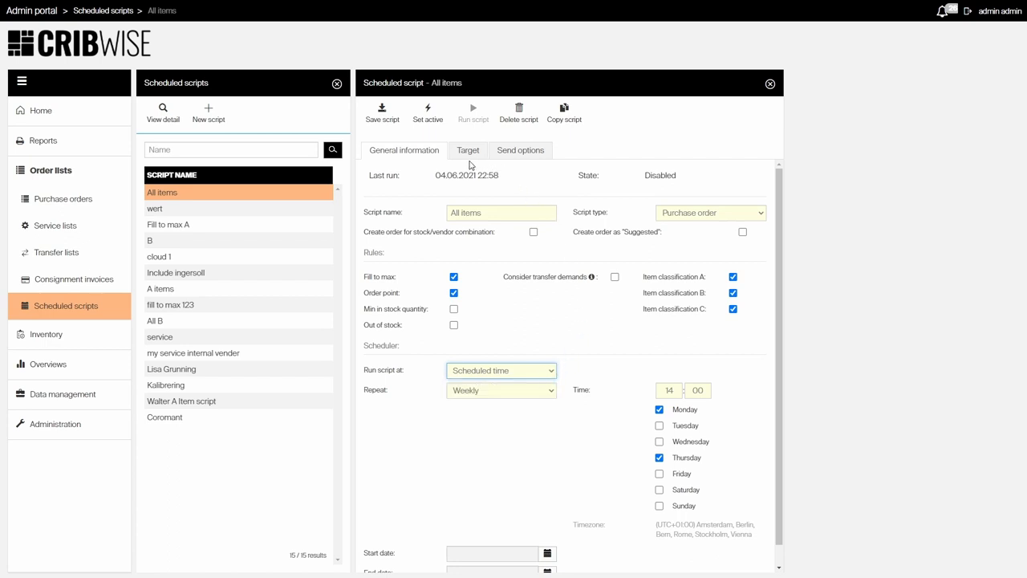
click(468, 150)
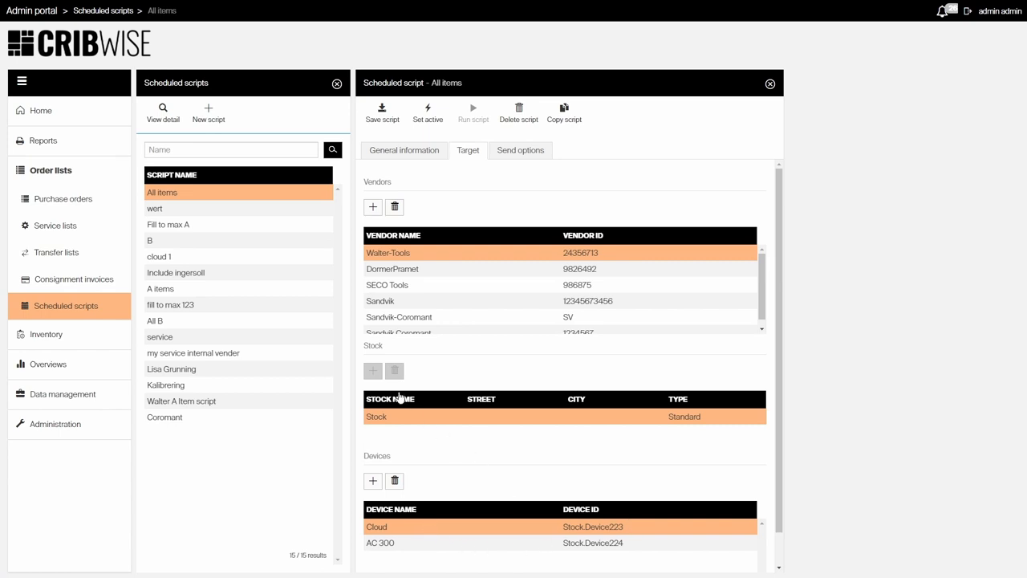
mouse_move(627, 280)
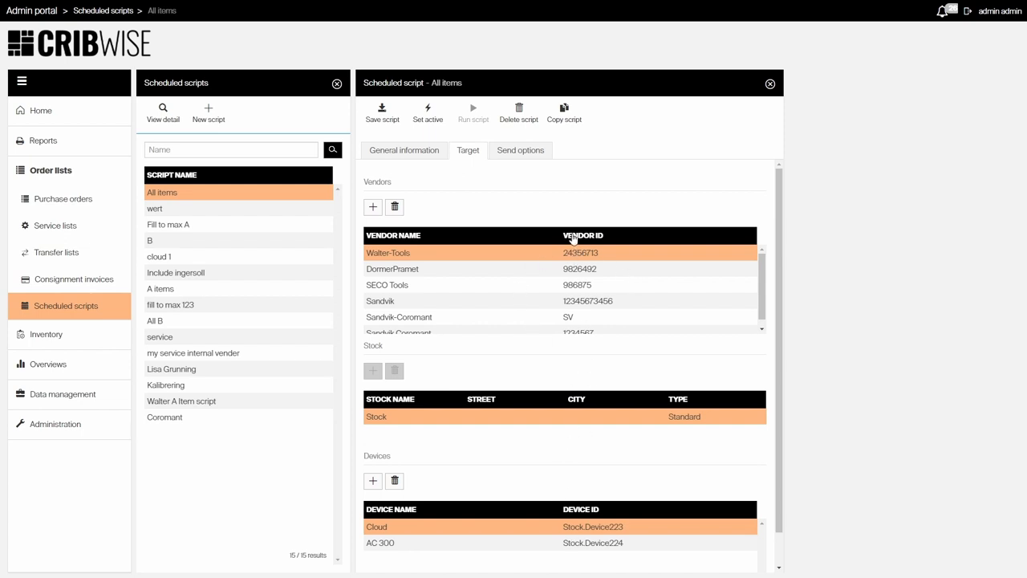
Show the All items script's send options, with B2B delivery enabled and FTP and mail off.
click(520, 150)
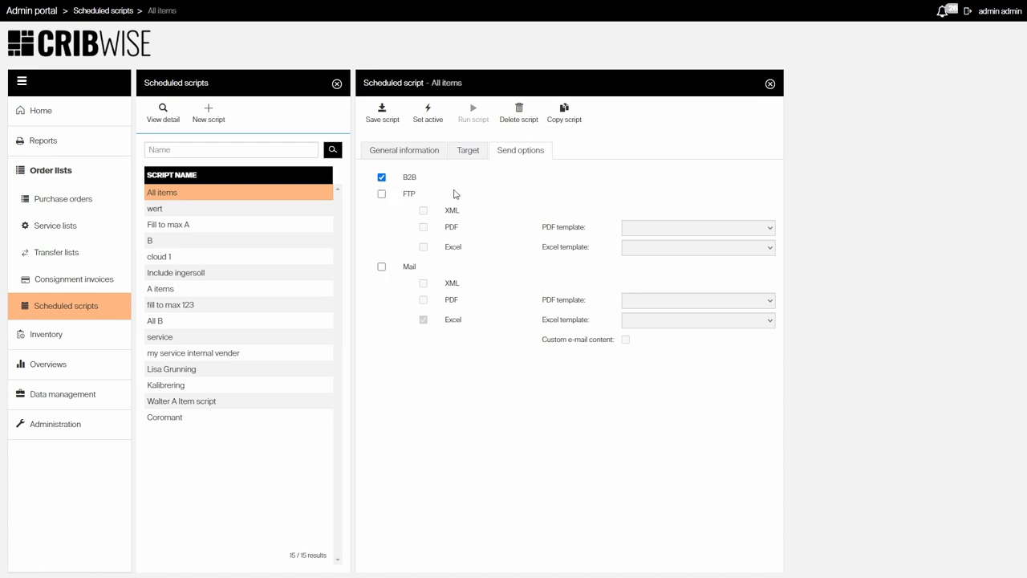
mouse_move(486, 233)
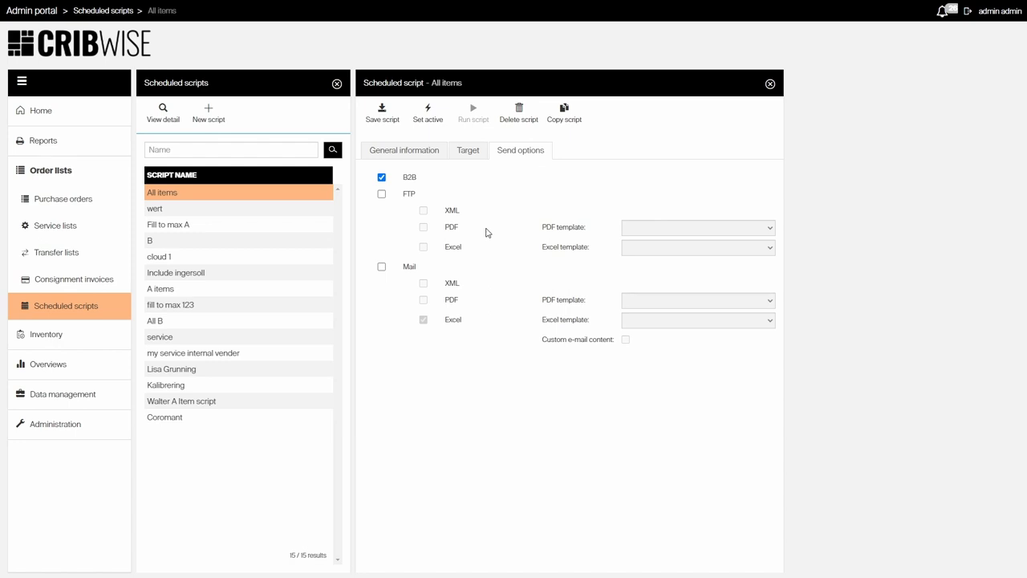
mouse_move(474, 183)
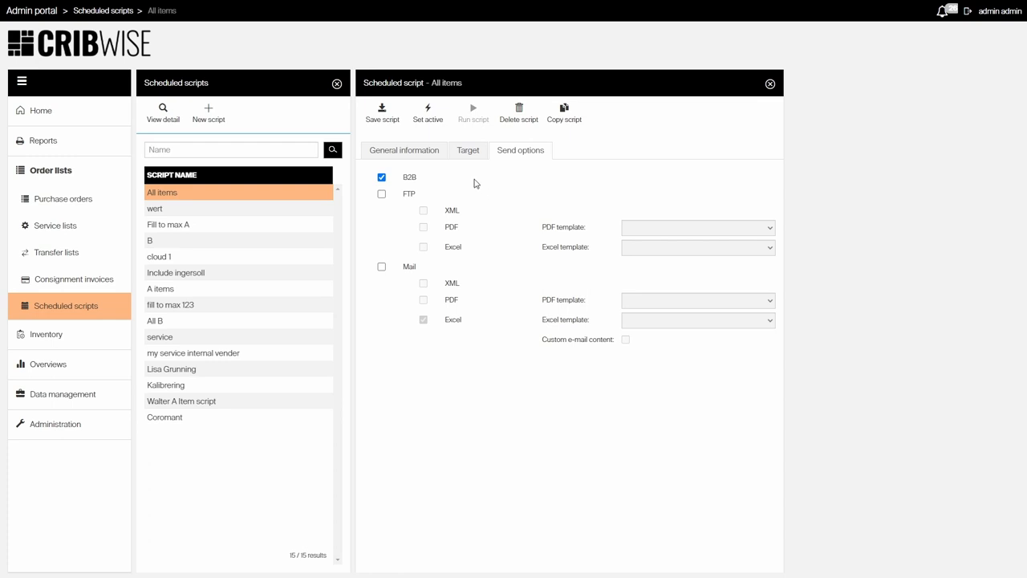
Activate and run the All items script, then view the resulting purchase orders list.
click(428, 112)
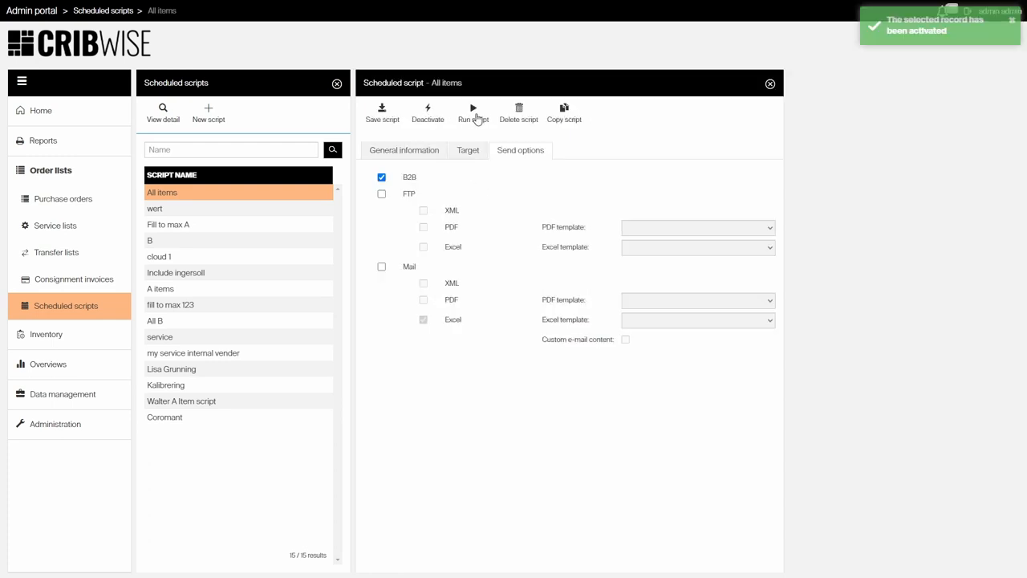
click(473, 112)
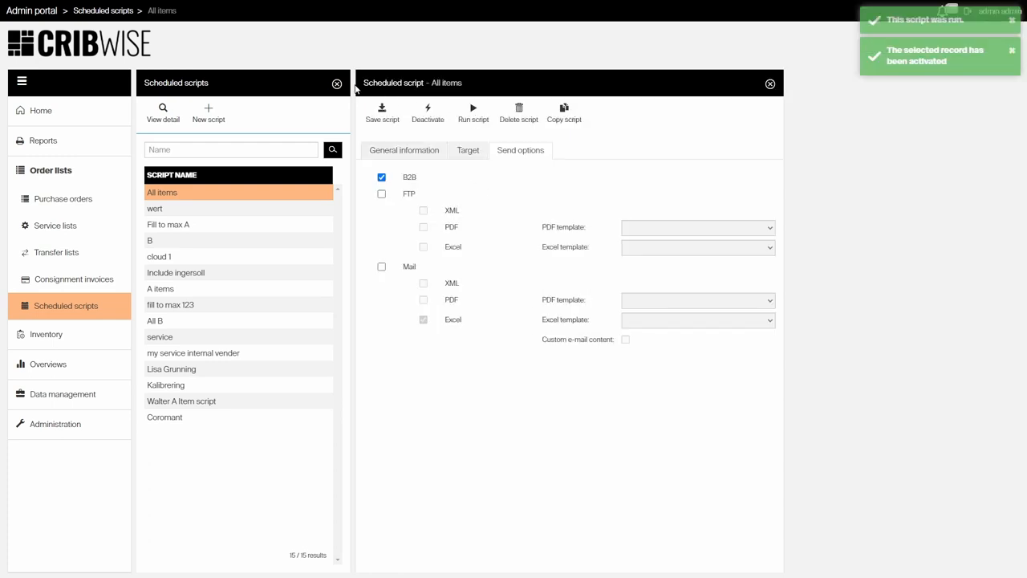
click(62, 198)
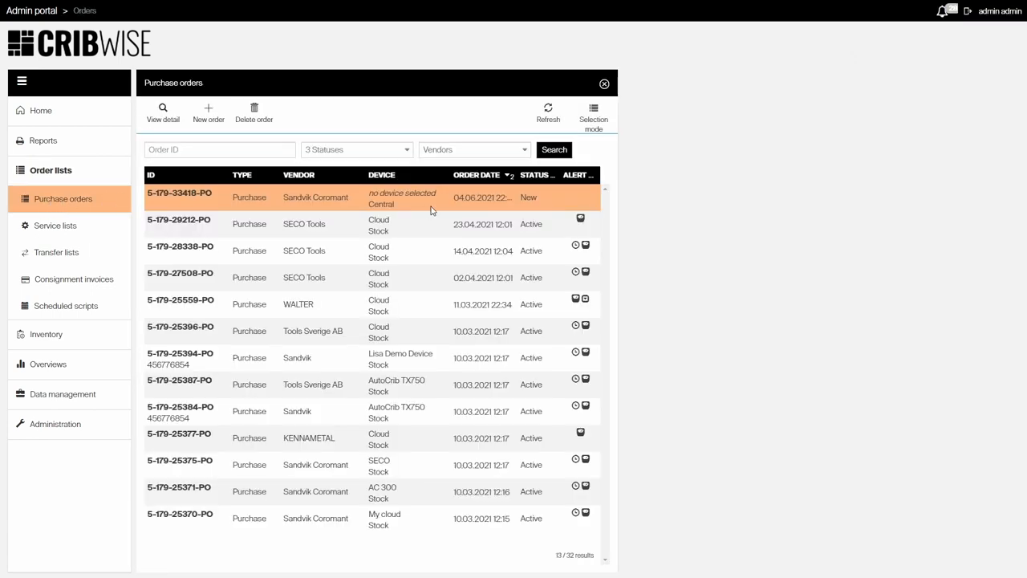
Create a new Purchase-type order for vendor Sandvik Coromant and choose its stock location.
click(208, 112)
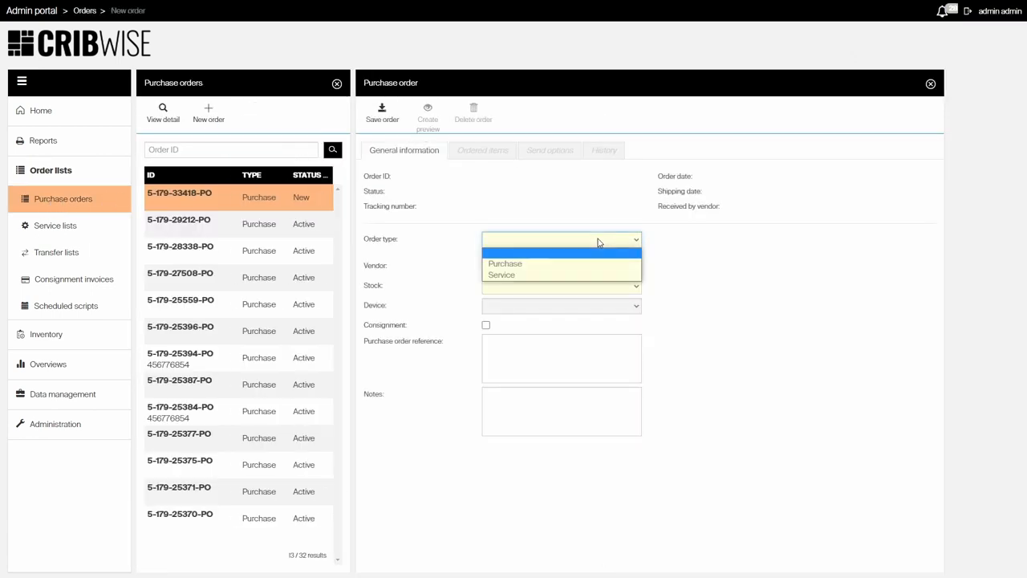
click(505, 263)
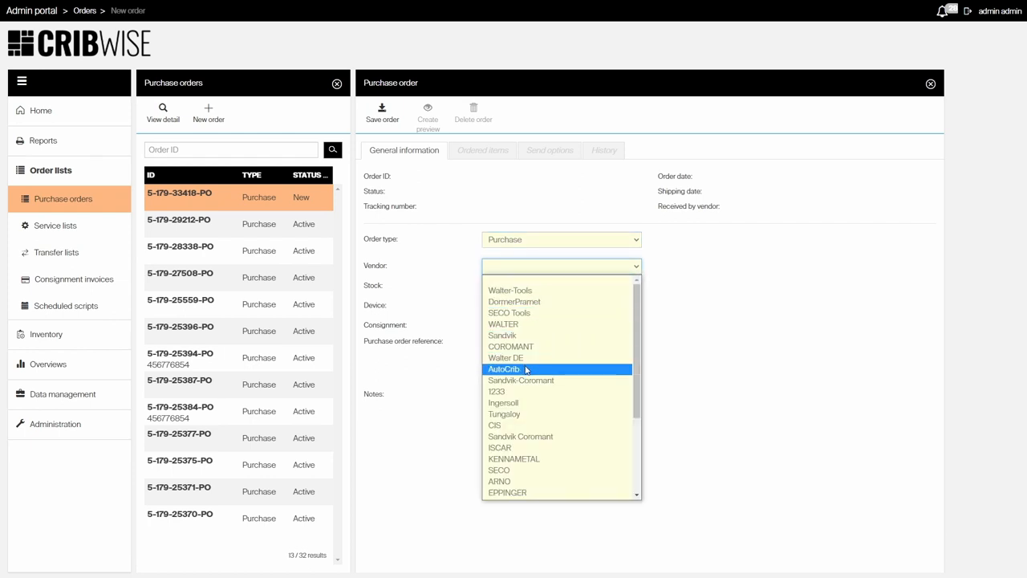
click(520, 436)
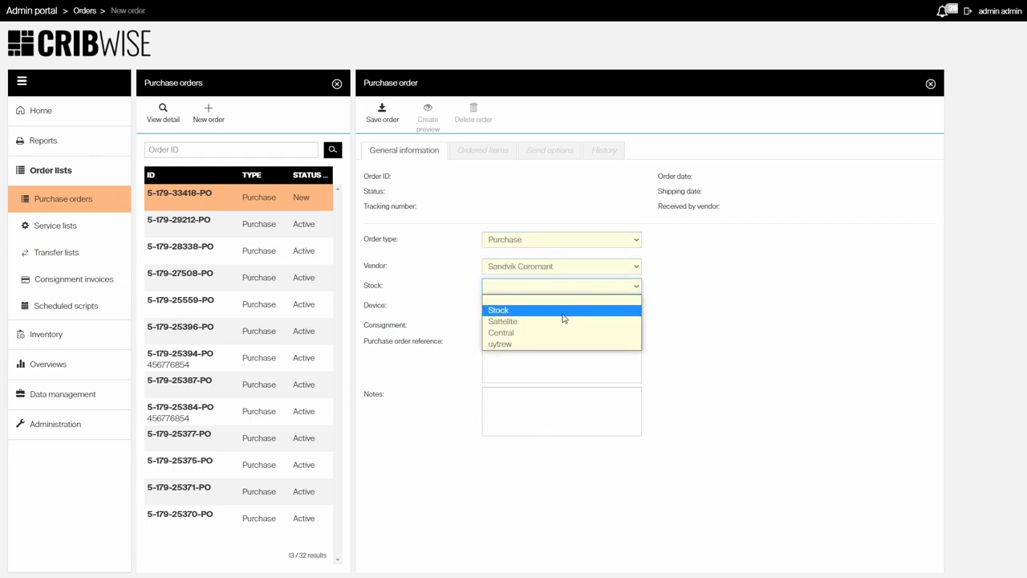
click(501, 332)
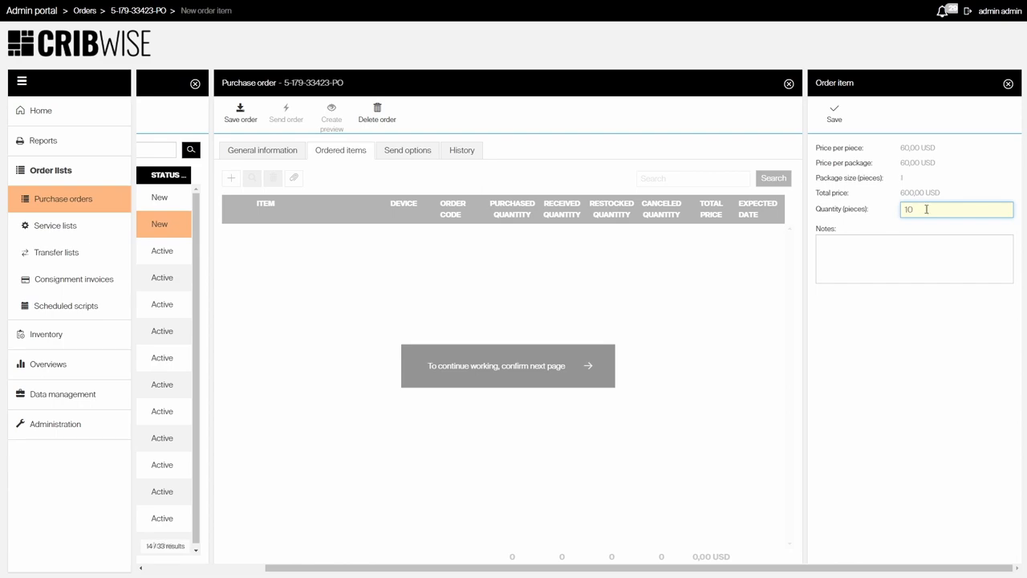
Save the 10-piece order line, send order 5-179-33423-PO, and save and close it.
click(834, 112)
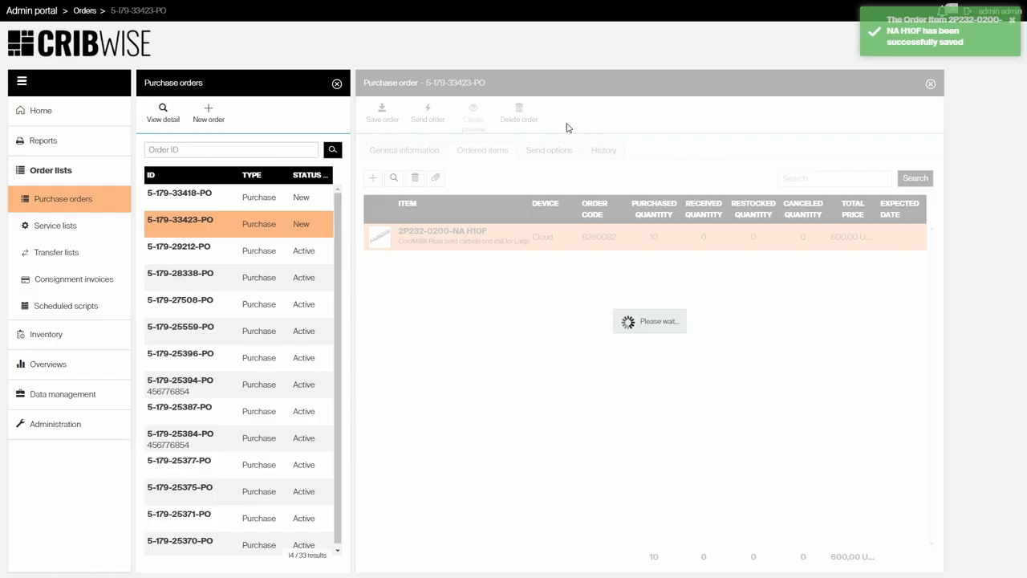
click(548, 150)
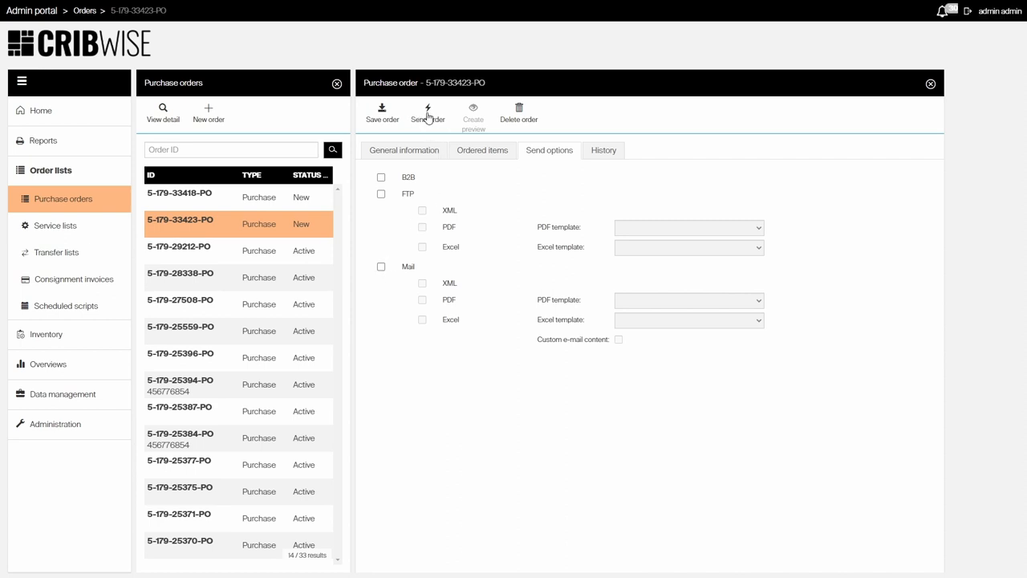
click(428, 112)
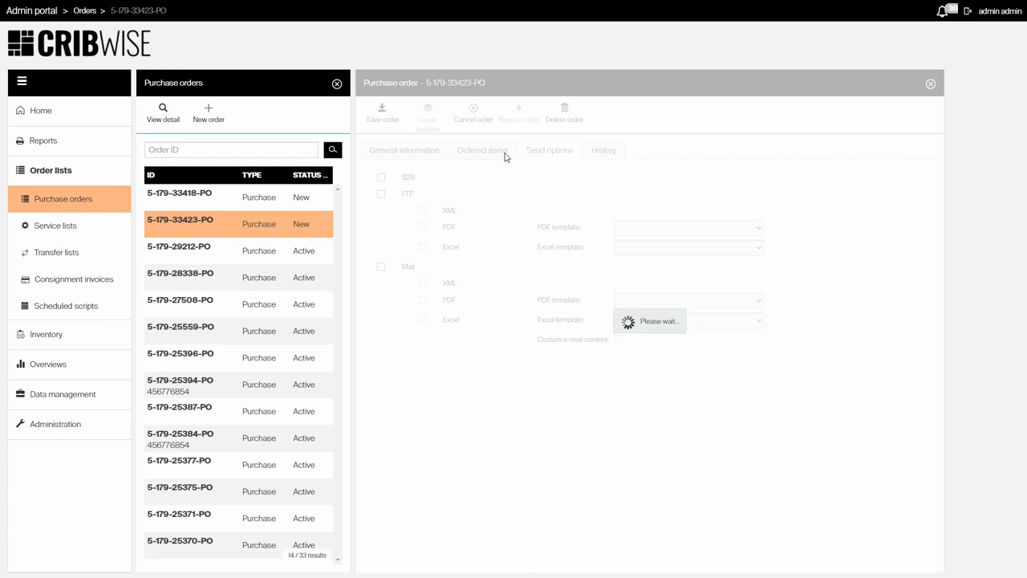
click(382, 112)
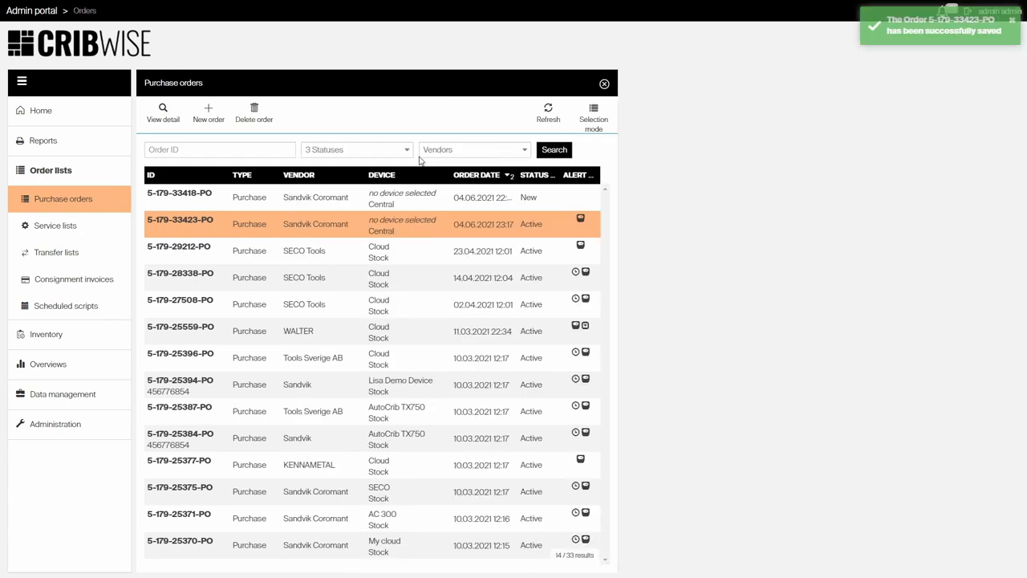
mouse_move(199, 313)
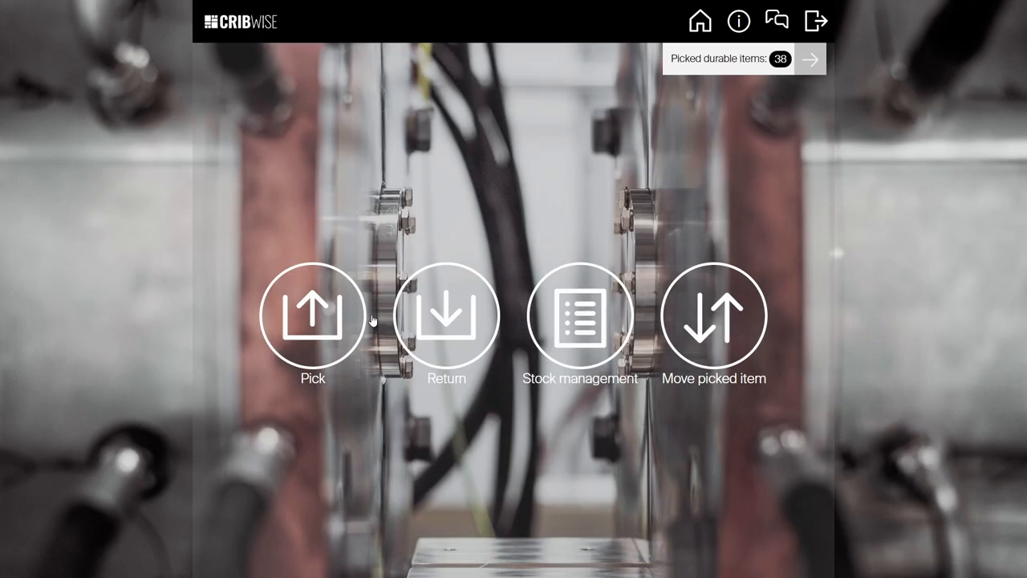
mouse_move(371, 320)
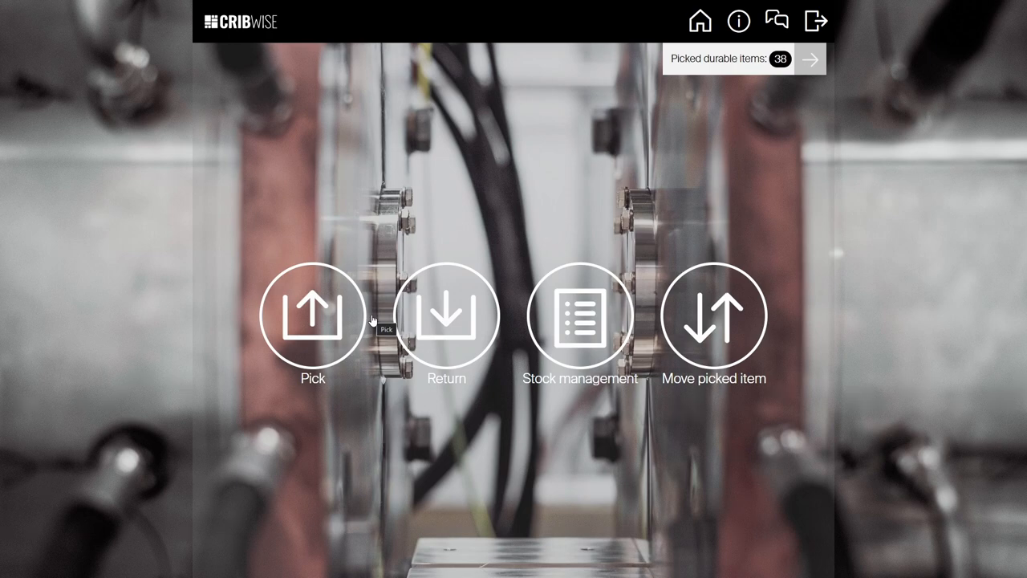
mouse_move(552, 157)
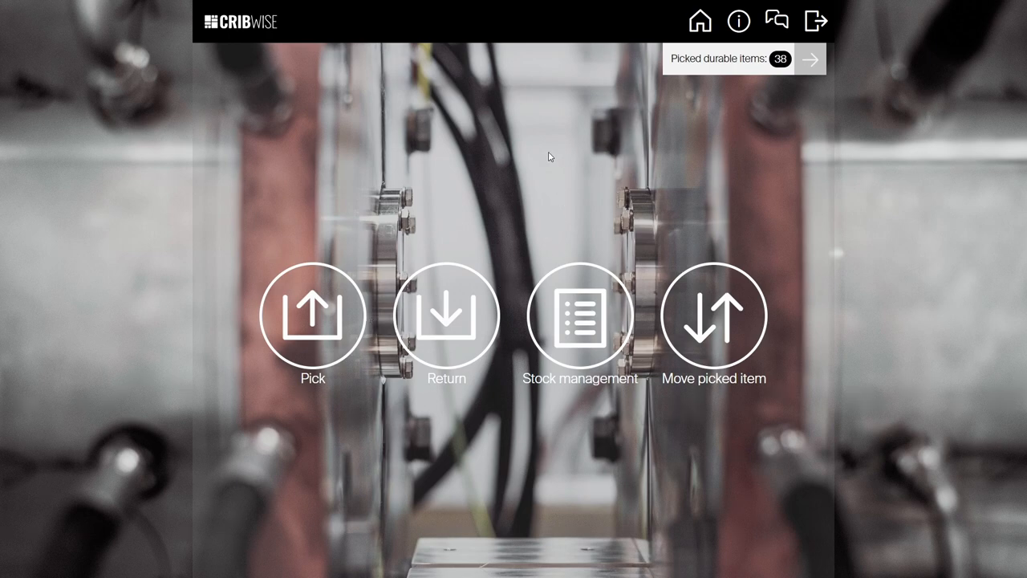
Pick three 2P232-0200-NA H10F end mills against work order FN-2187, then return to the main menu.
click(312, 315)
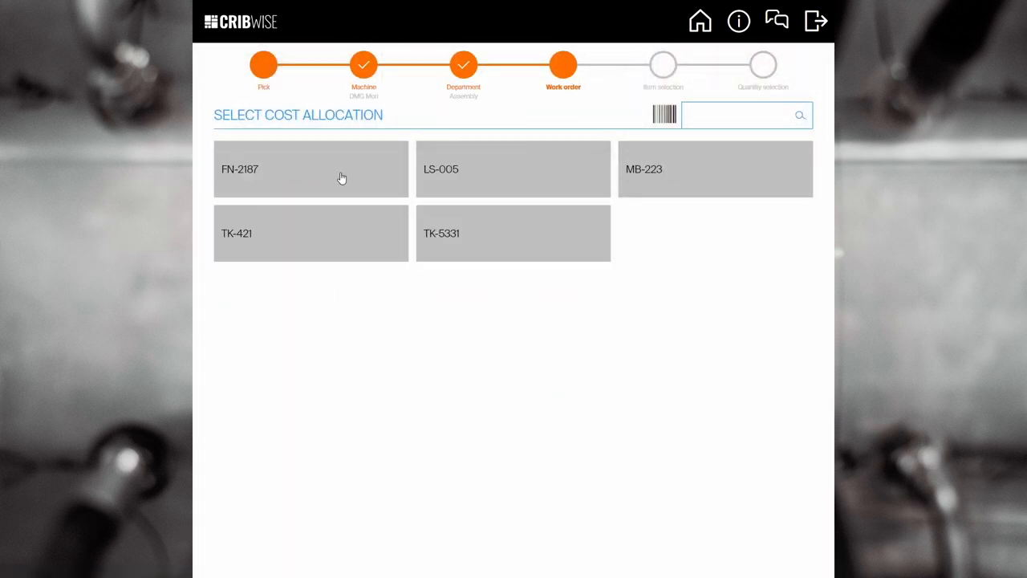
click(310, 169)
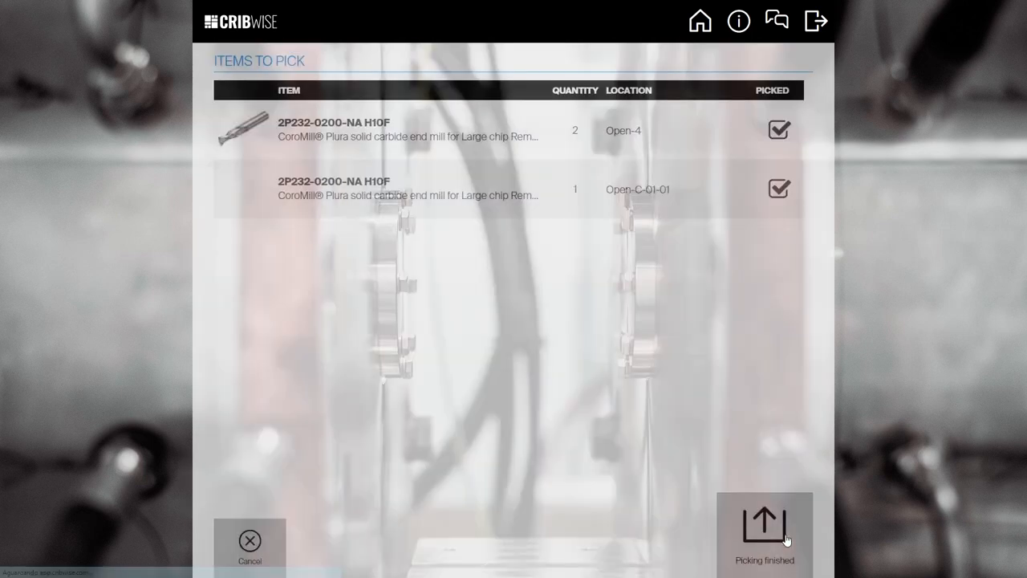
click(764, 533)
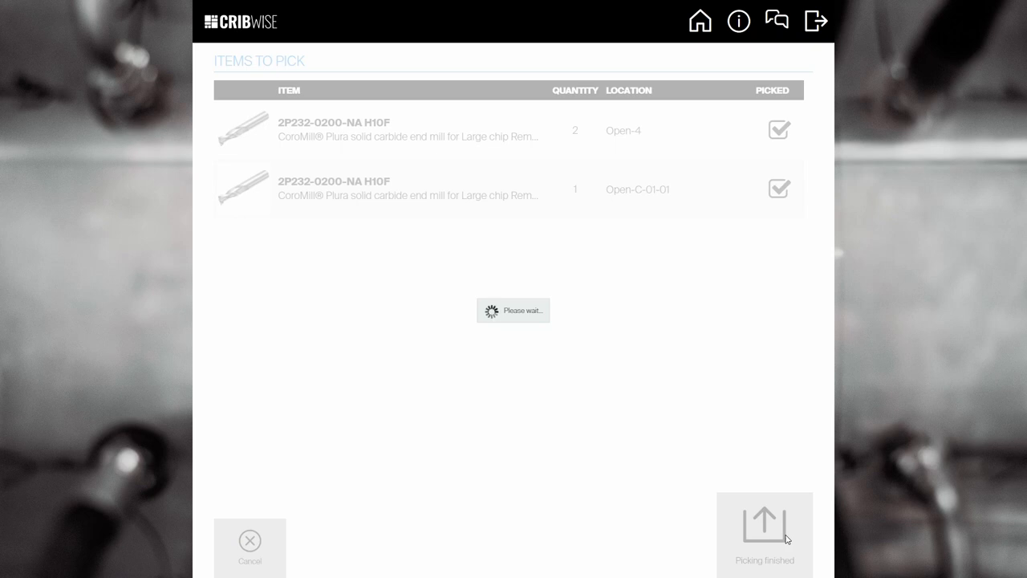
click(764, 534)
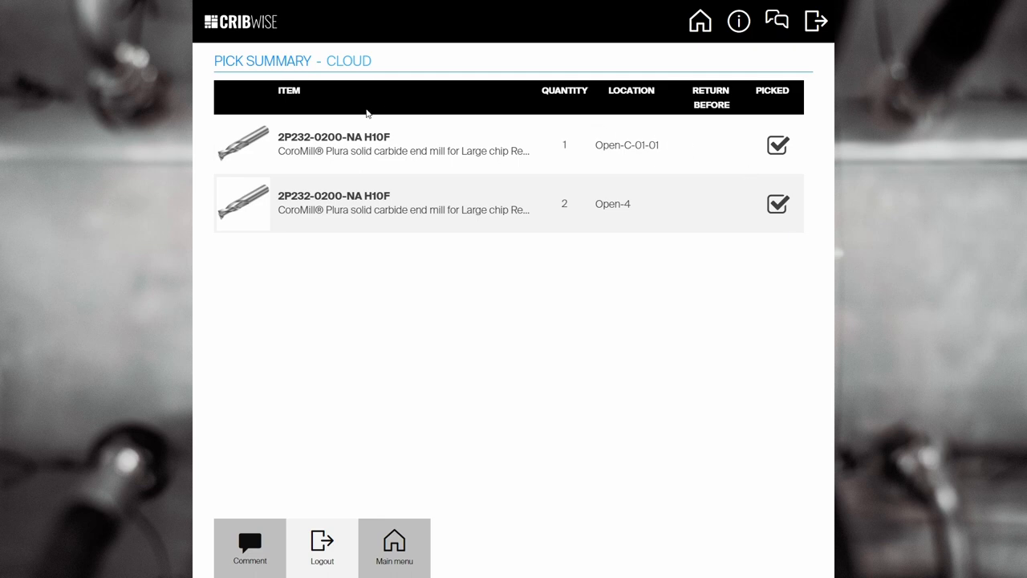
mouse_move(394, 548)
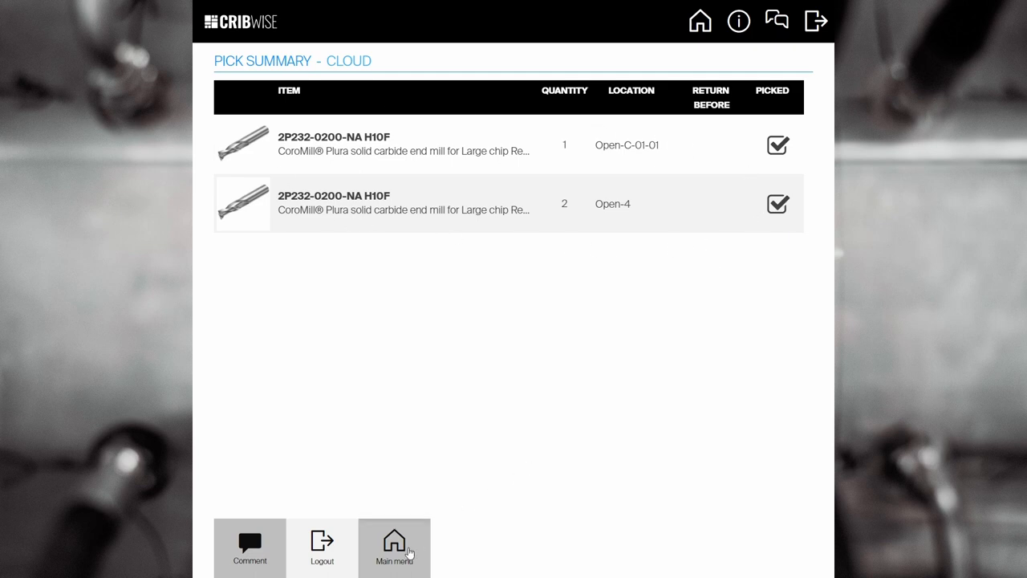
click(394, 542)
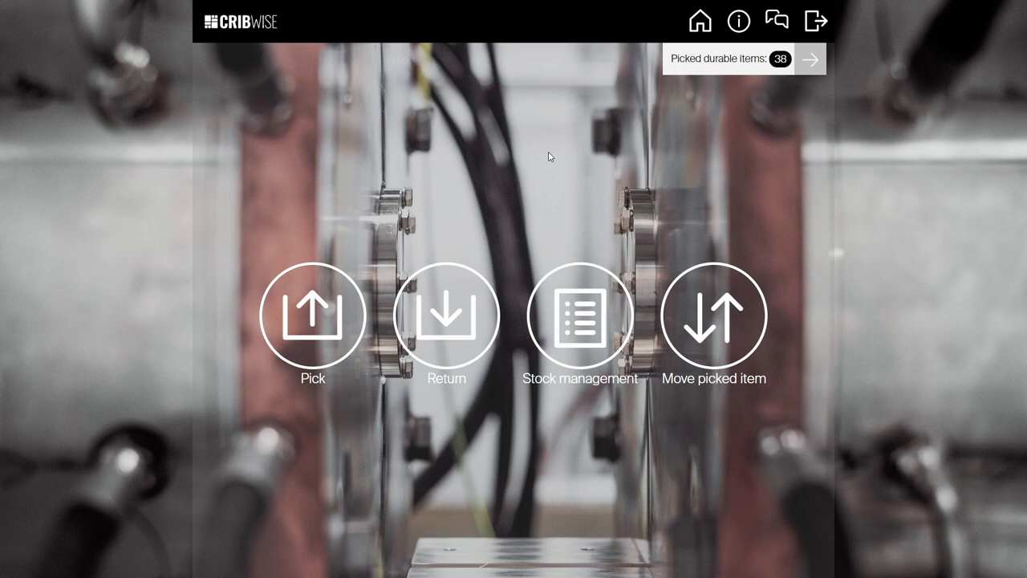
mouse_move(597, 327)
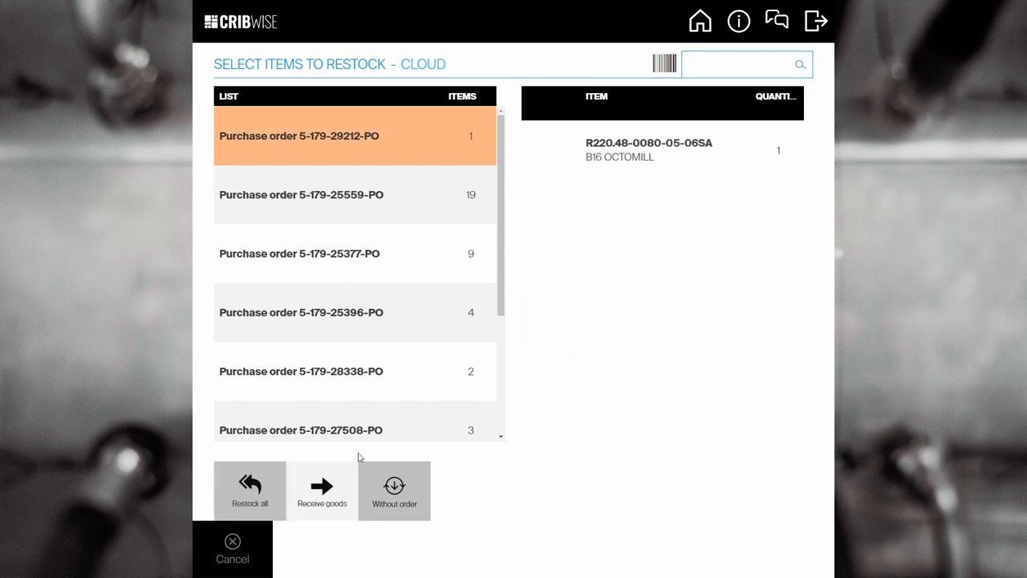
Mark the octomill on order 5-179-29212-PO as received and confirm.
click(322, 491)
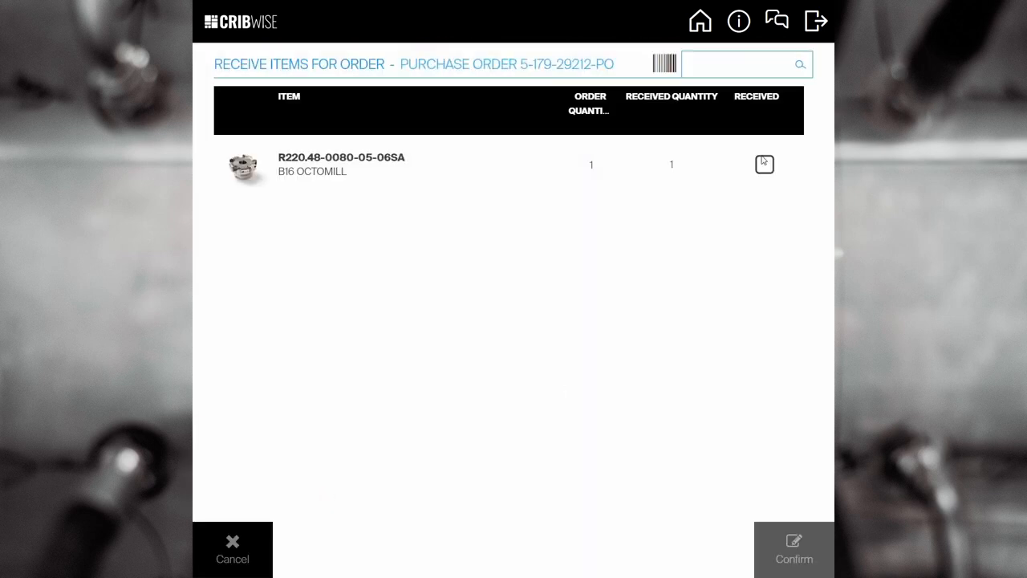
click(764, 164)
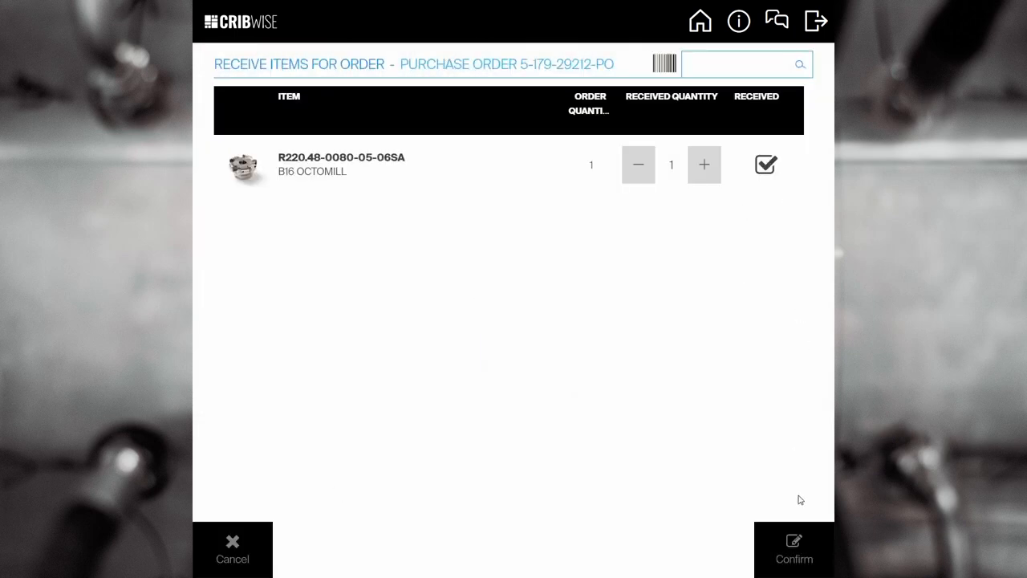
click(794, 550)
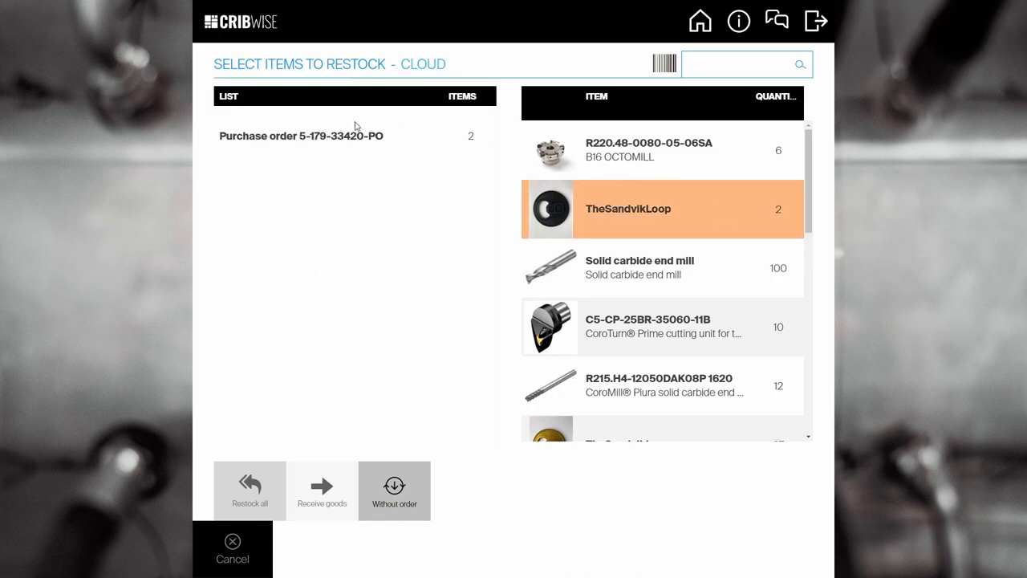
Restock two TheSandvikLoop units from order 5-179-33420-PO to Open-5.
click(321, 489)
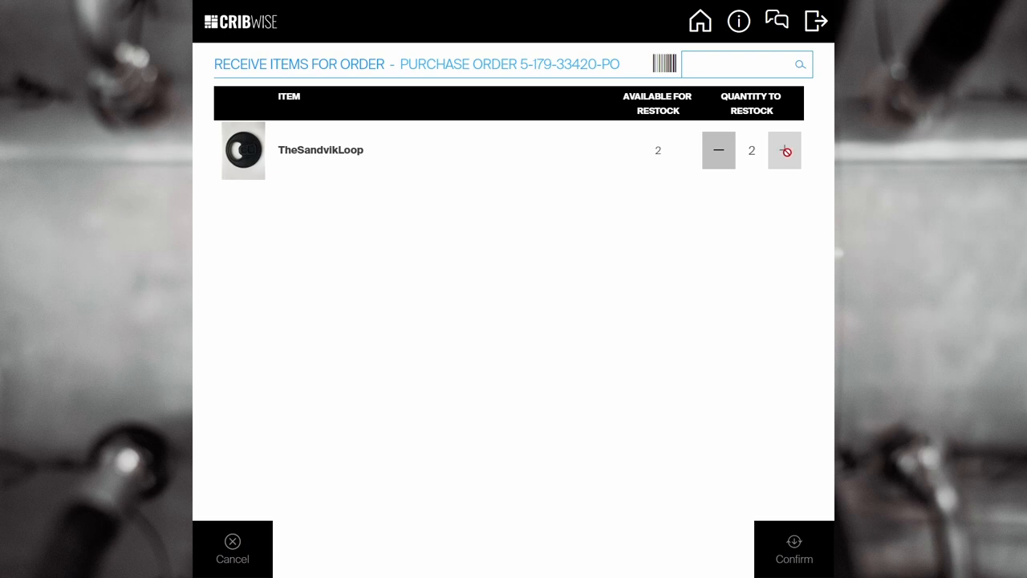
click(794, 549)
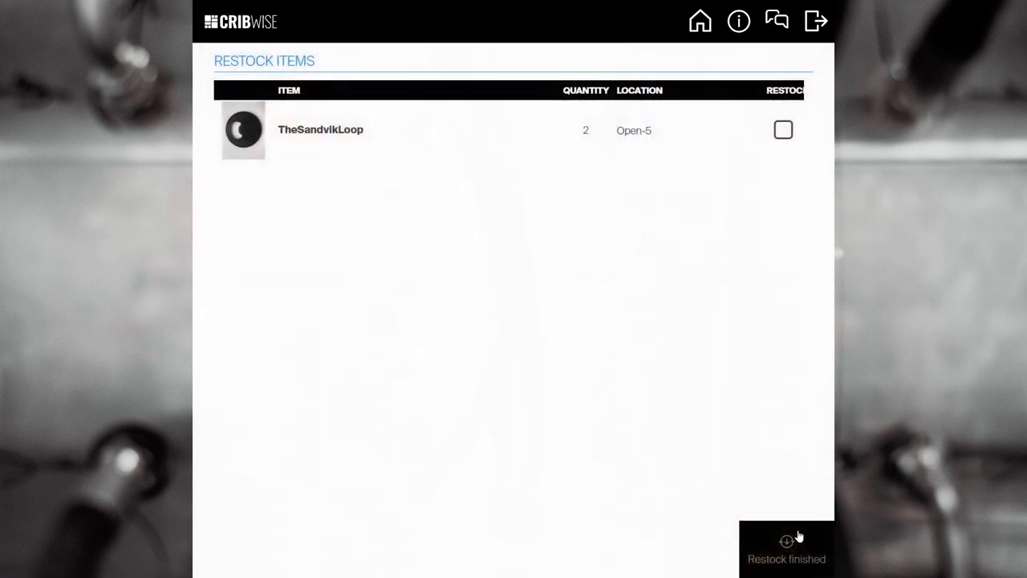
click(783, 130)
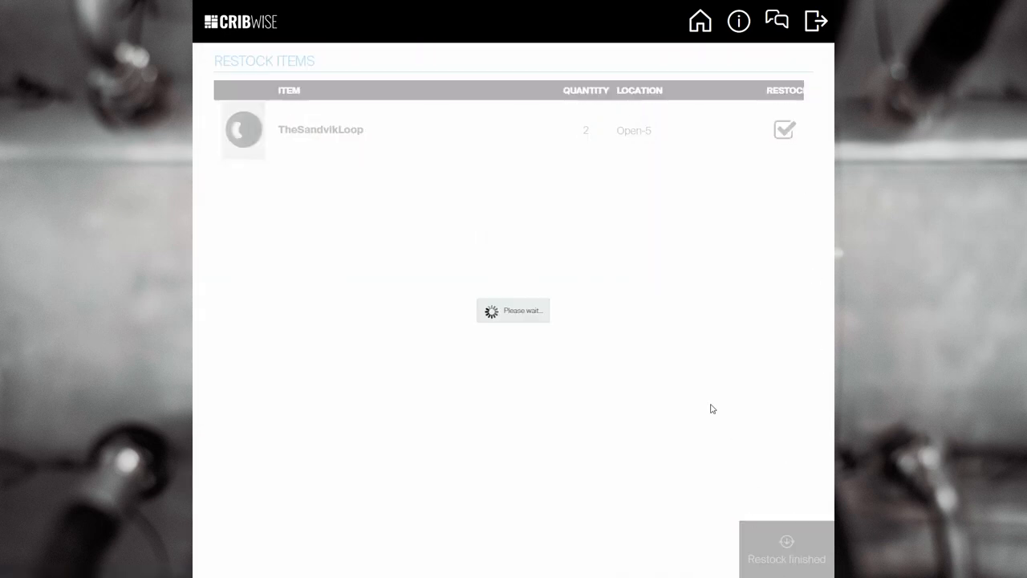
click(786, 554)
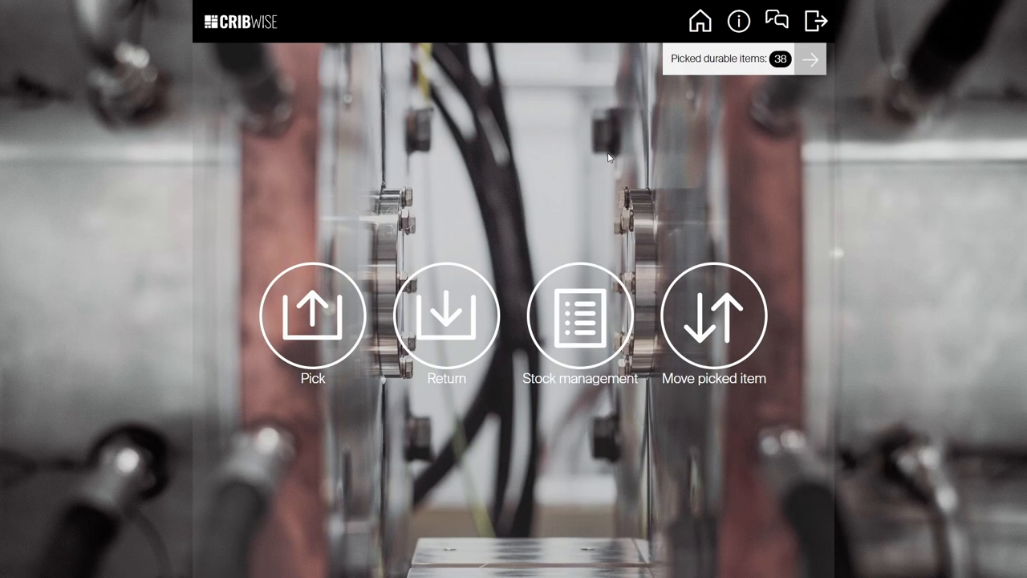
Pick three 2P232-0200-NA H10F end mills for DMG Mori assembly and return to the main menu.
click(313, 314)
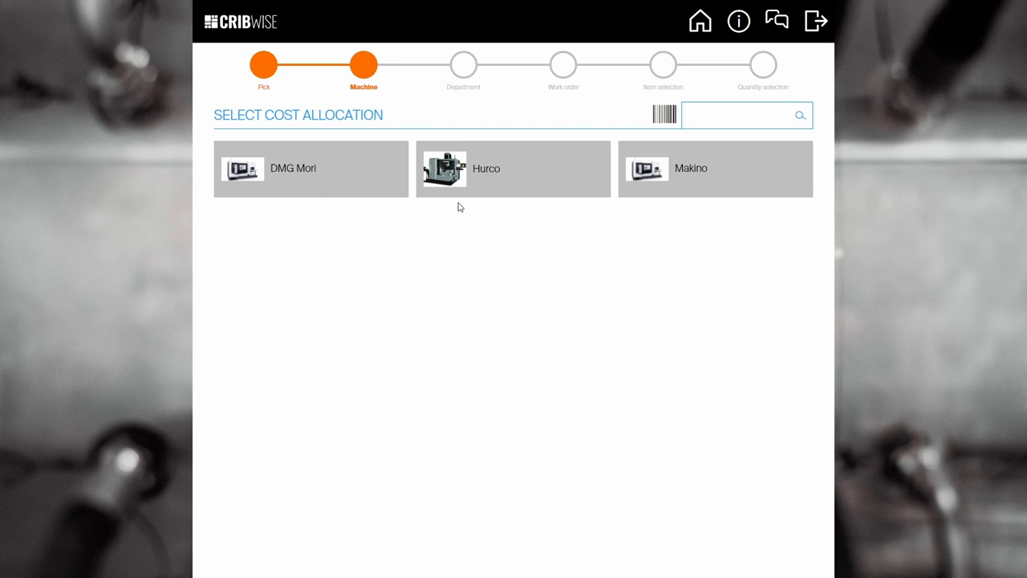
mouse_move(341, 177)
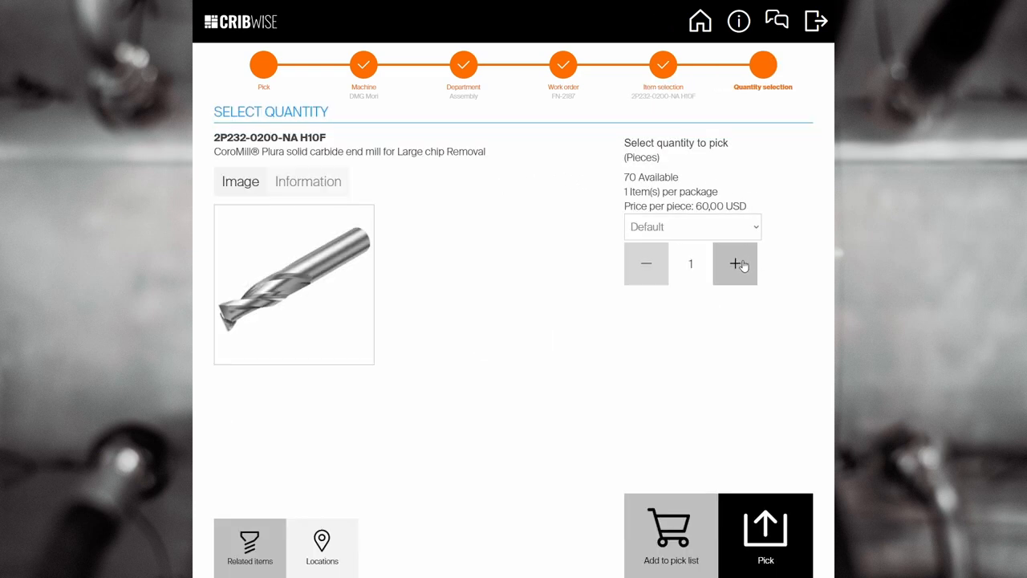
click(735, 264)
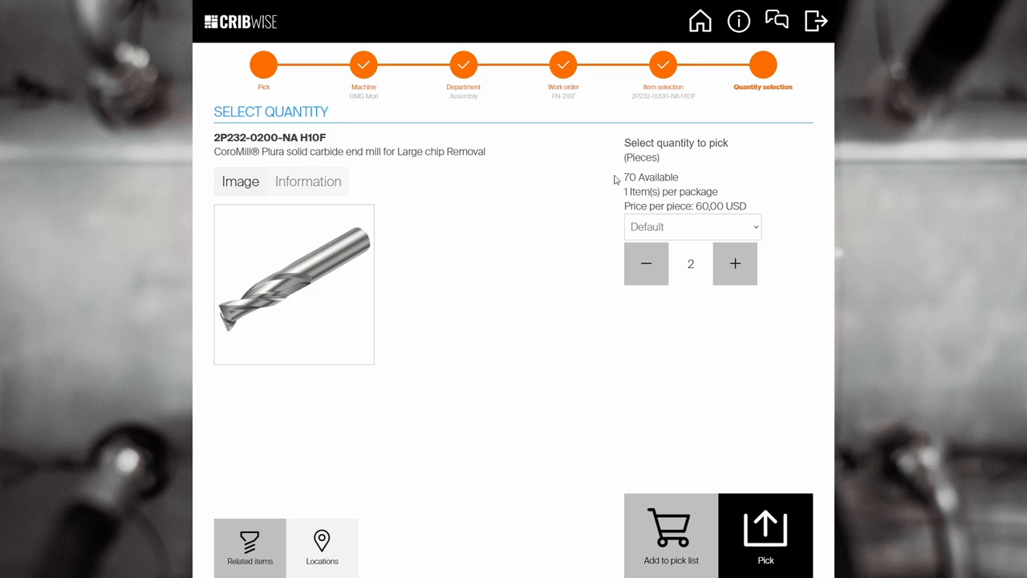
mouse_move(335, 182)
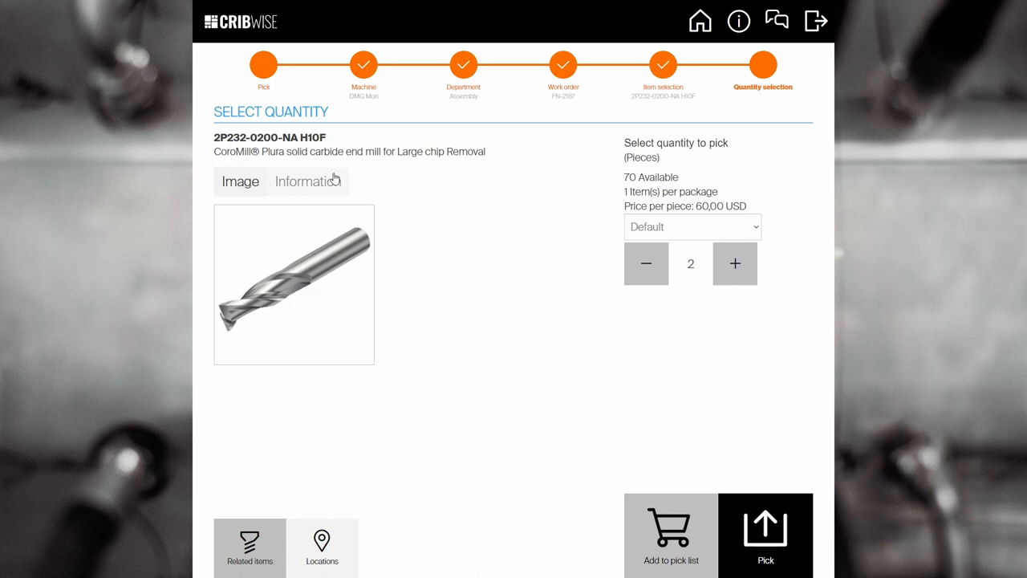
click(307, 180)
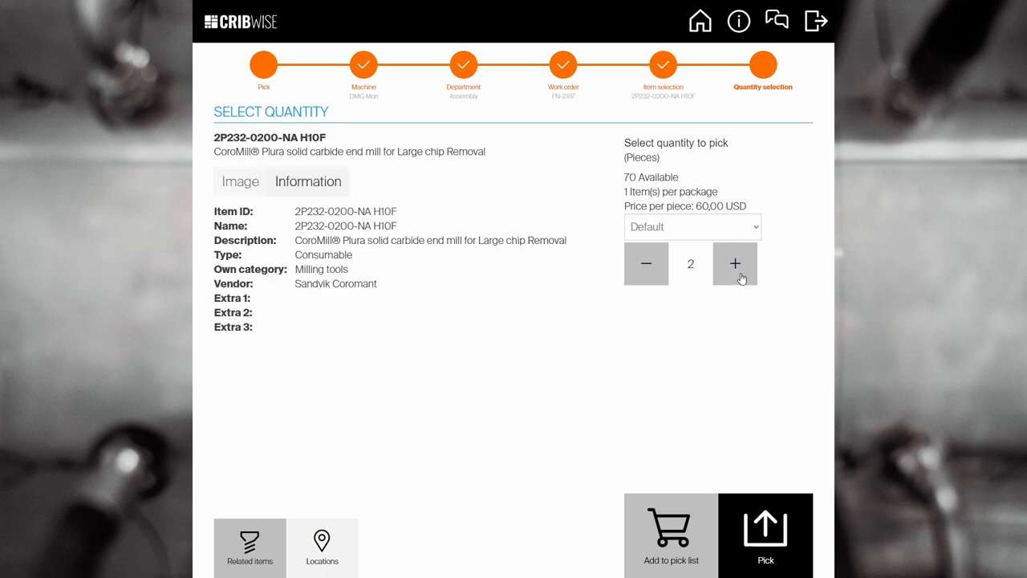
click(765, 534)
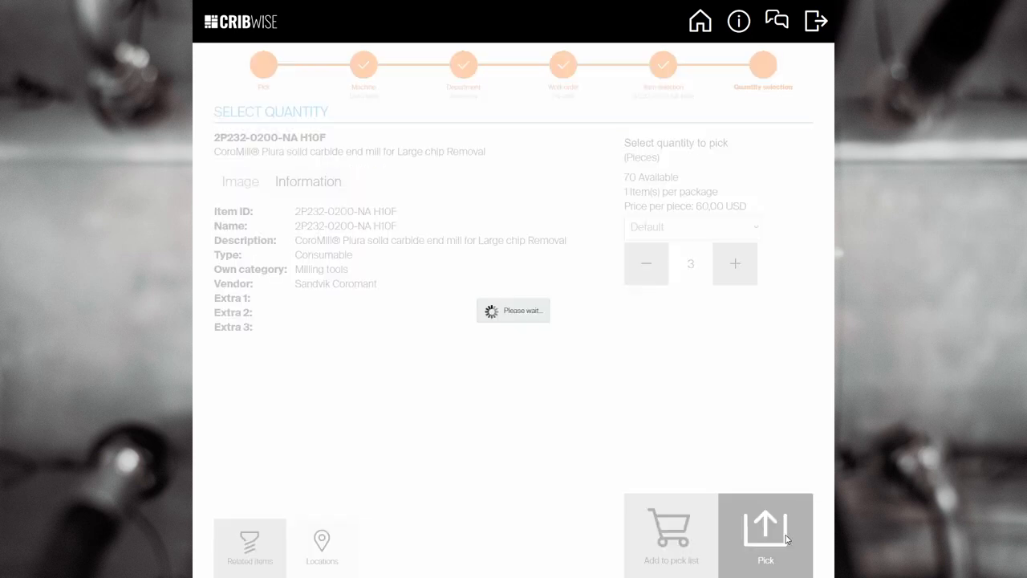
click(764, 535)
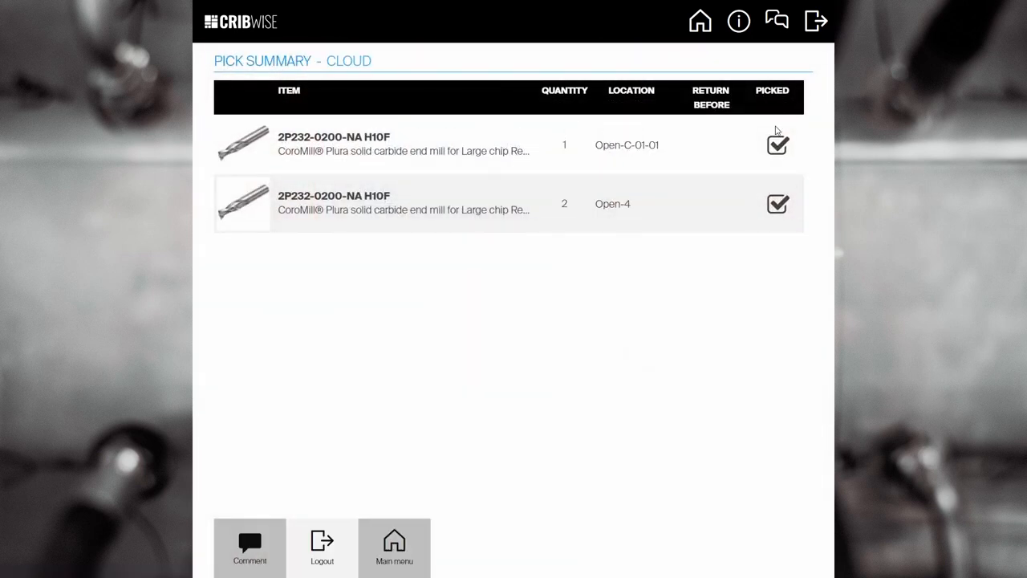
mouse_move(789, 223)
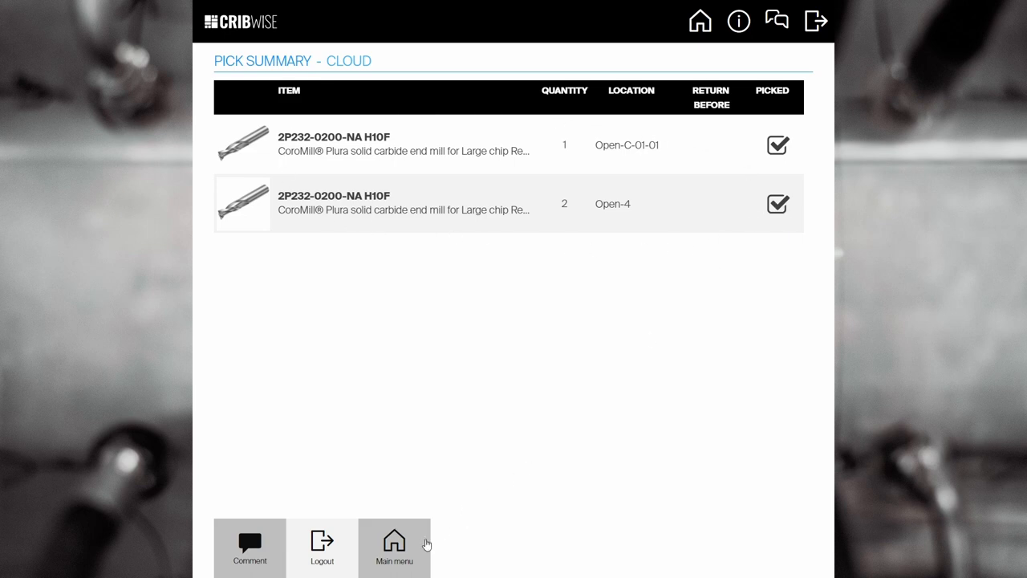
click(394, 546)
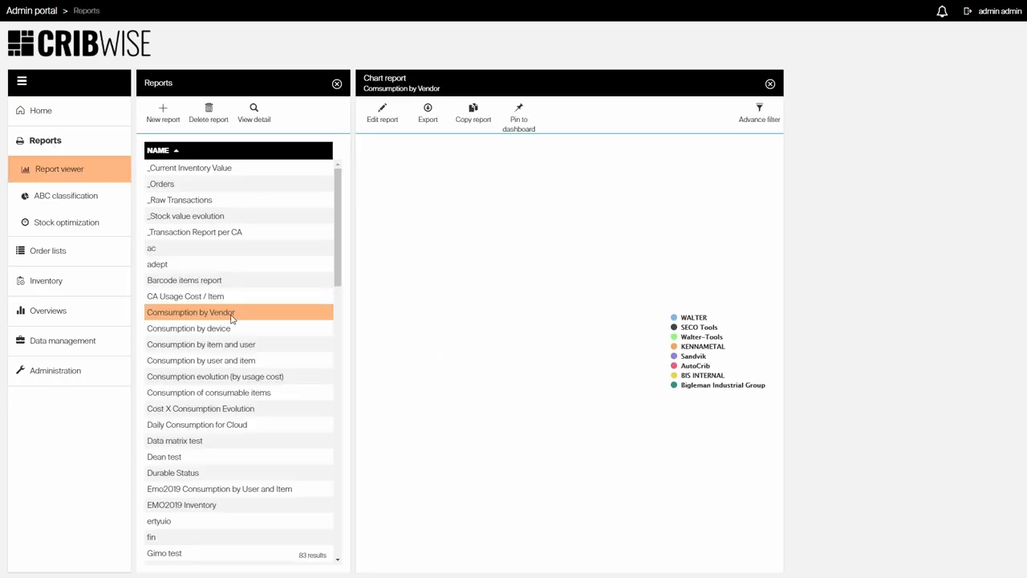
Create and save bar-chart report 'Cribwise' on Raw transactions data, plotting Consumed qty by CA 1.
click(215, 375)
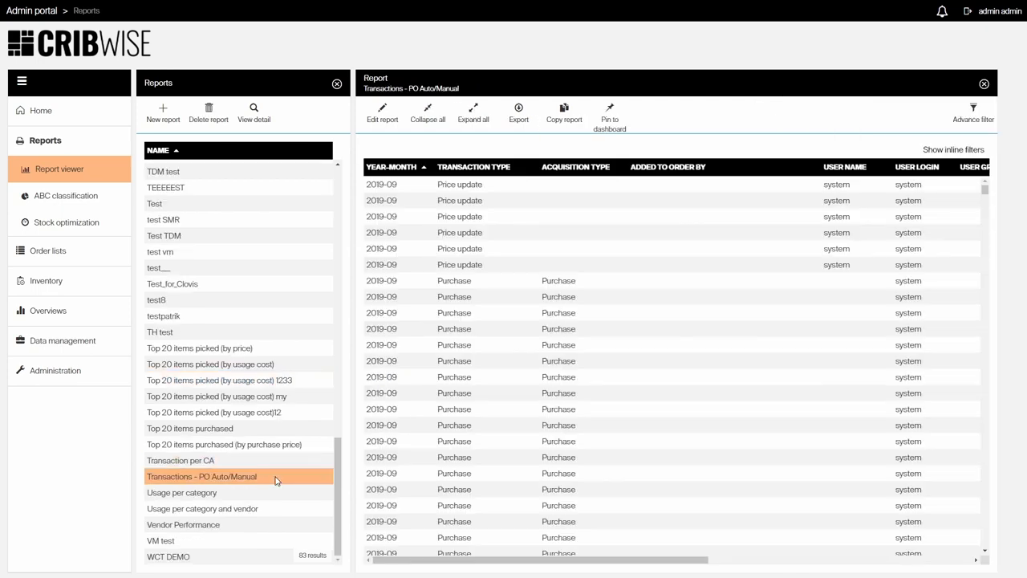
click(162, 113)
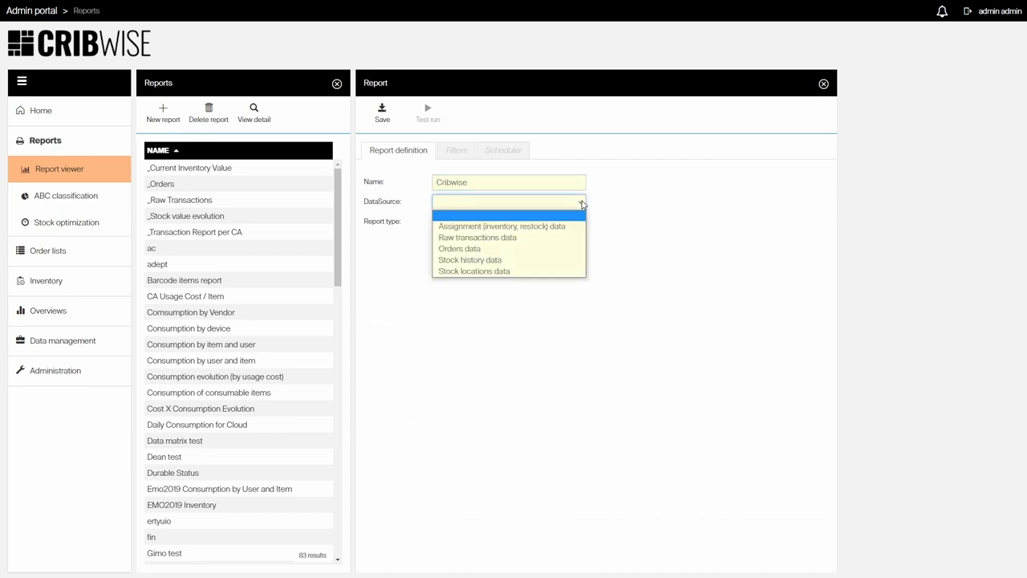
click(476, 237)
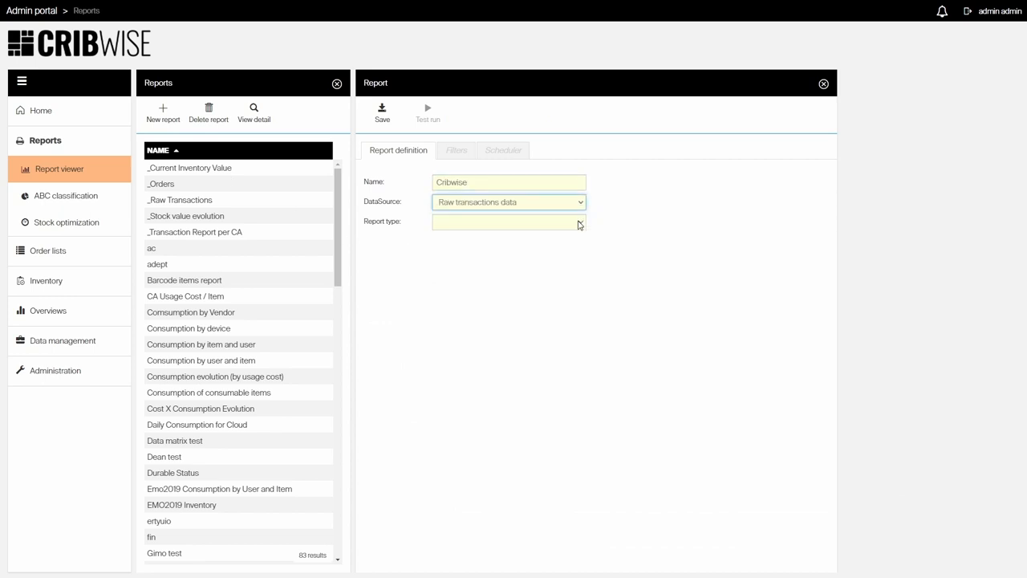
click(509, 222)
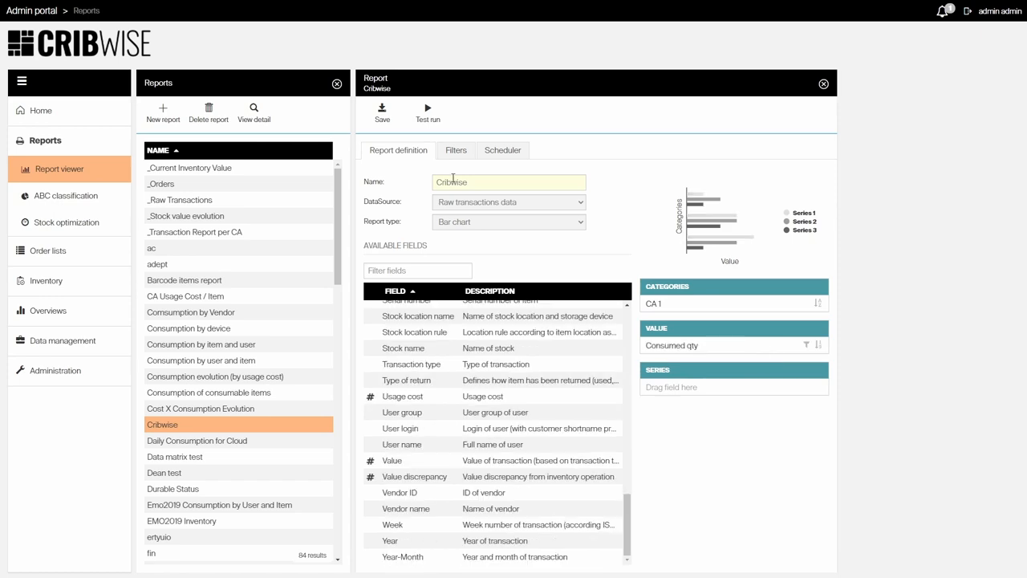
click(428, 113)
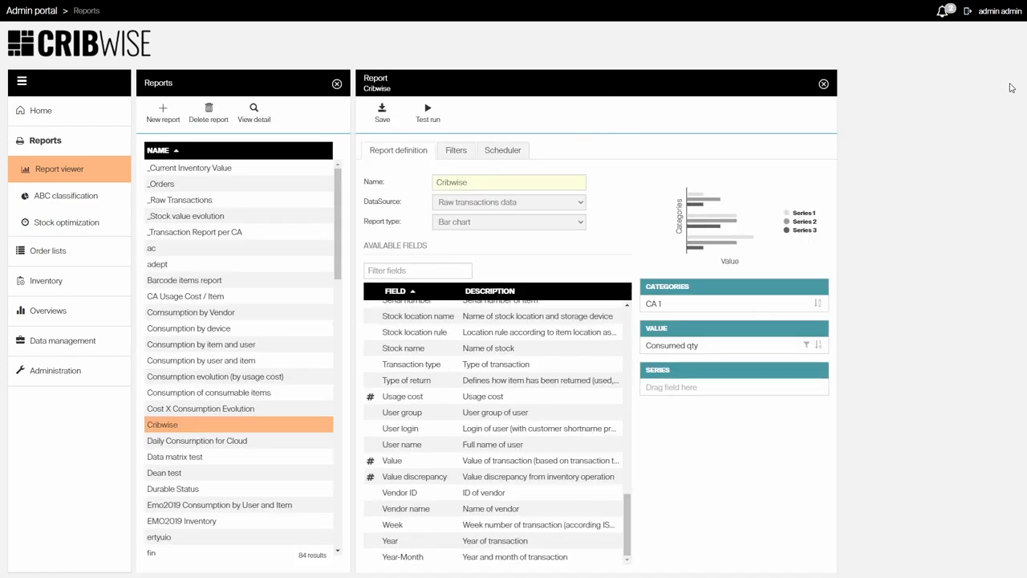
click(503, 150)
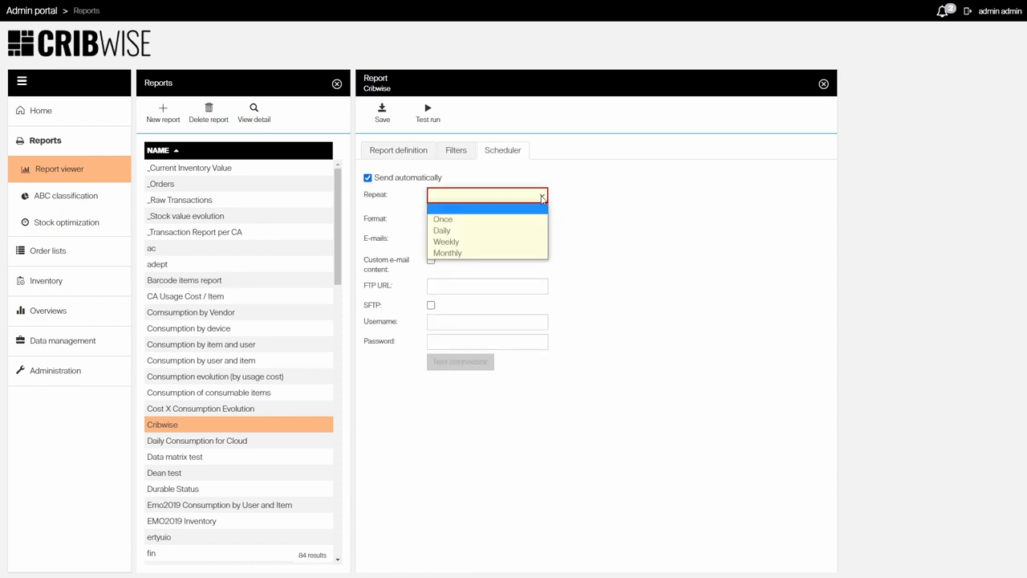
click(443, 230)
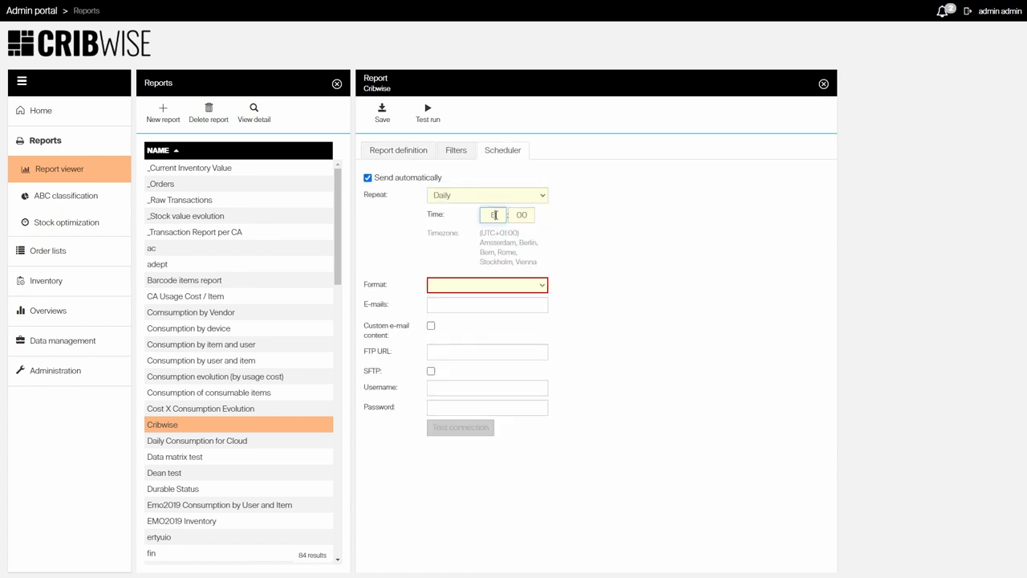
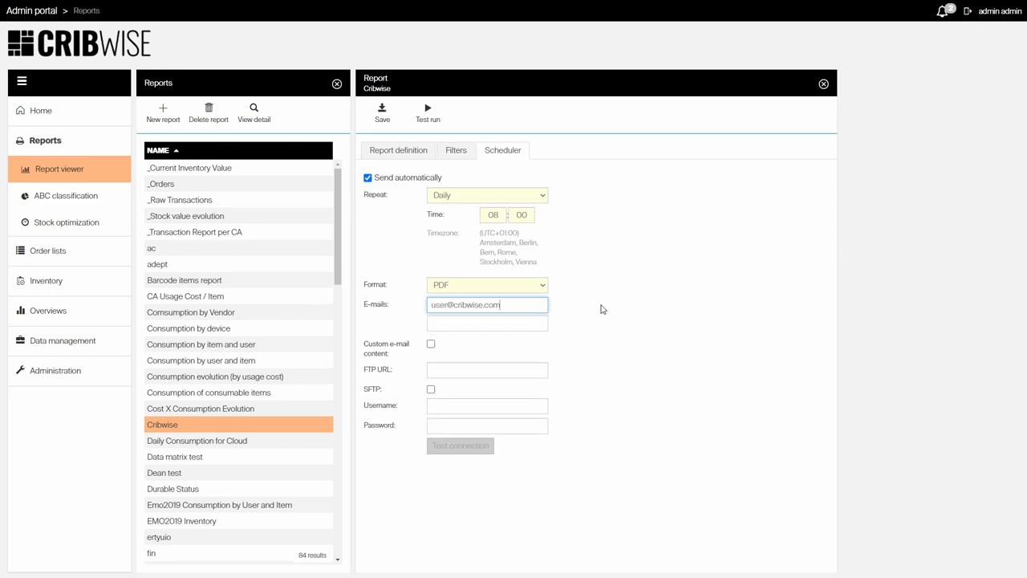
Test-run the Cribwise report and export the chart as PDF.
click(382, 112)
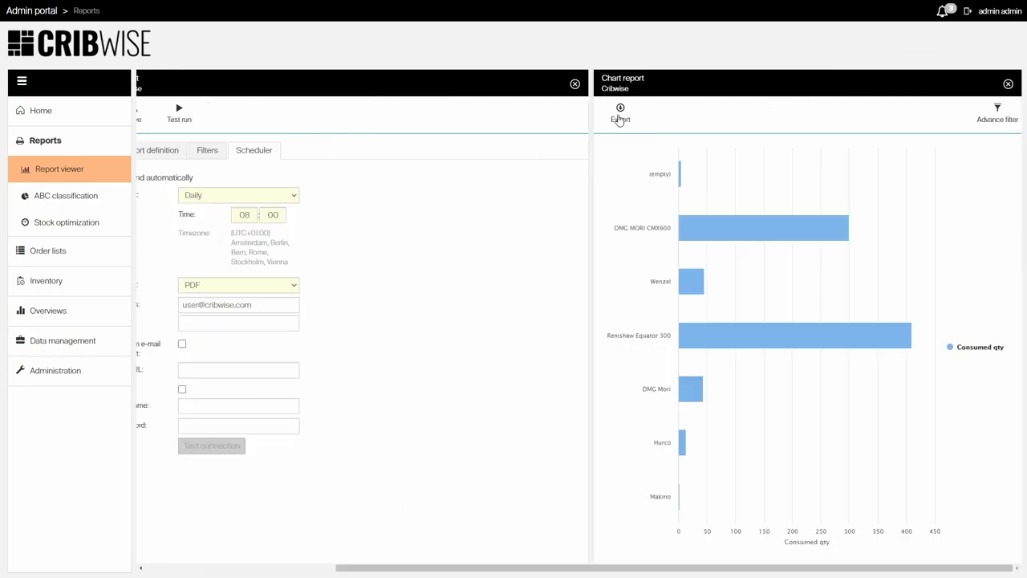
click(619, 114)
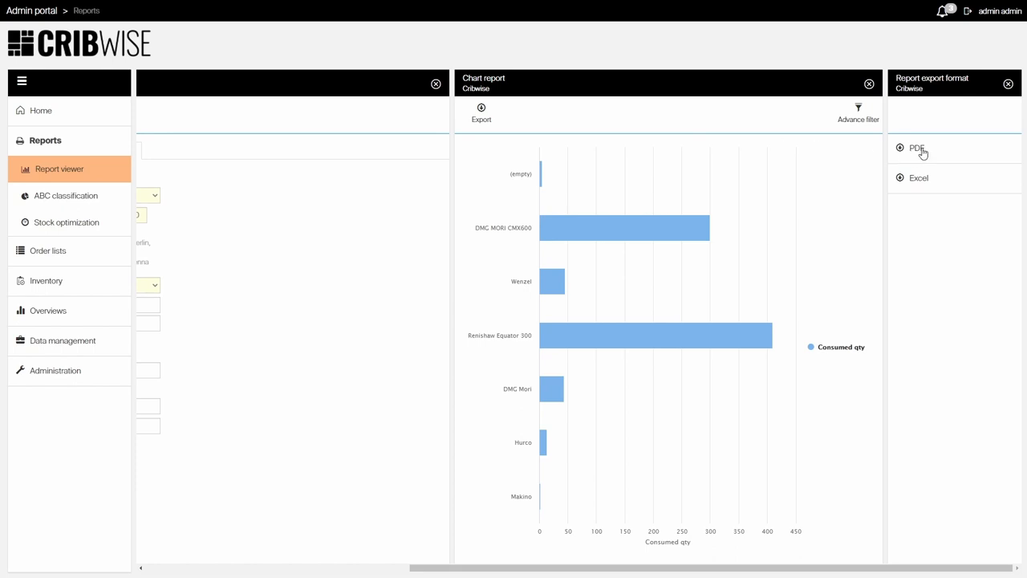
click(917, 149)
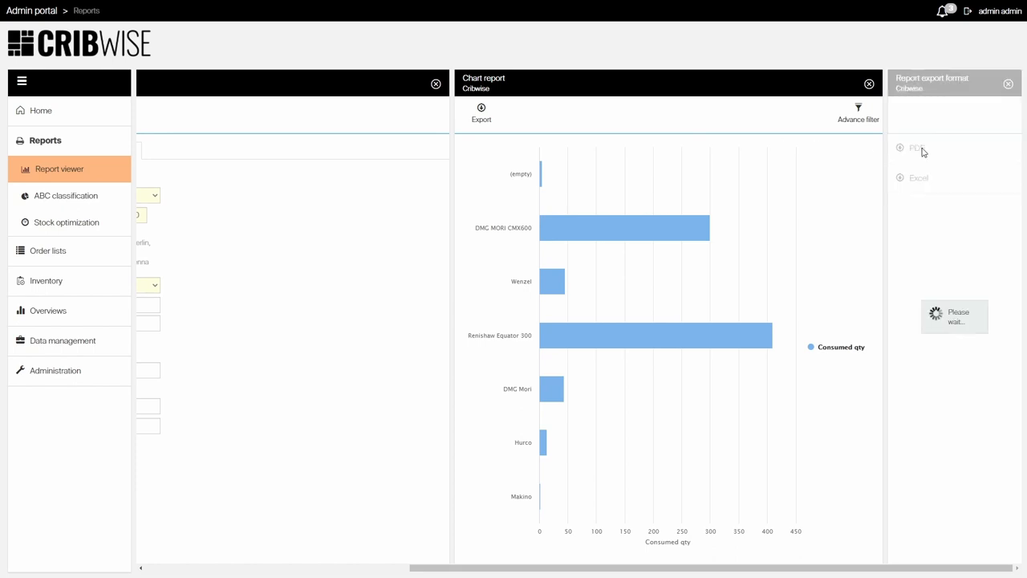